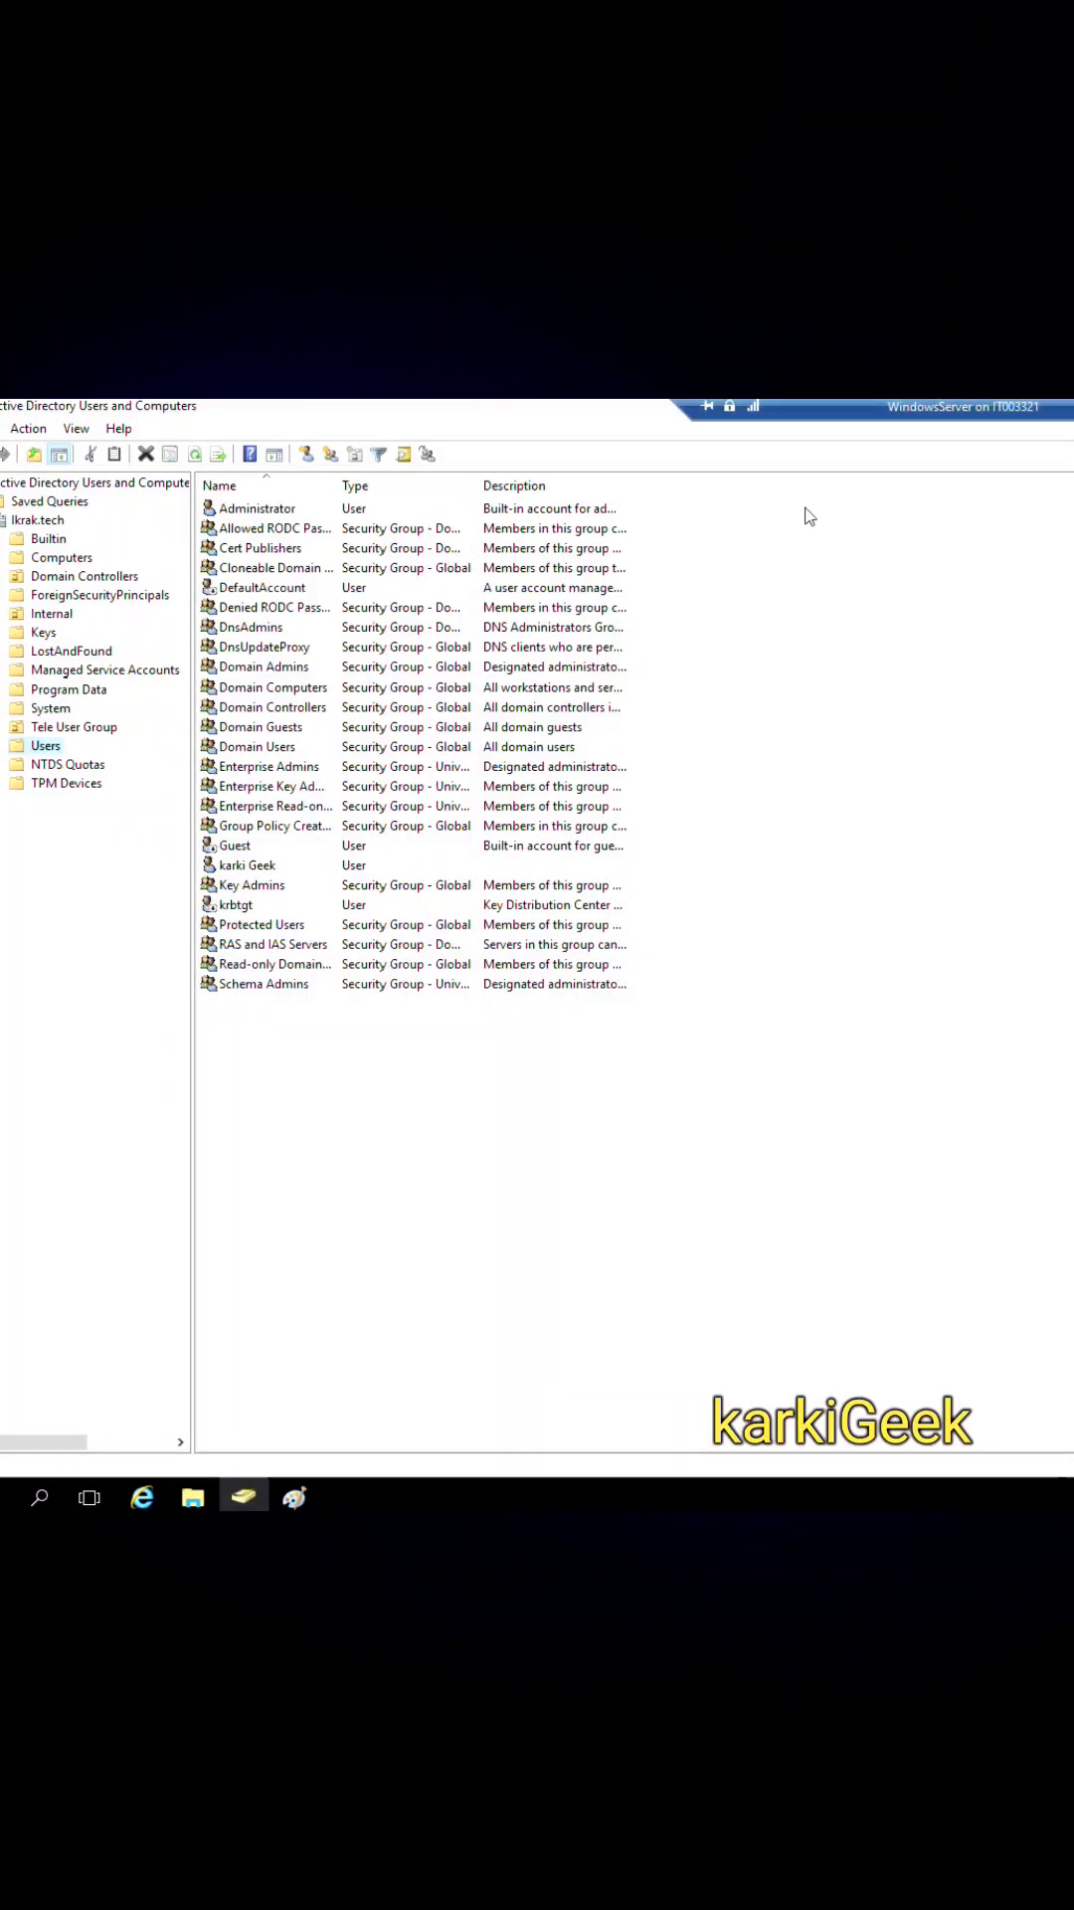
- Expand the lkrak.tech domain and its Internal OU, then begin a Start search for 'power'
click(37, 519)
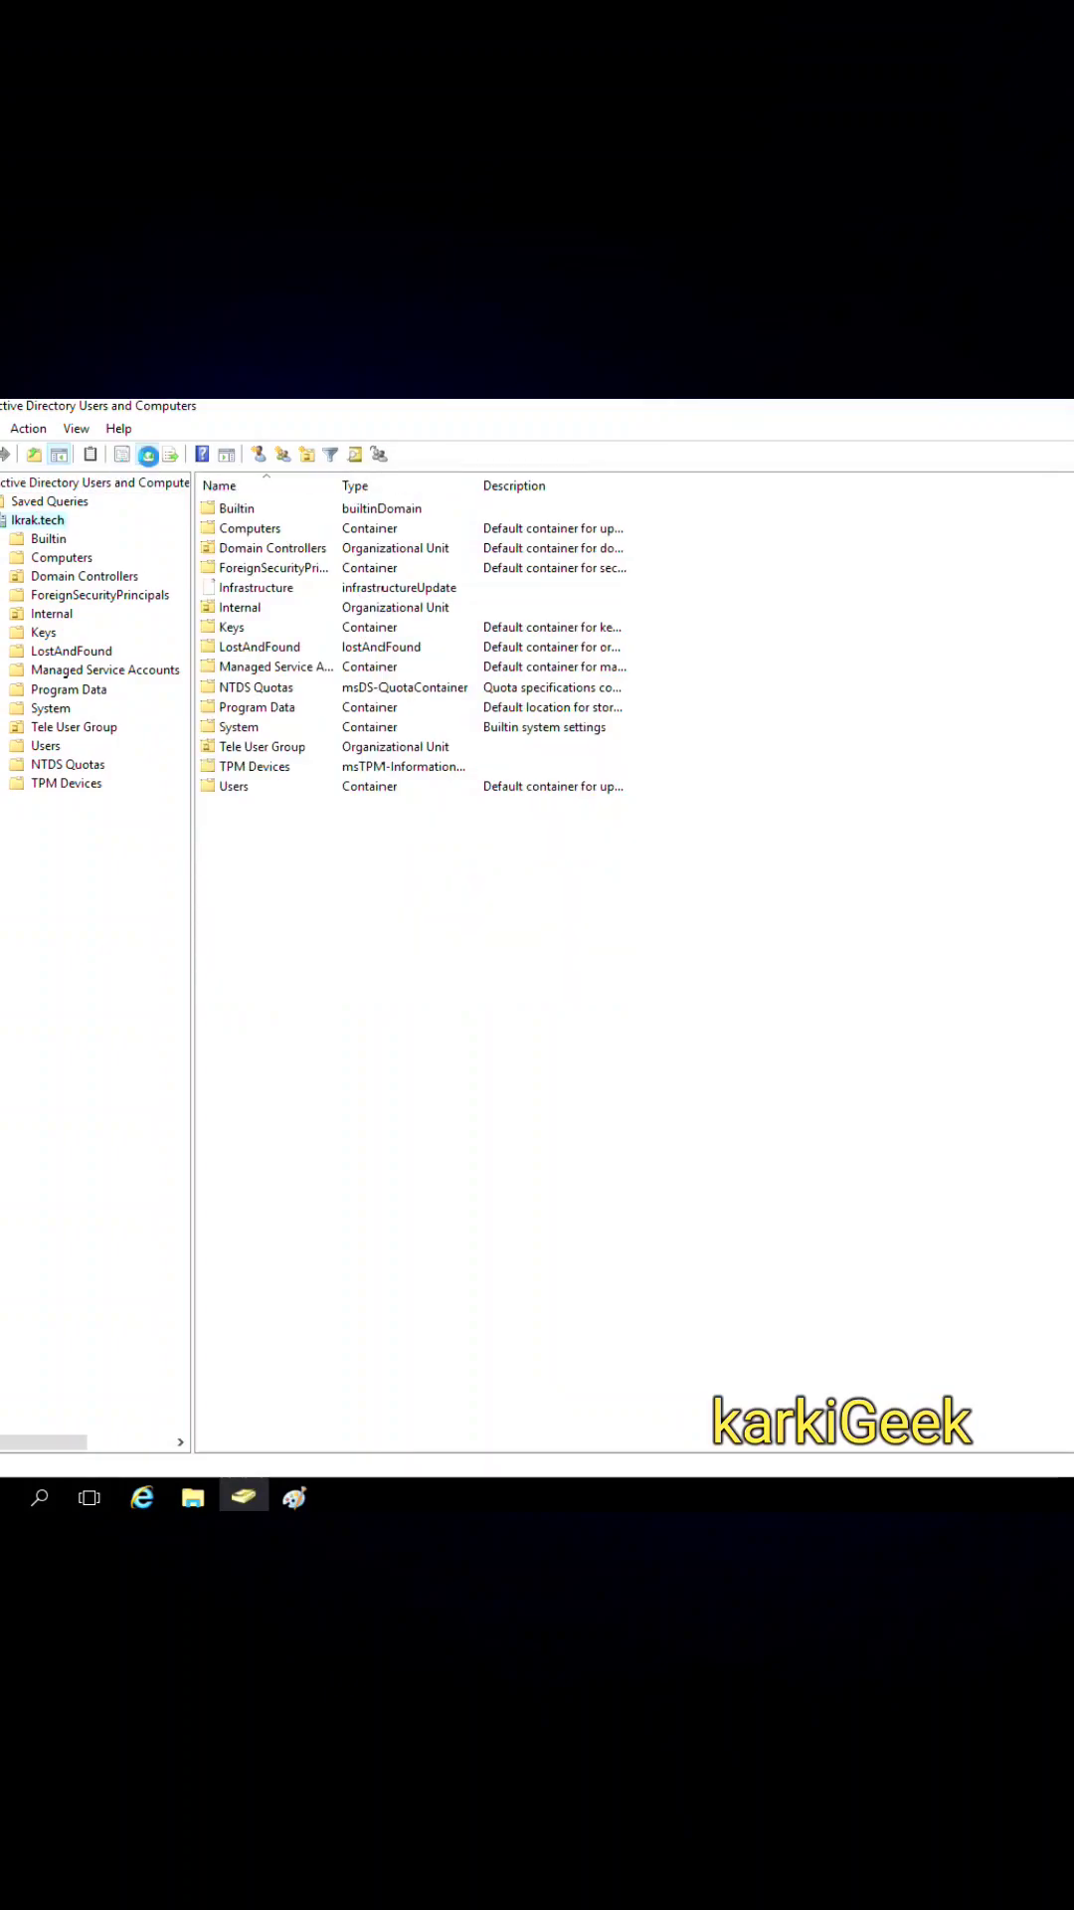
click(52, 604)
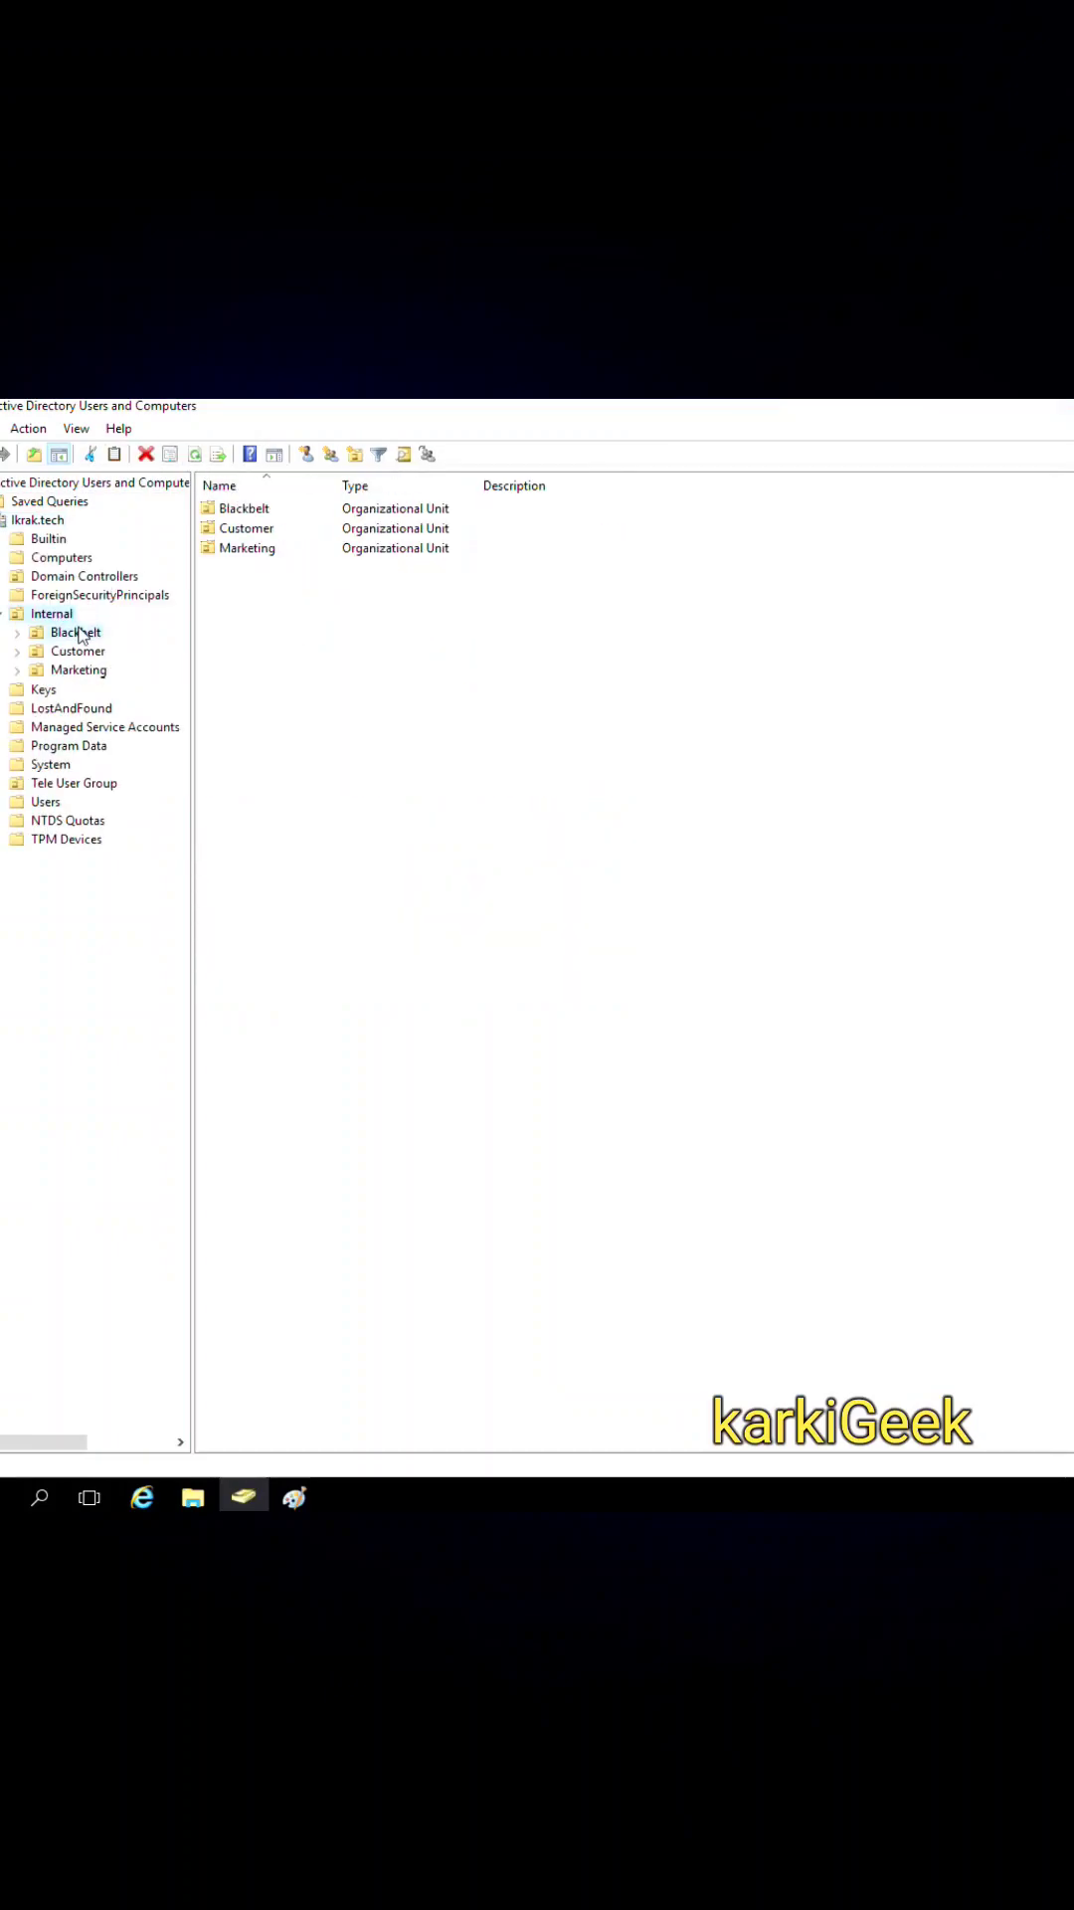
text(power)
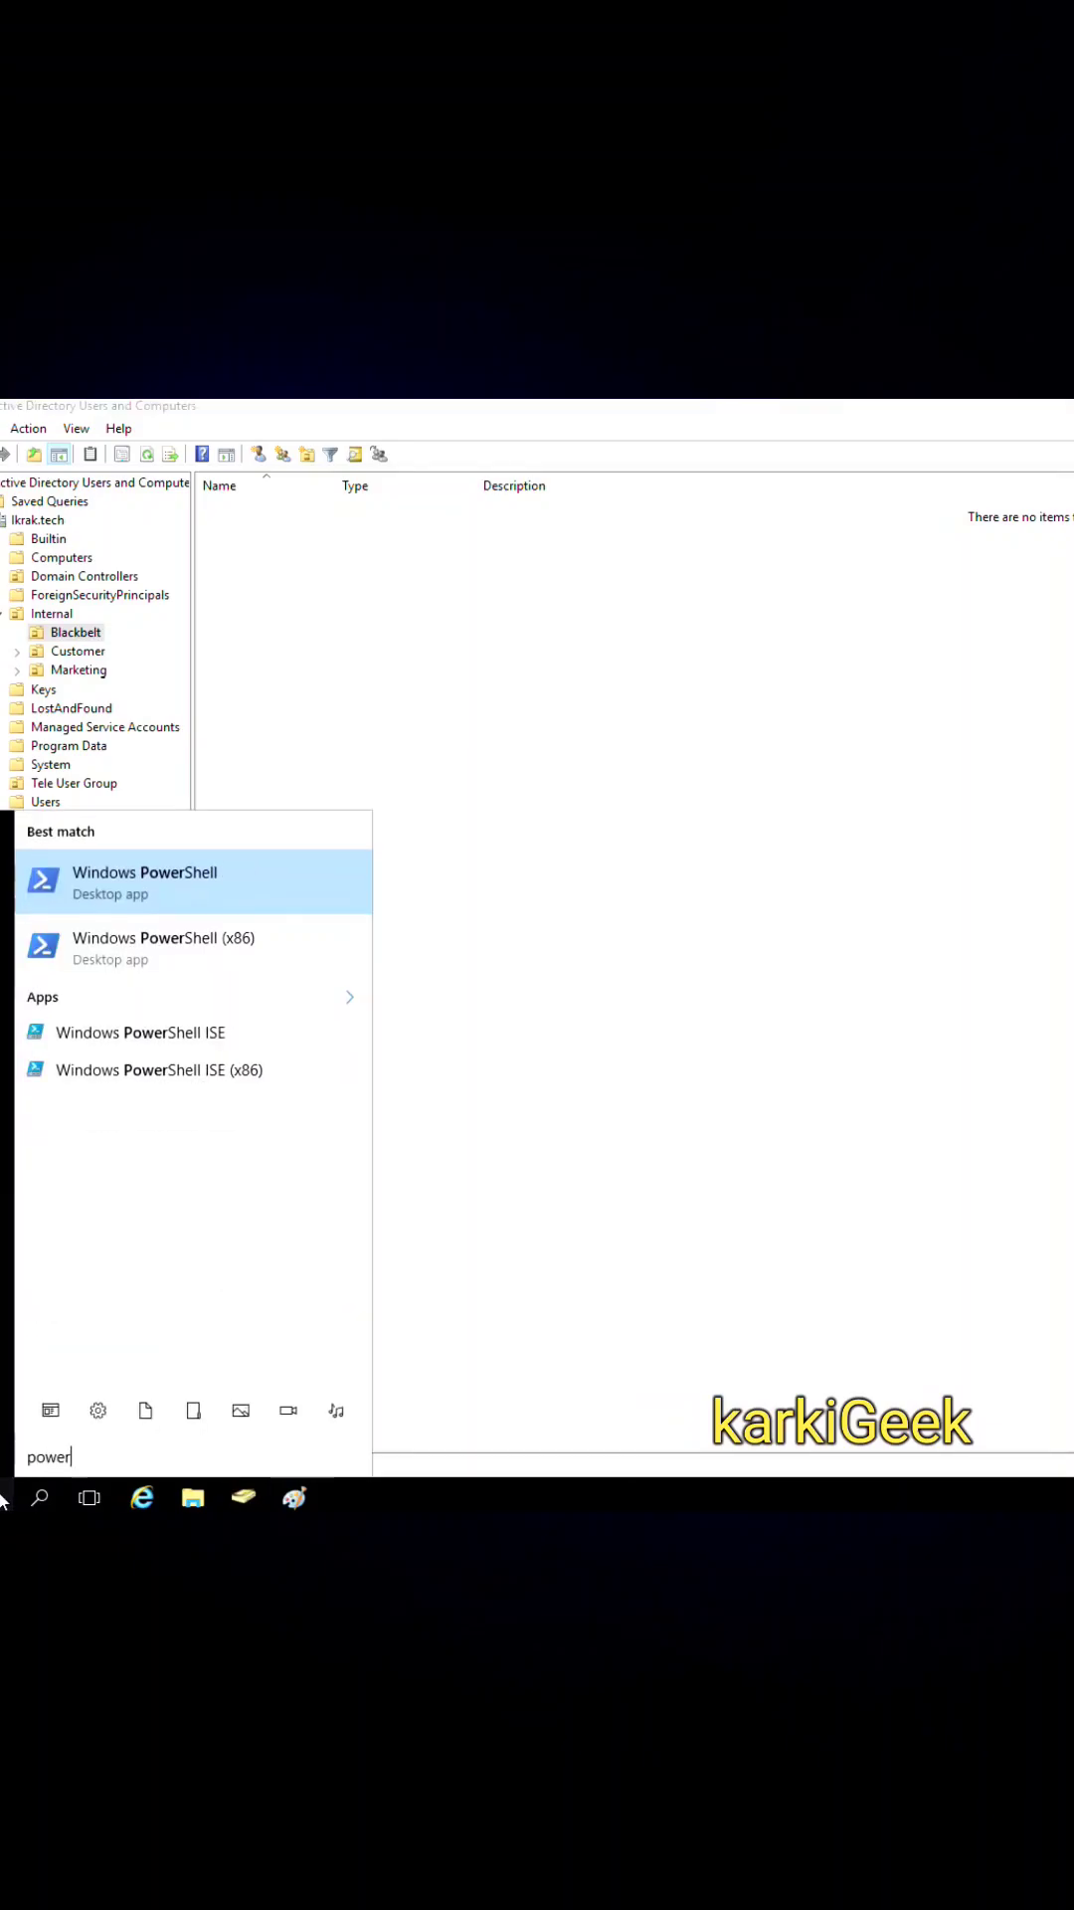
- Launch Windows PowerShell ISE from the Start search results
click(143, 881)
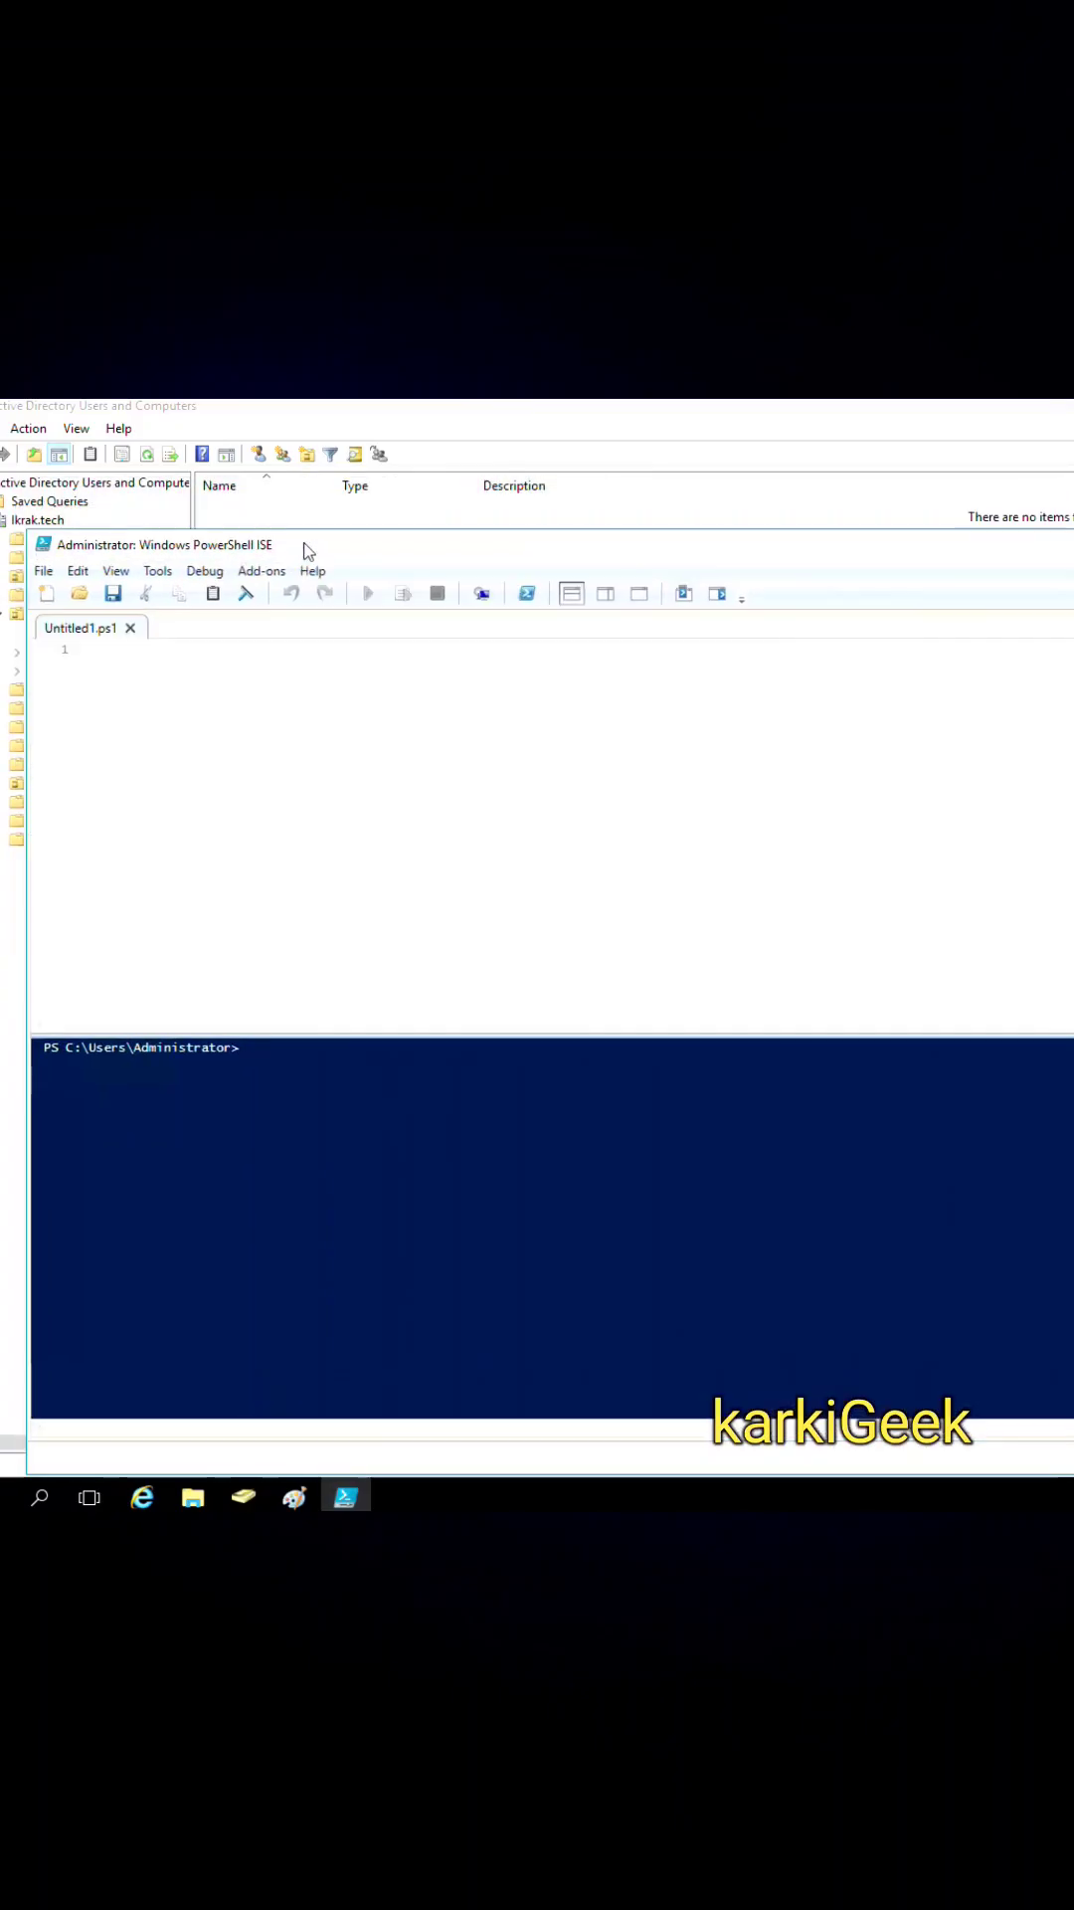
- Write 'Import-Module ActiveDirectory' as line 1 and begin the $USERS assignment below it
text(Impo)
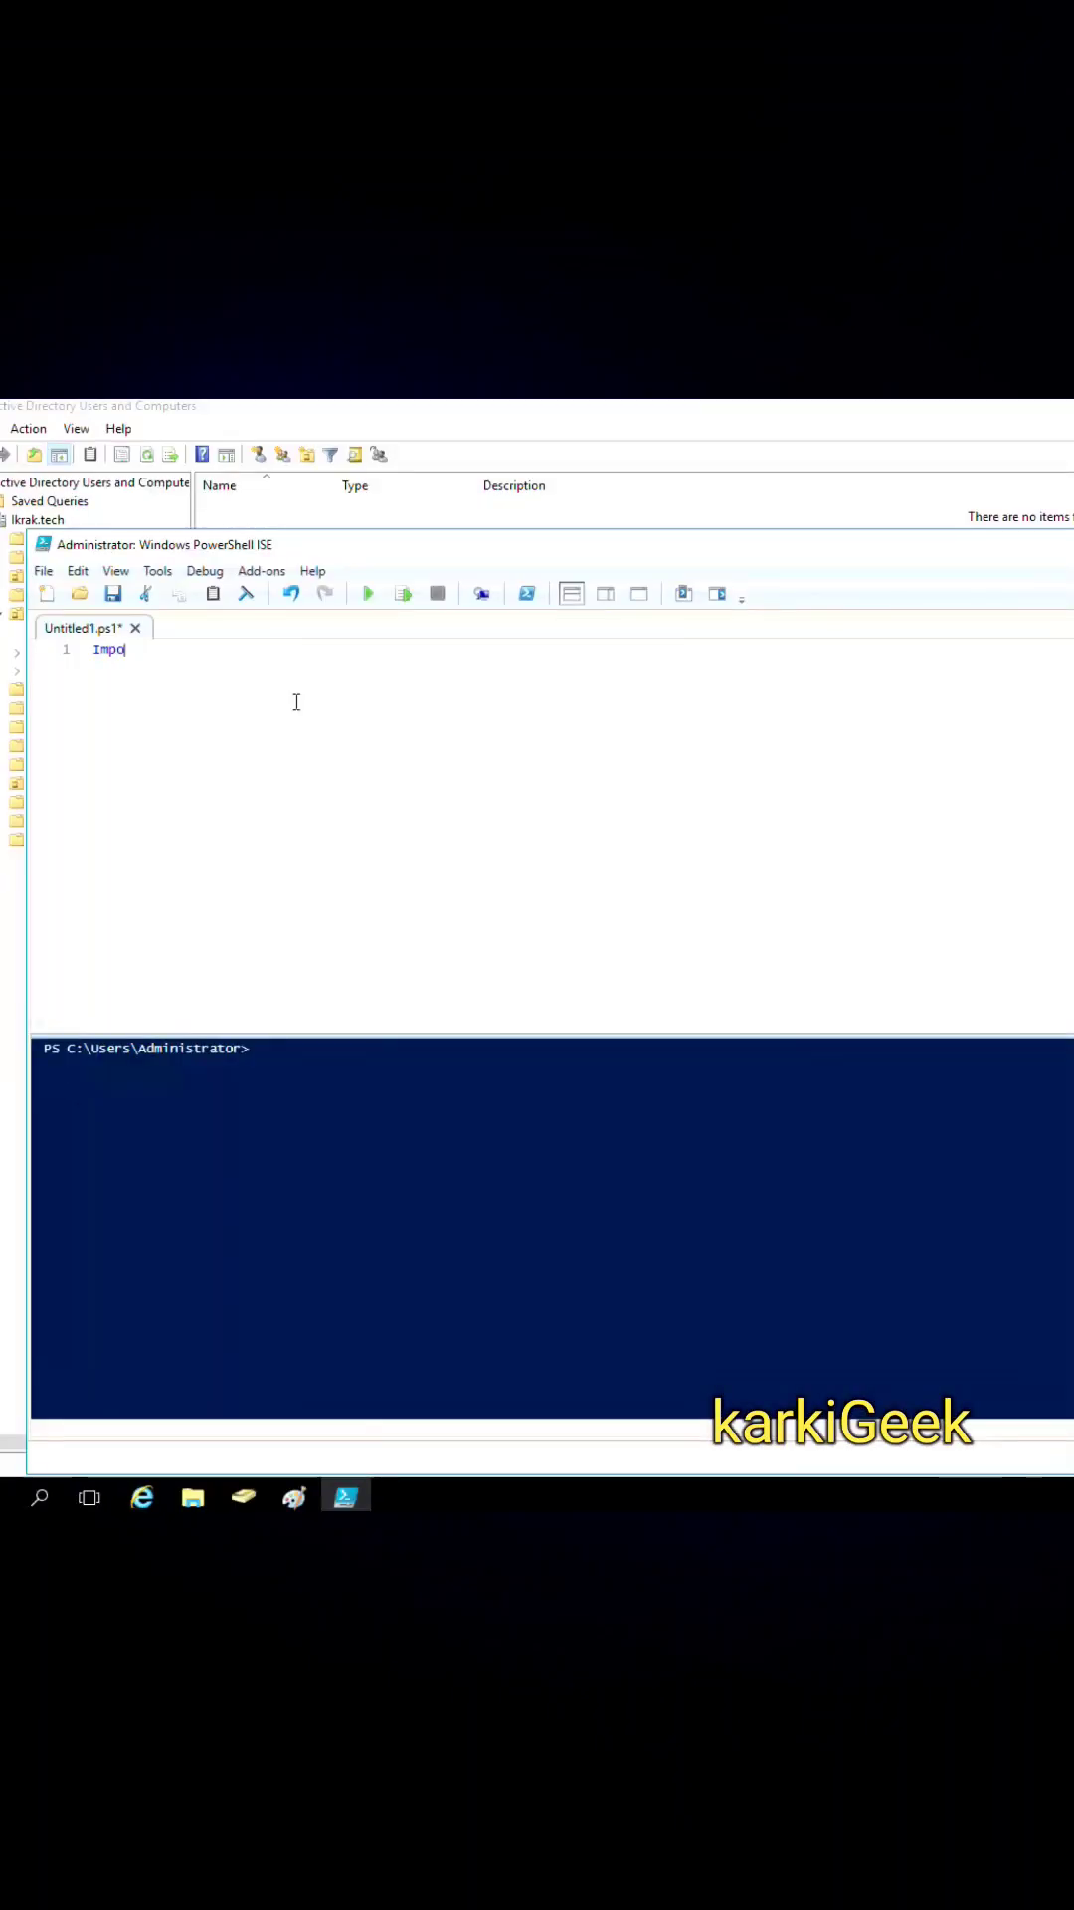
text(rt-)
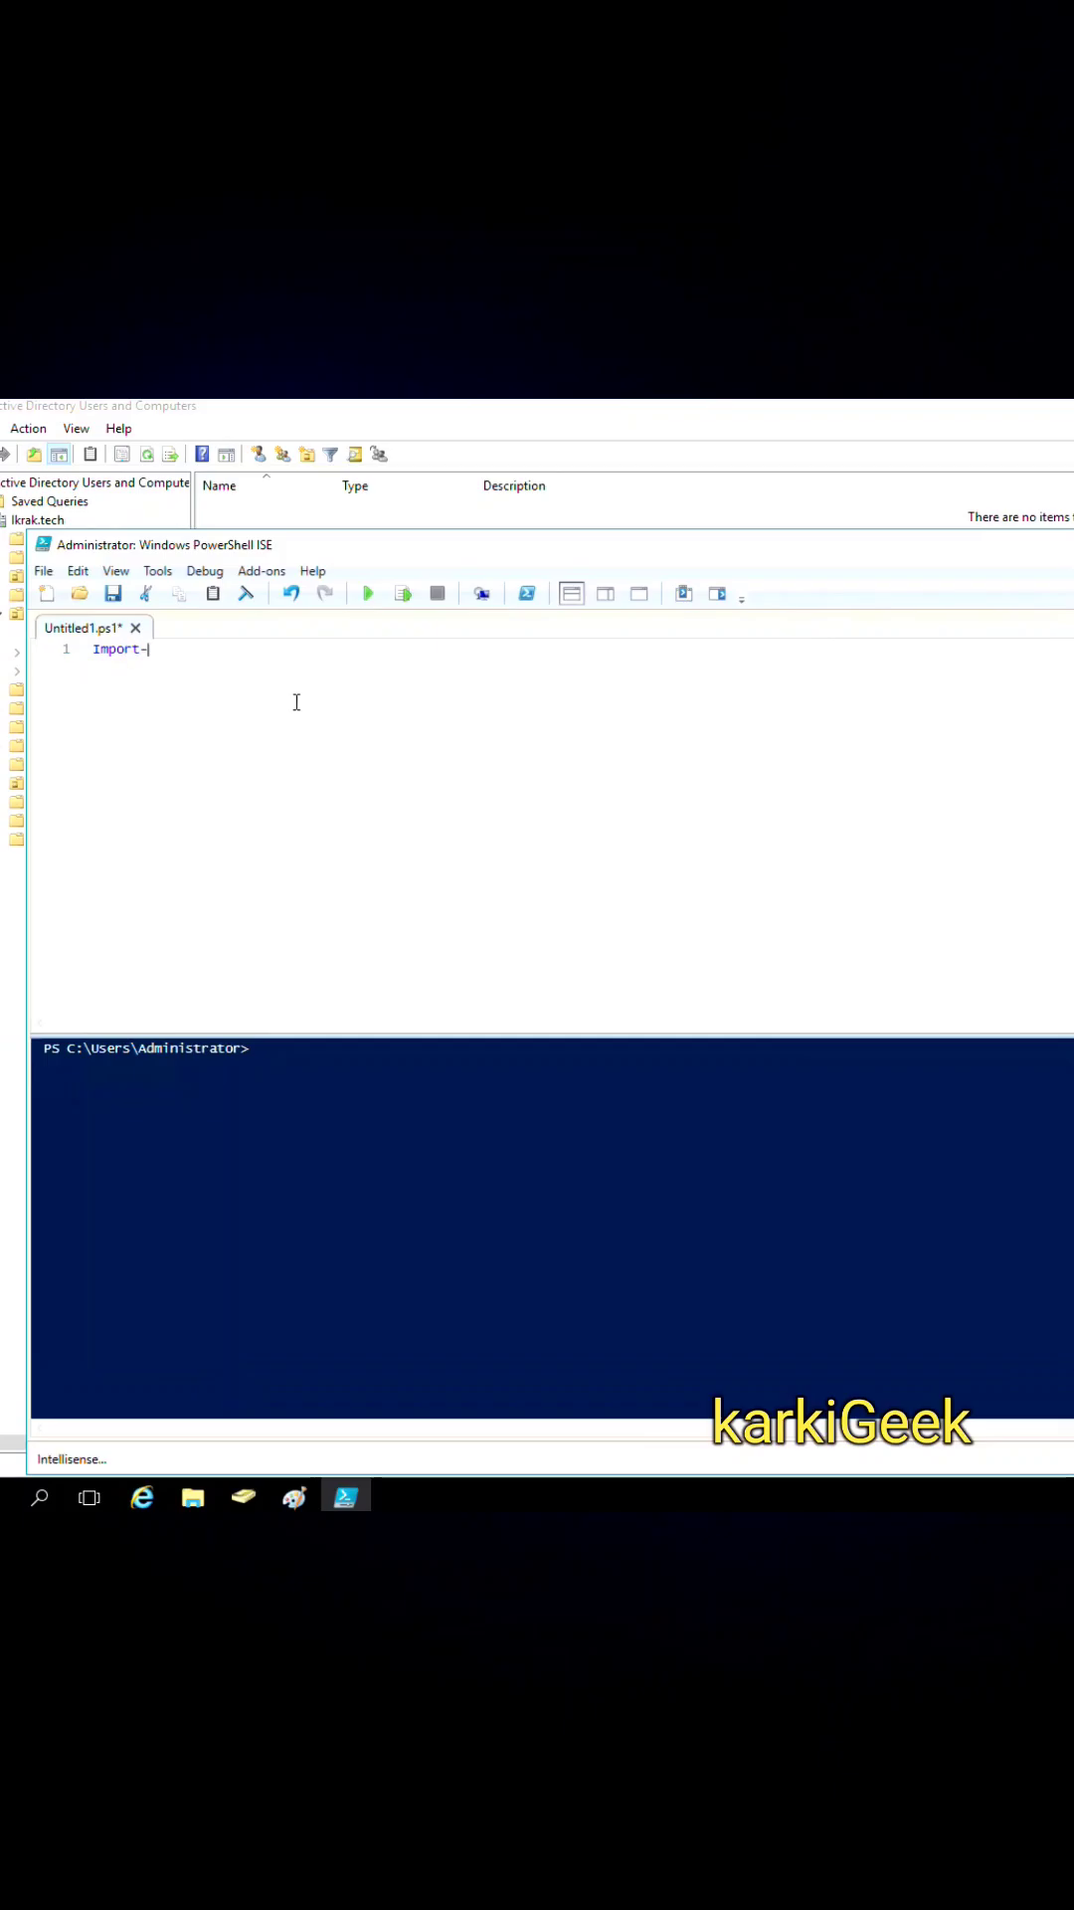
text(Module)
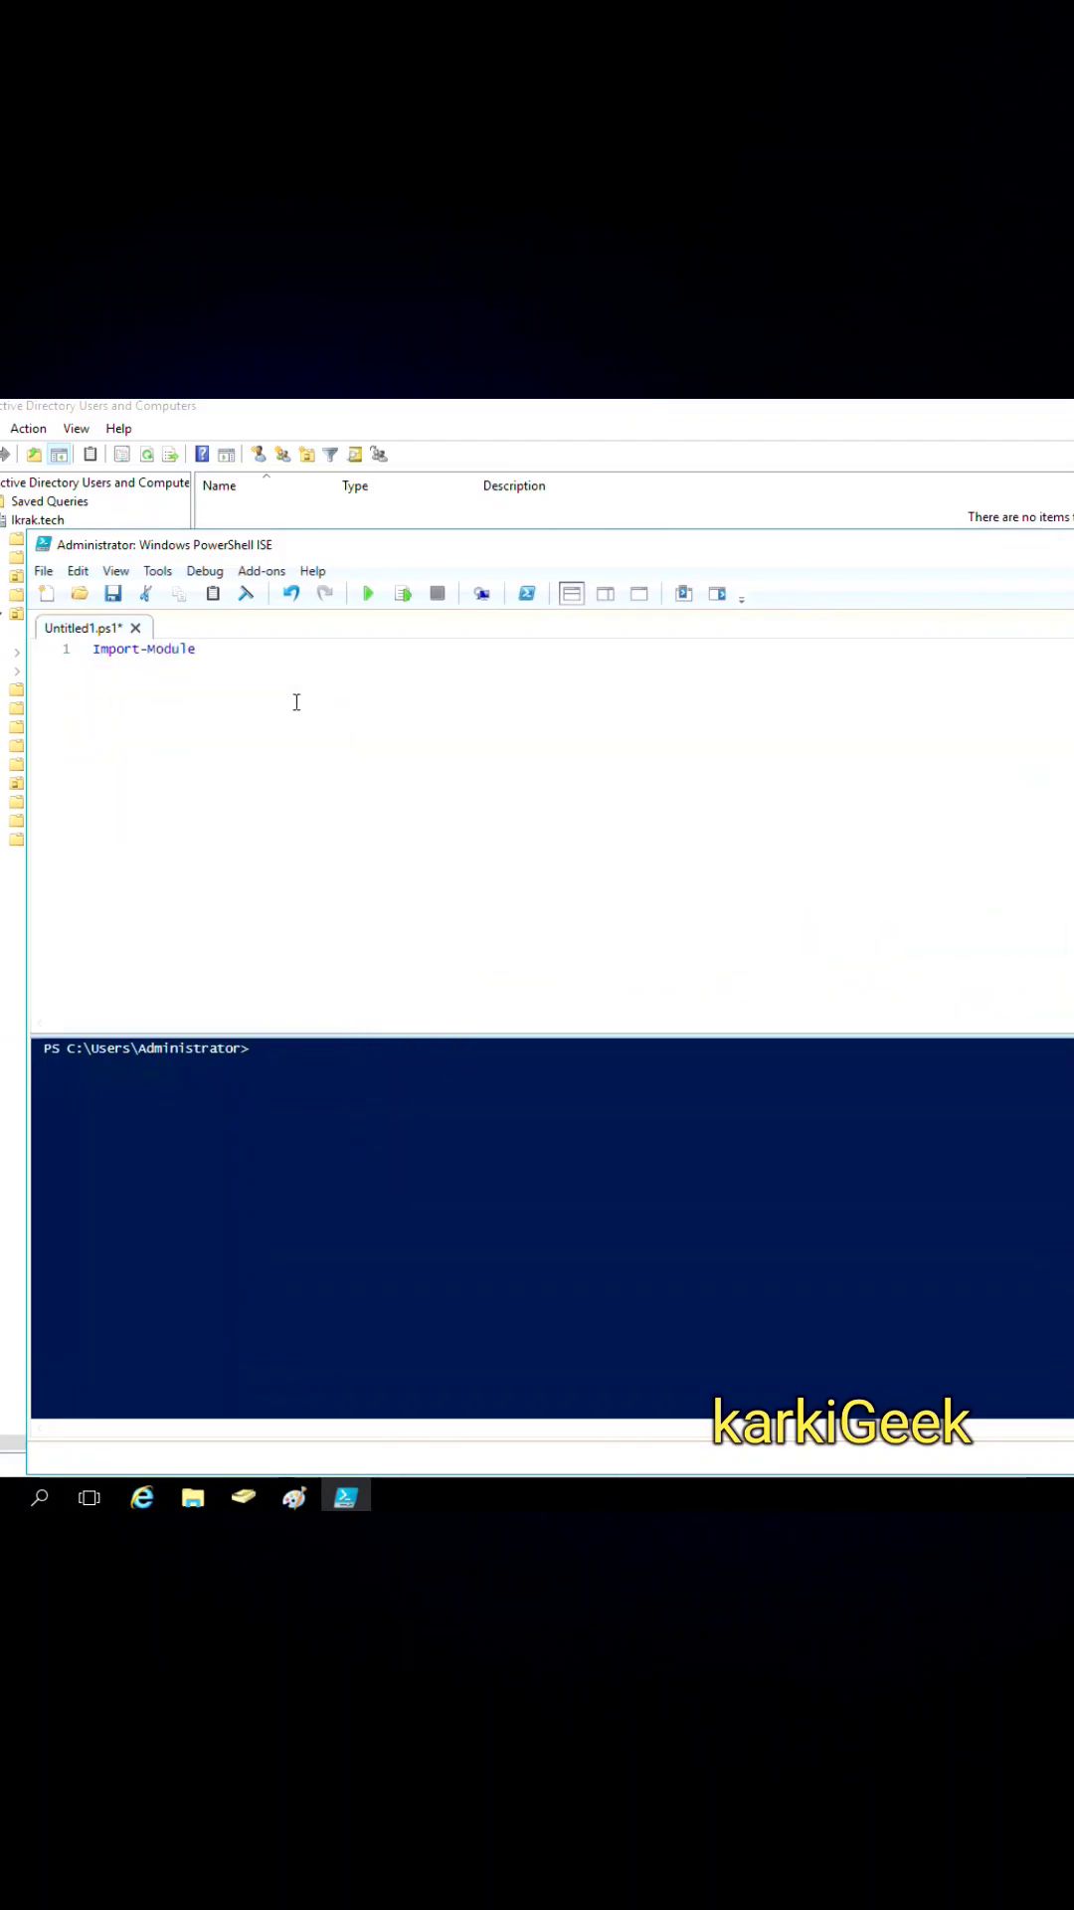
text(Active)
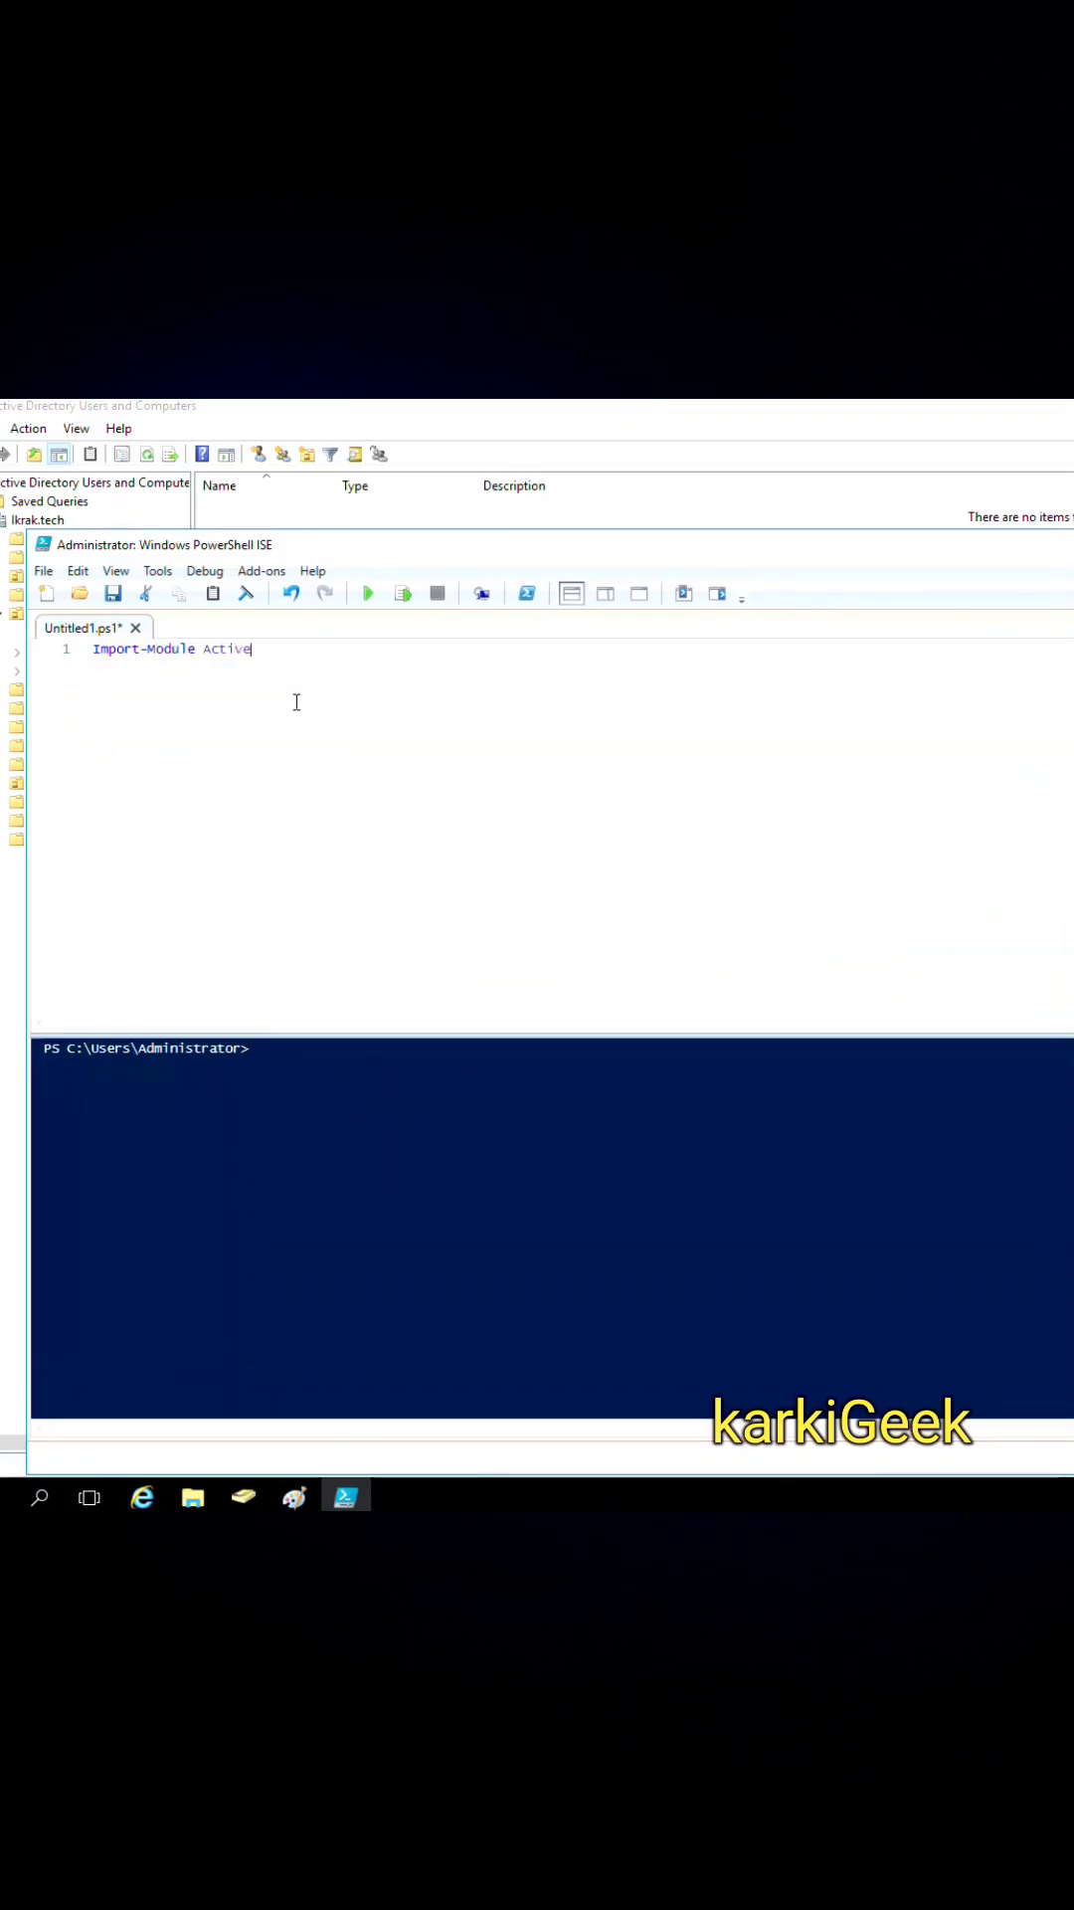
text(Directory)
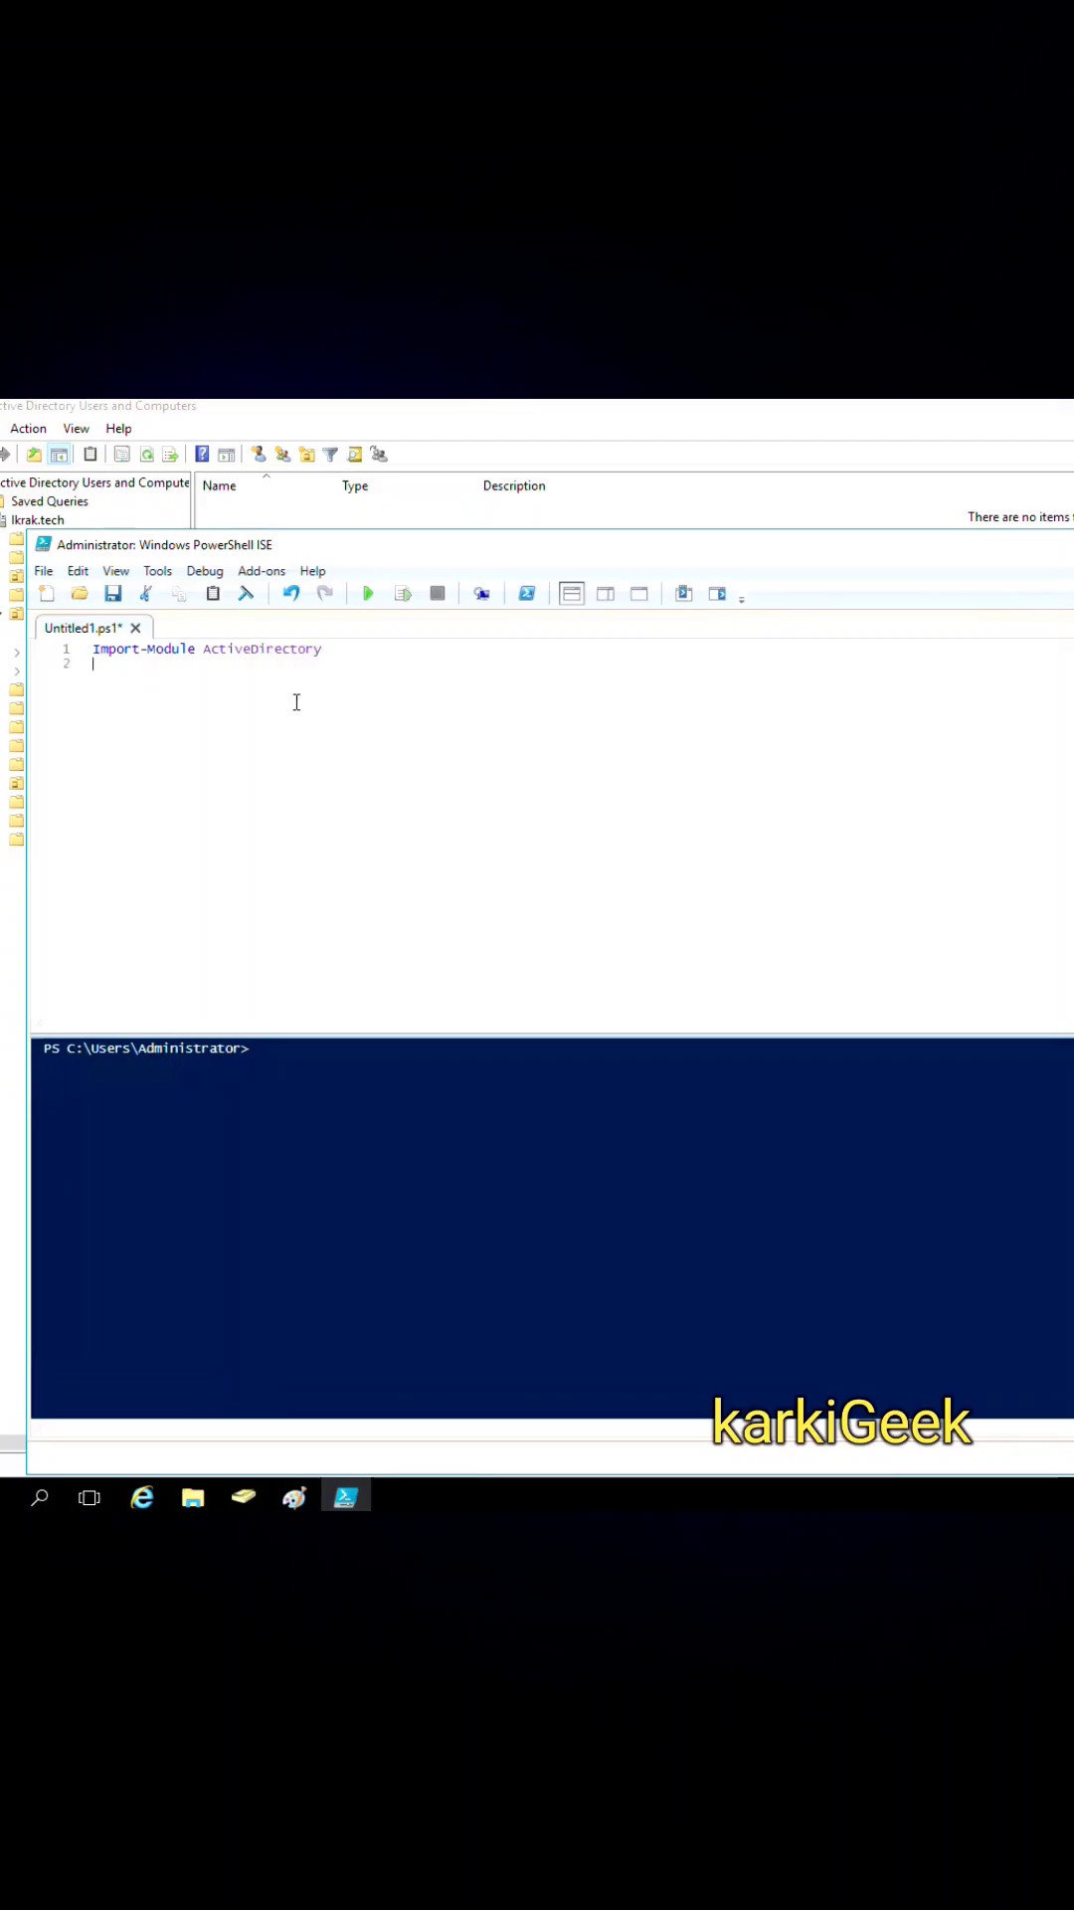
key(Enter)
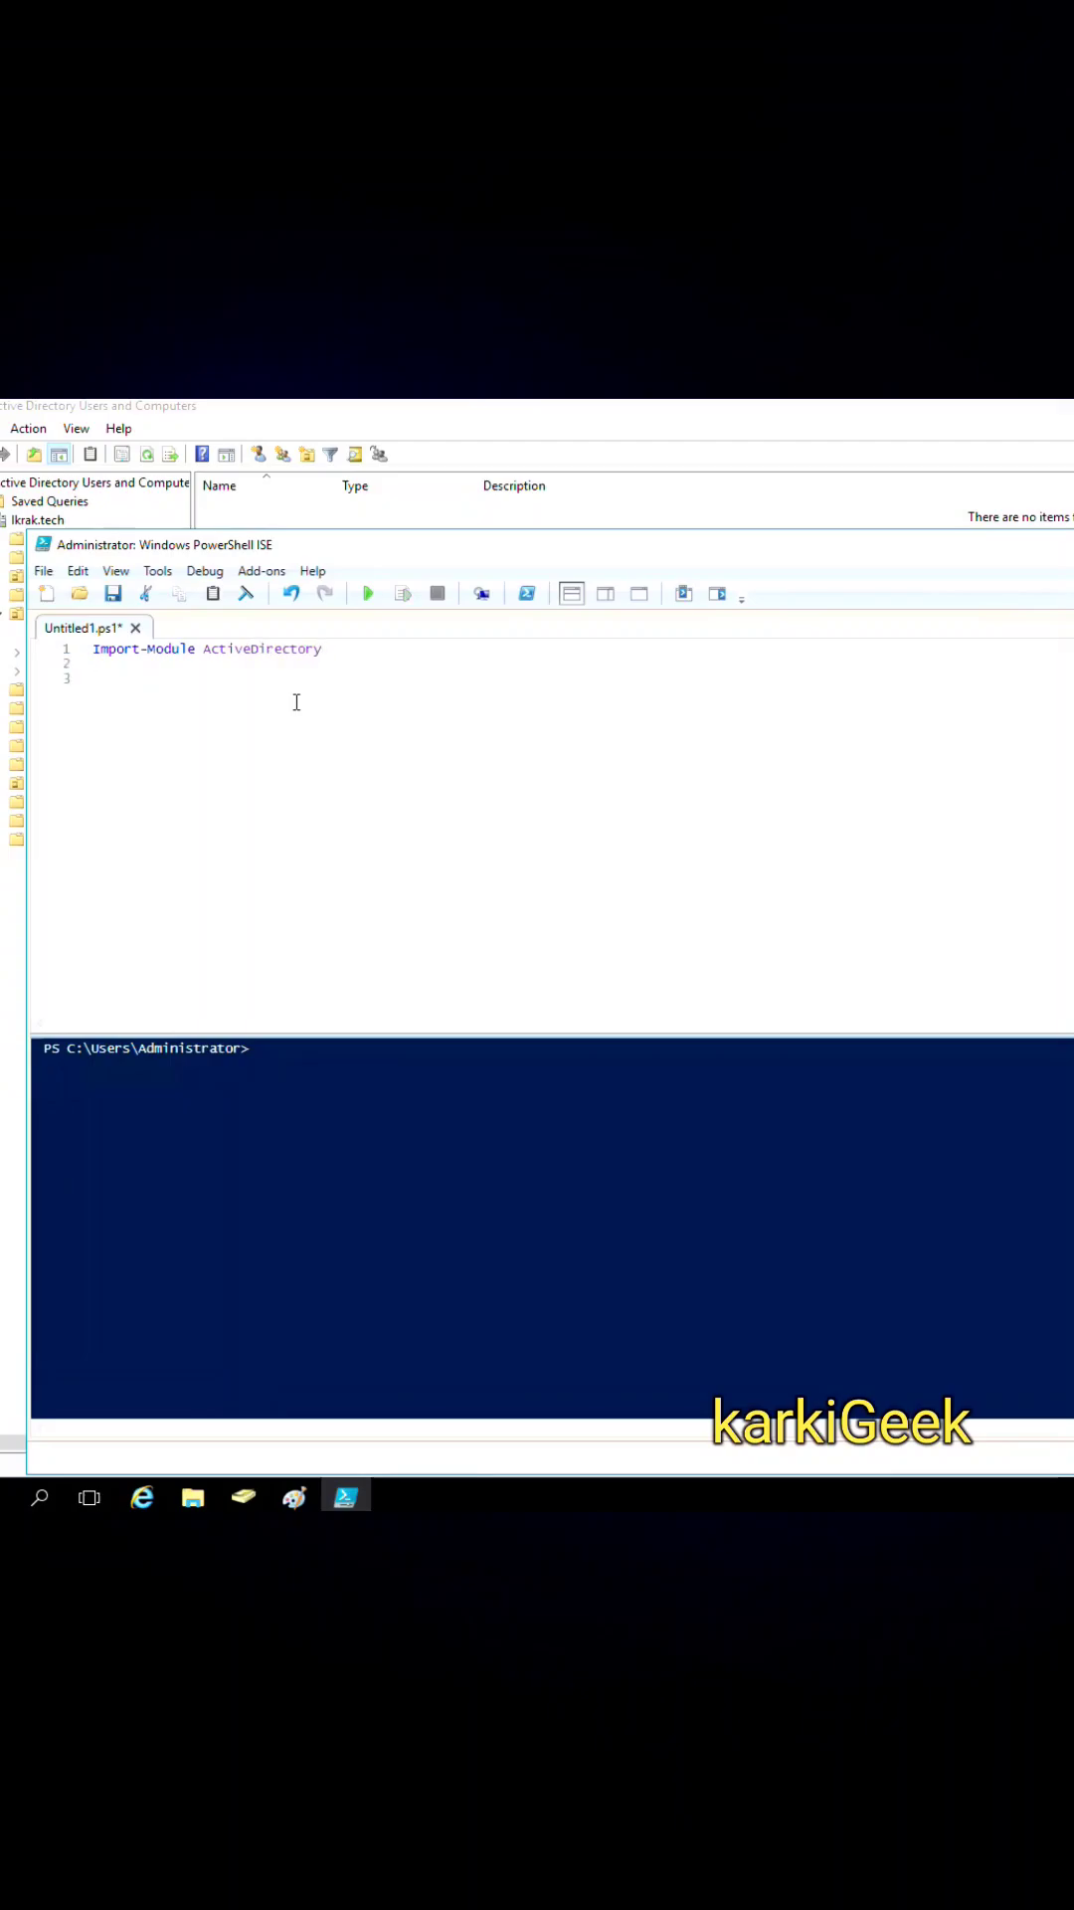
text($u)
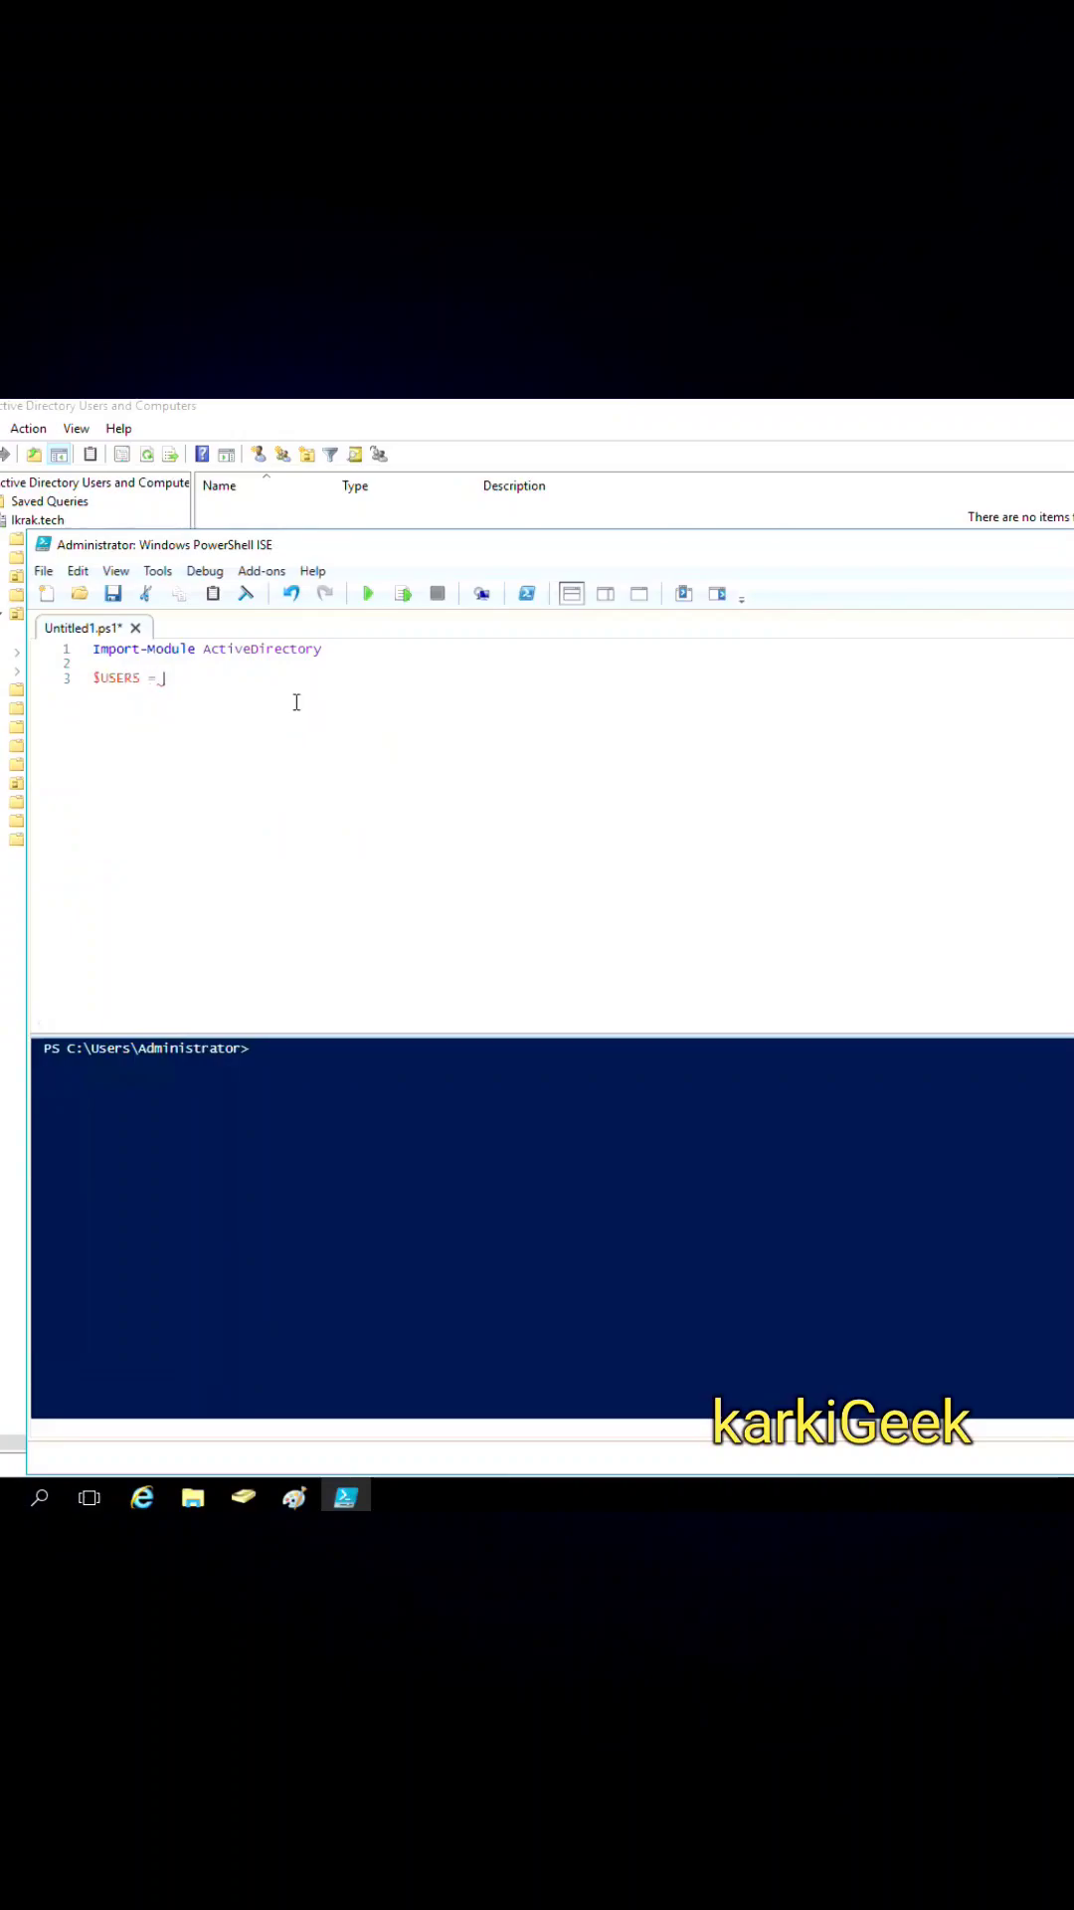
- Complete line 3 as $USERS = Import-CSV C:\users.csv
text(Import)
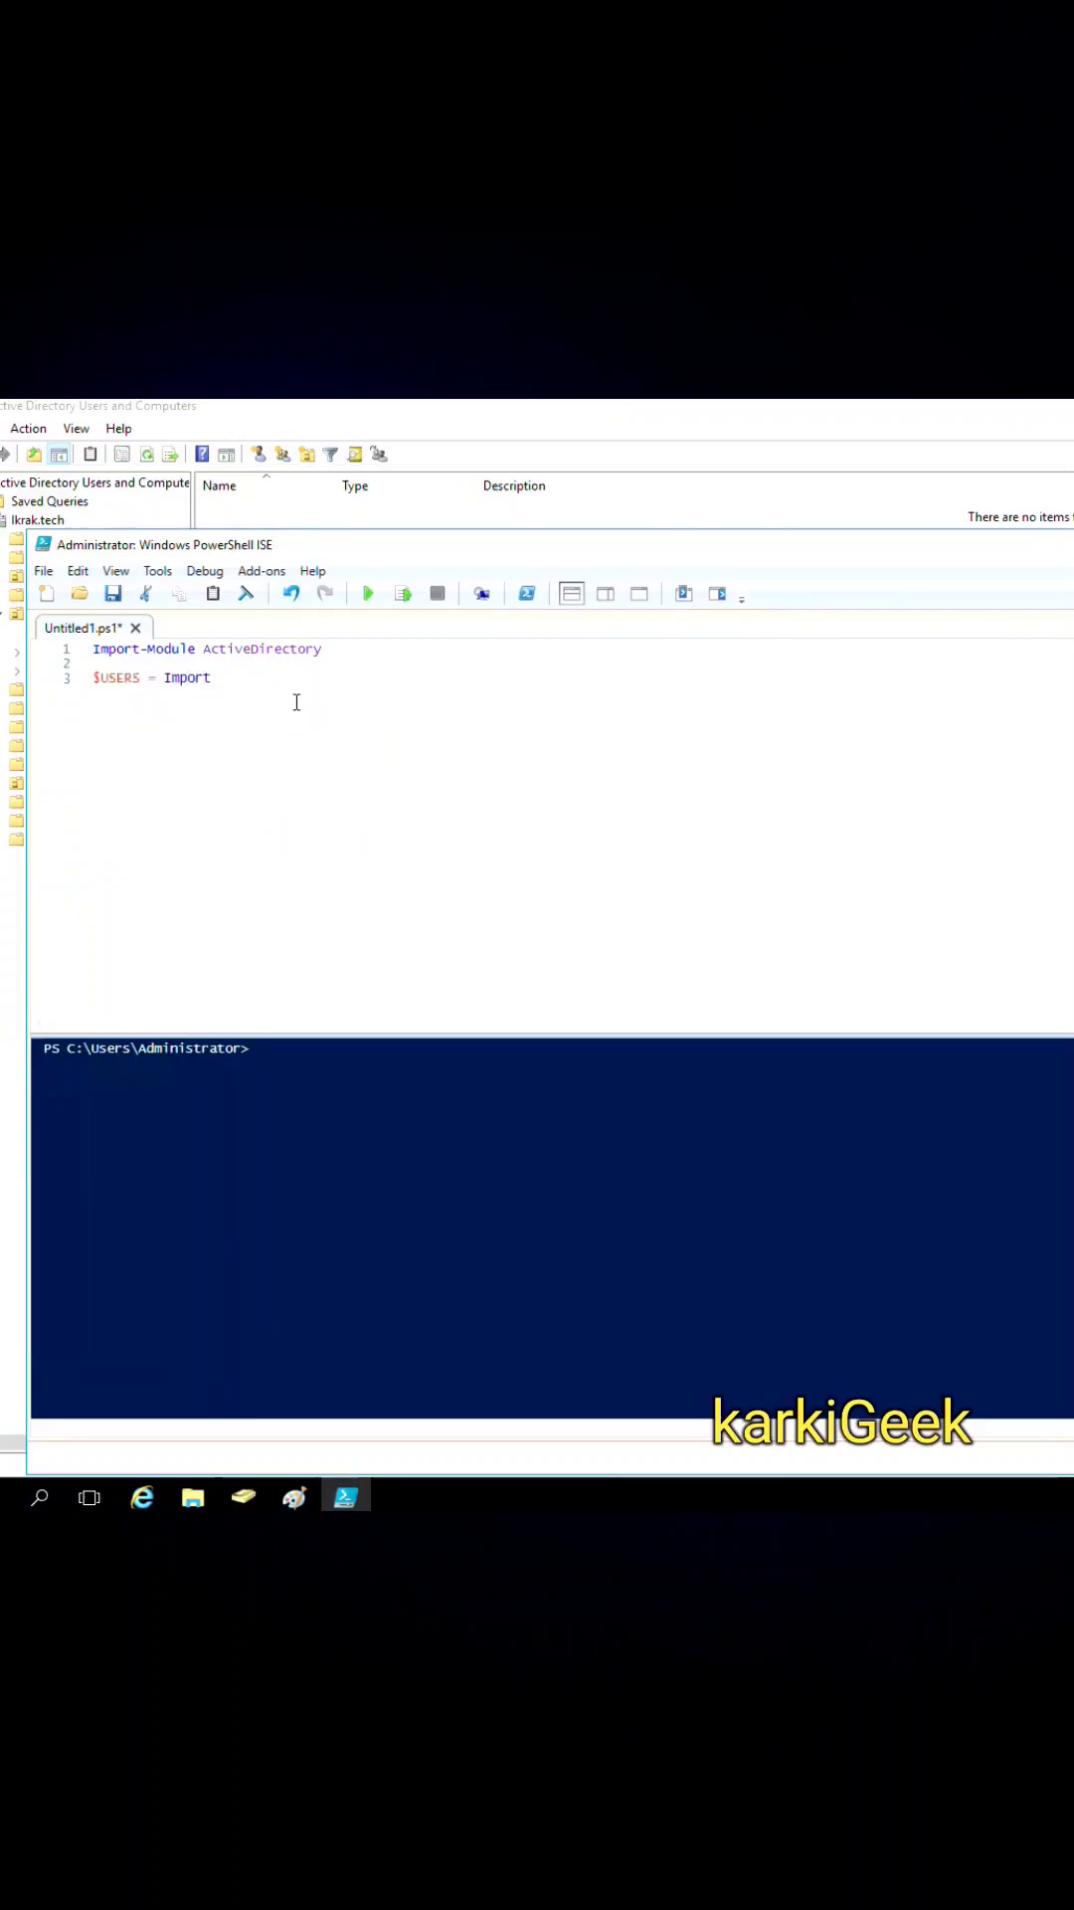
text(-)
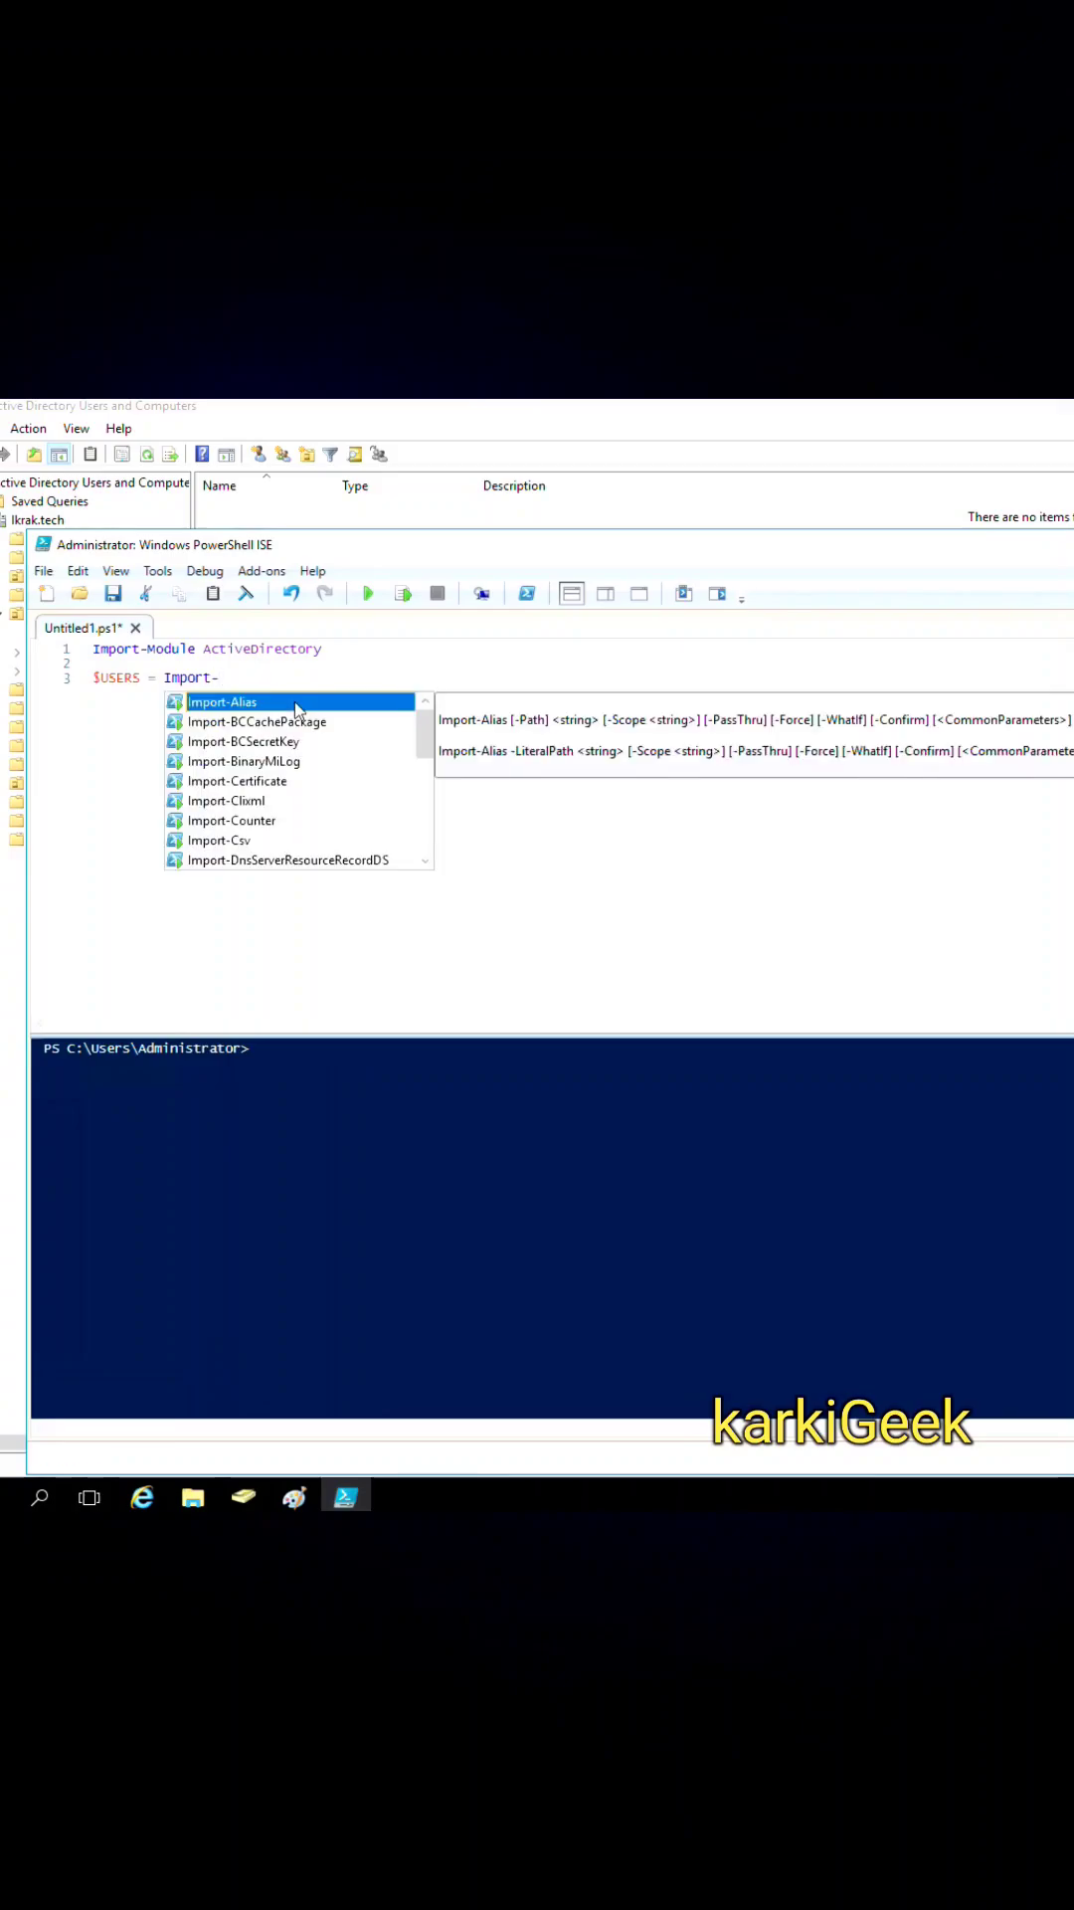
text(CSV)
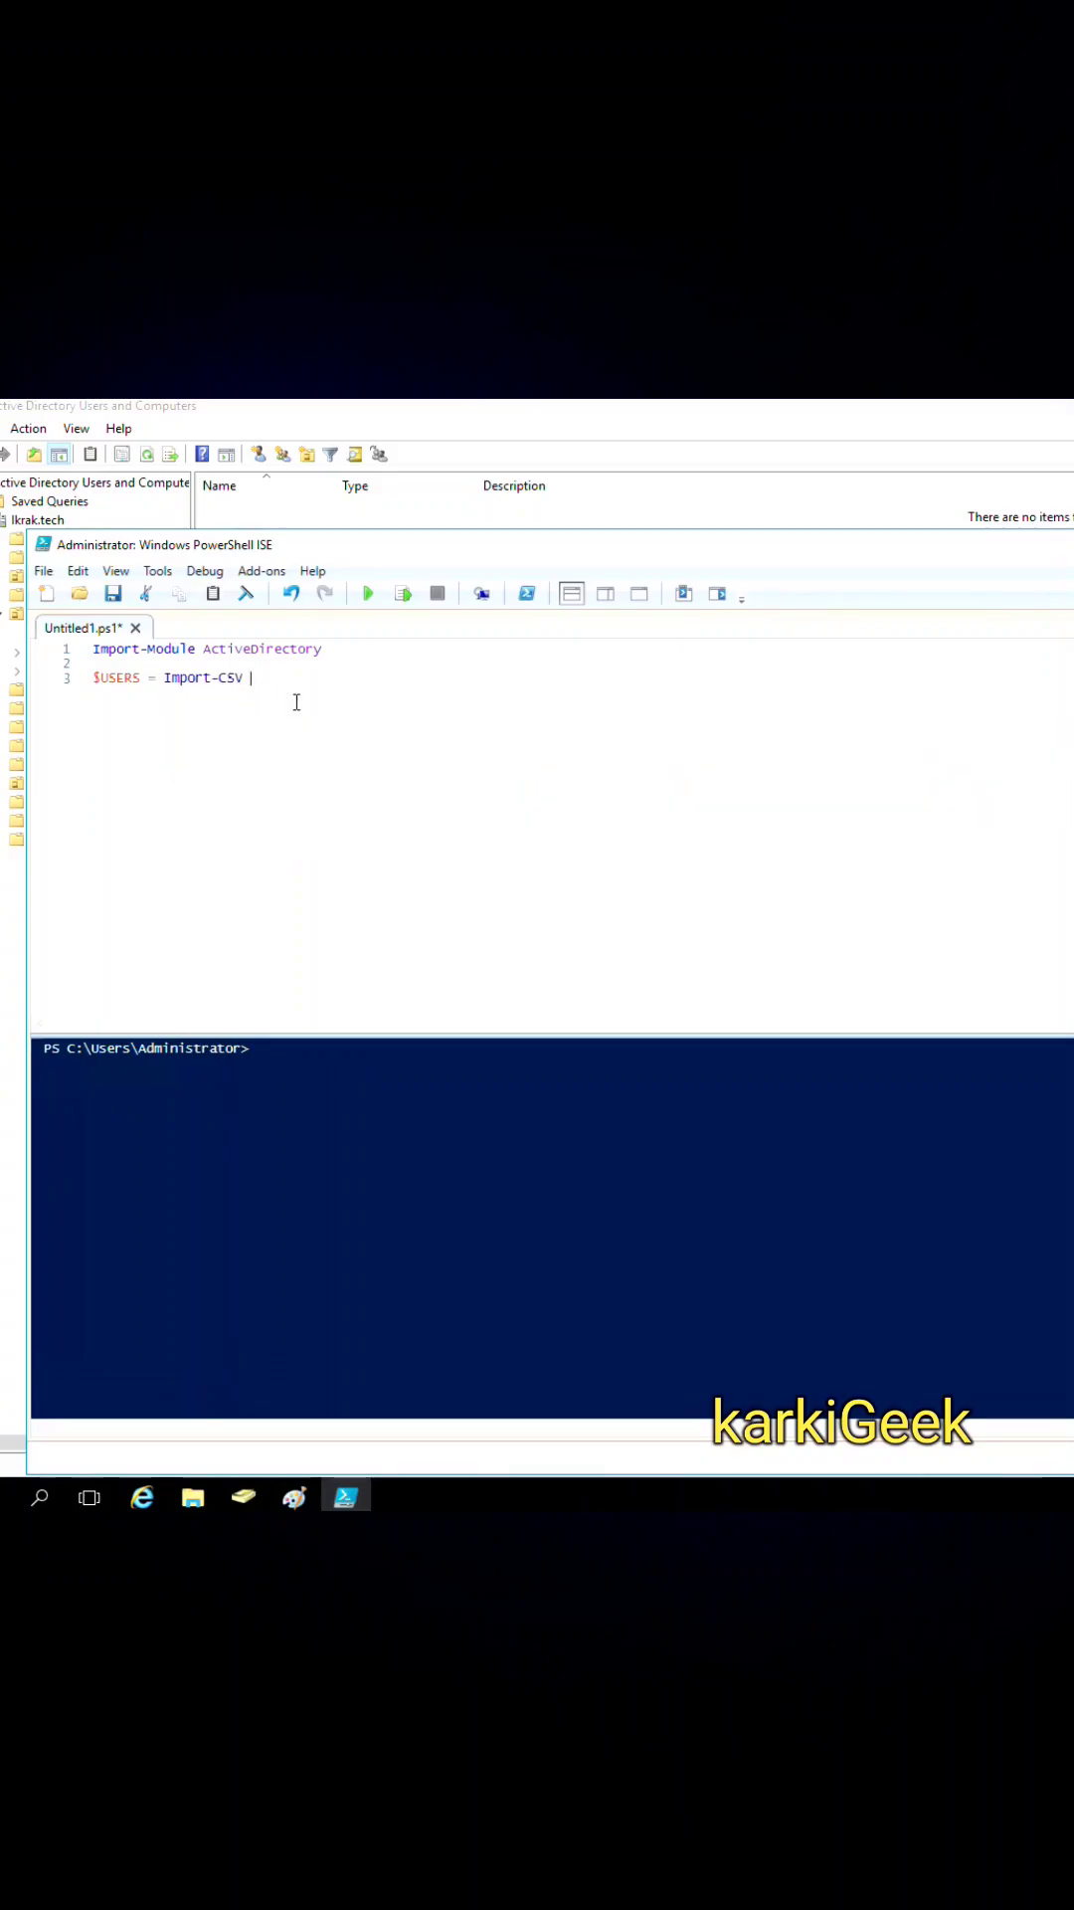
text(C:)
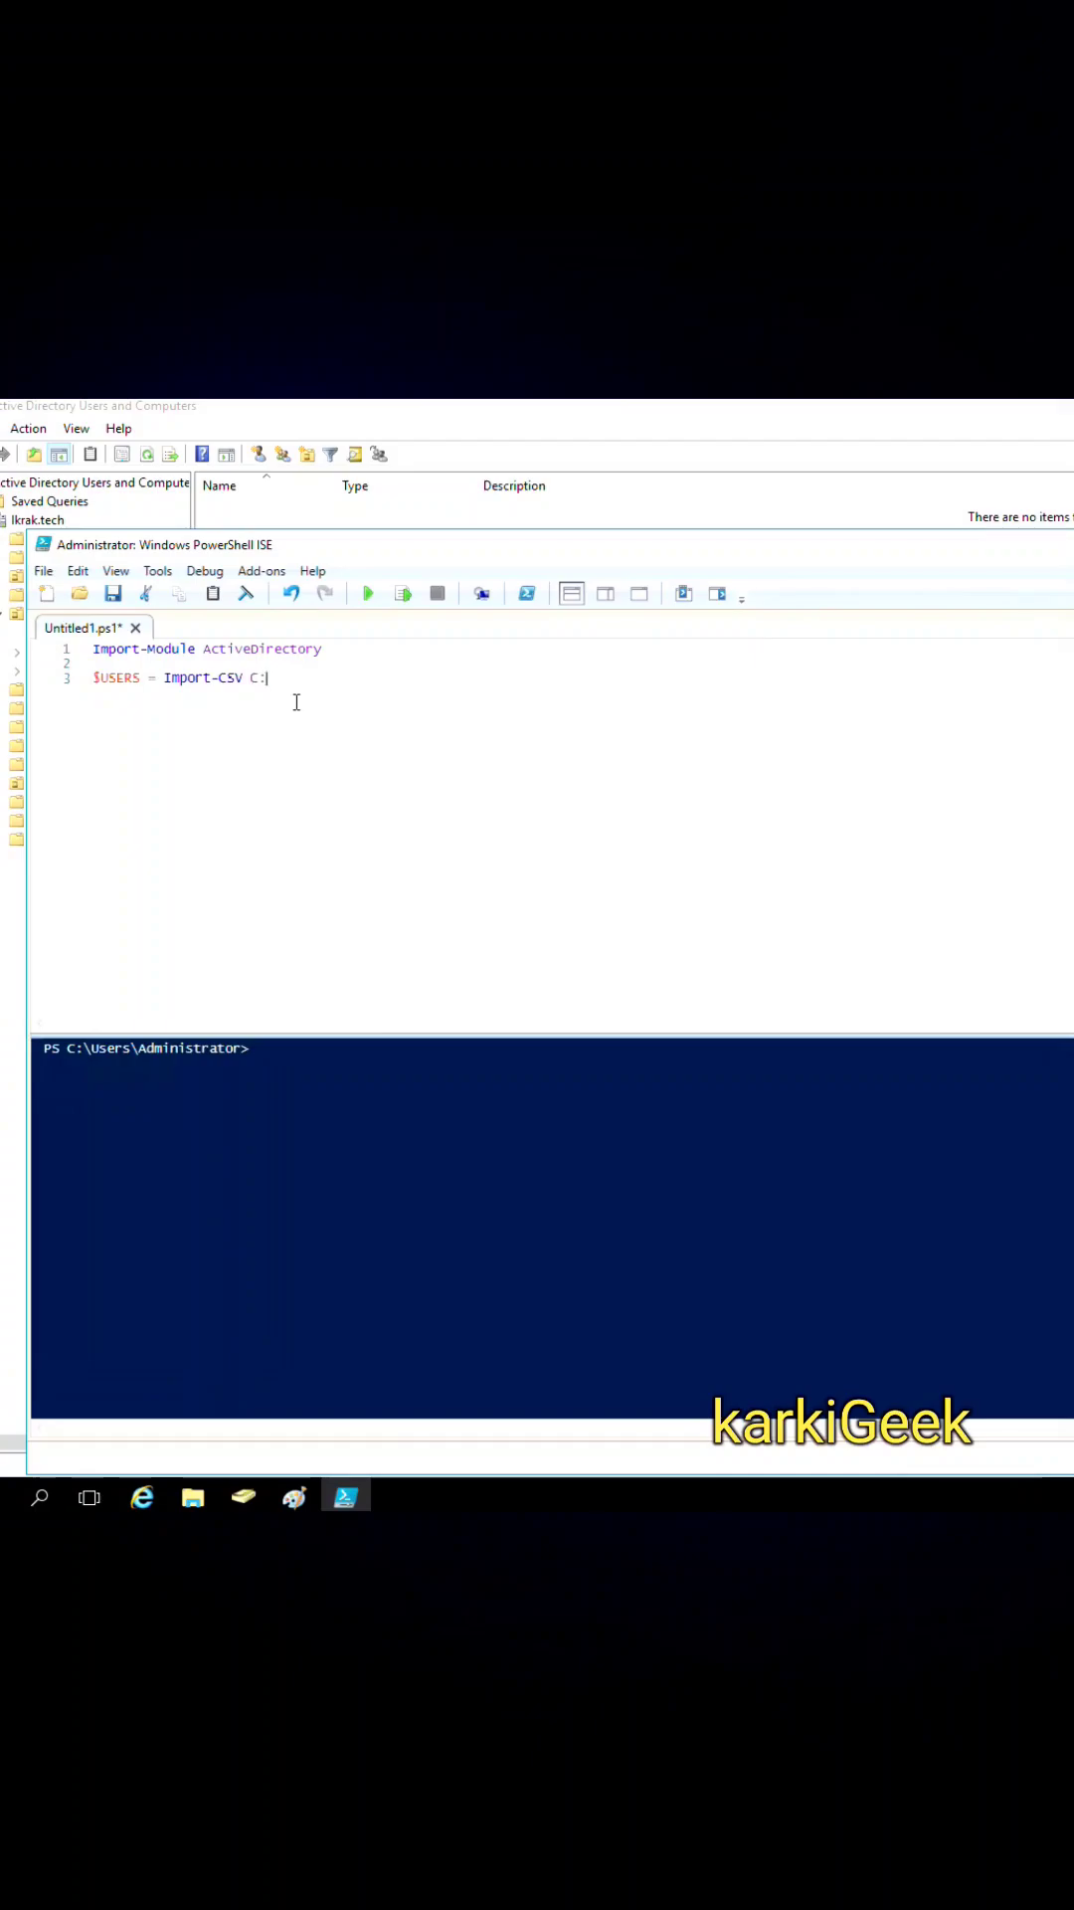
text(\use)
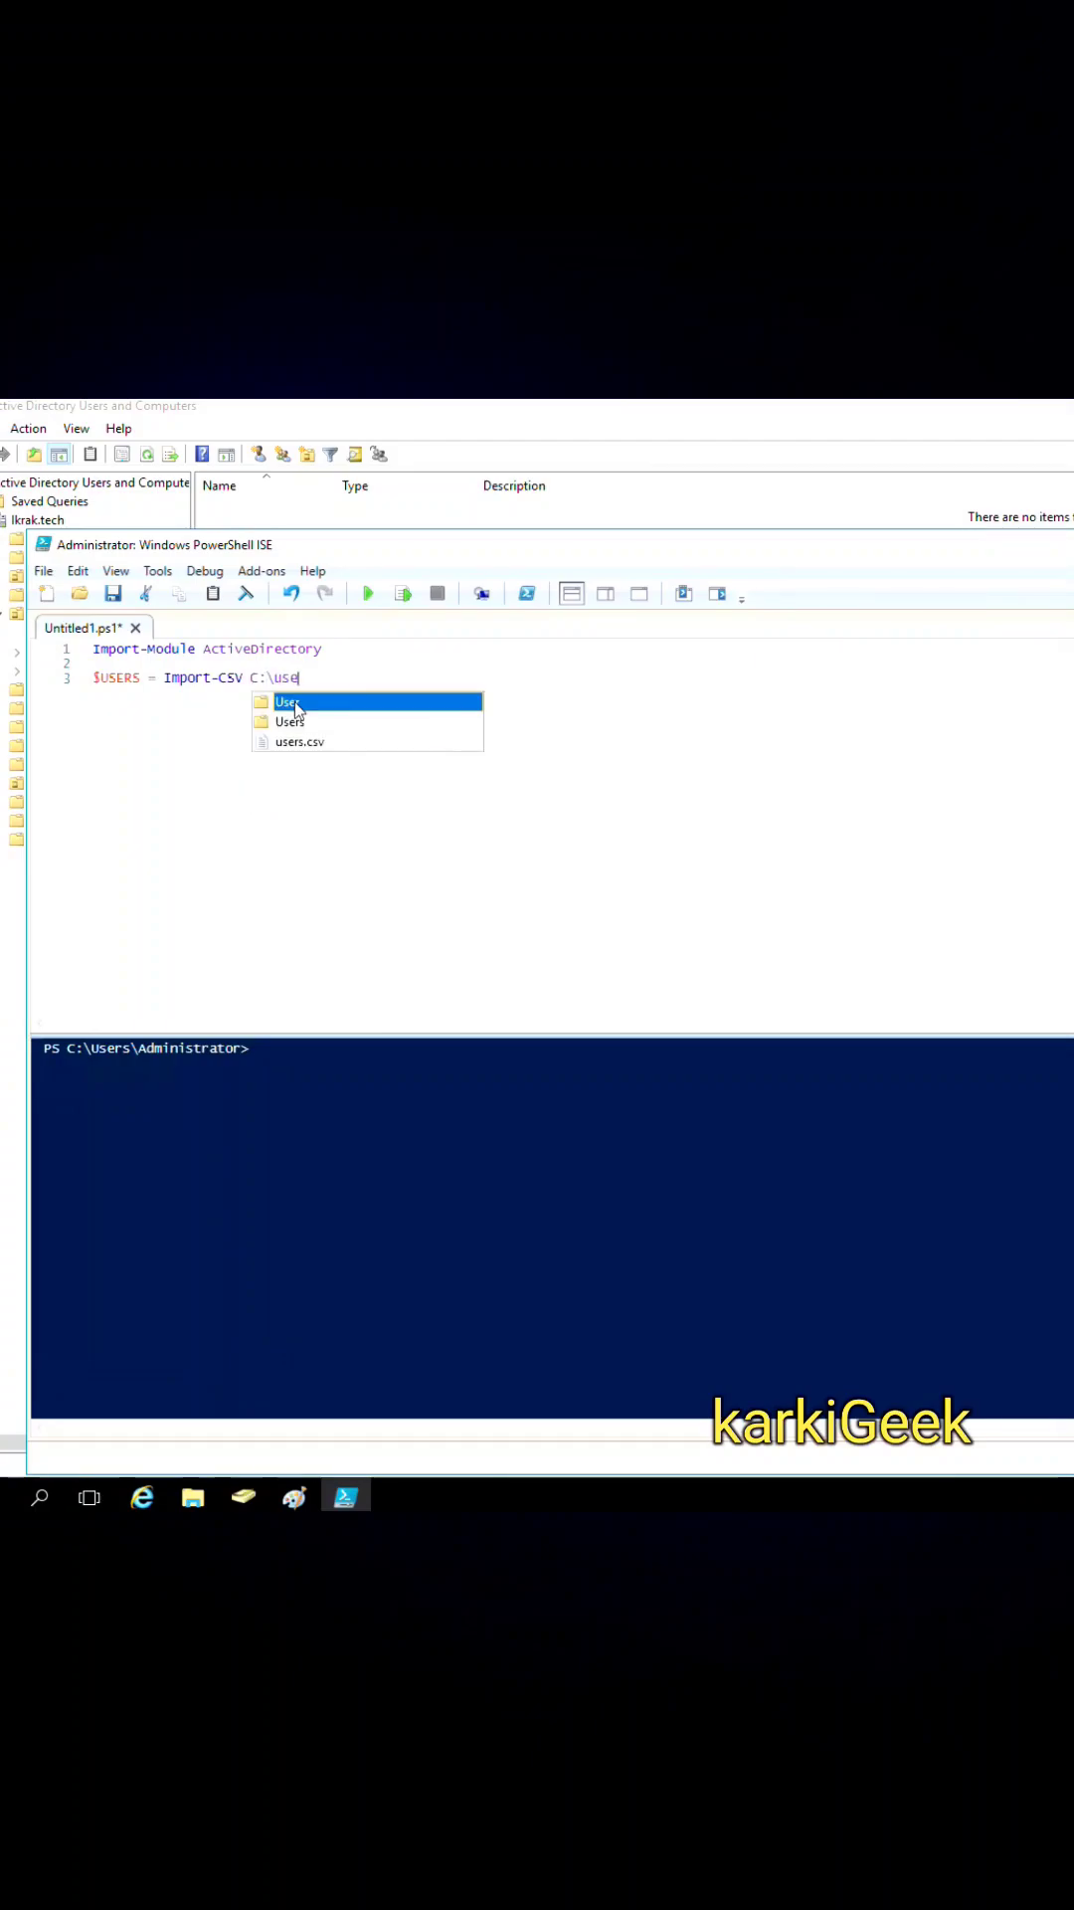
text(rs.csv)
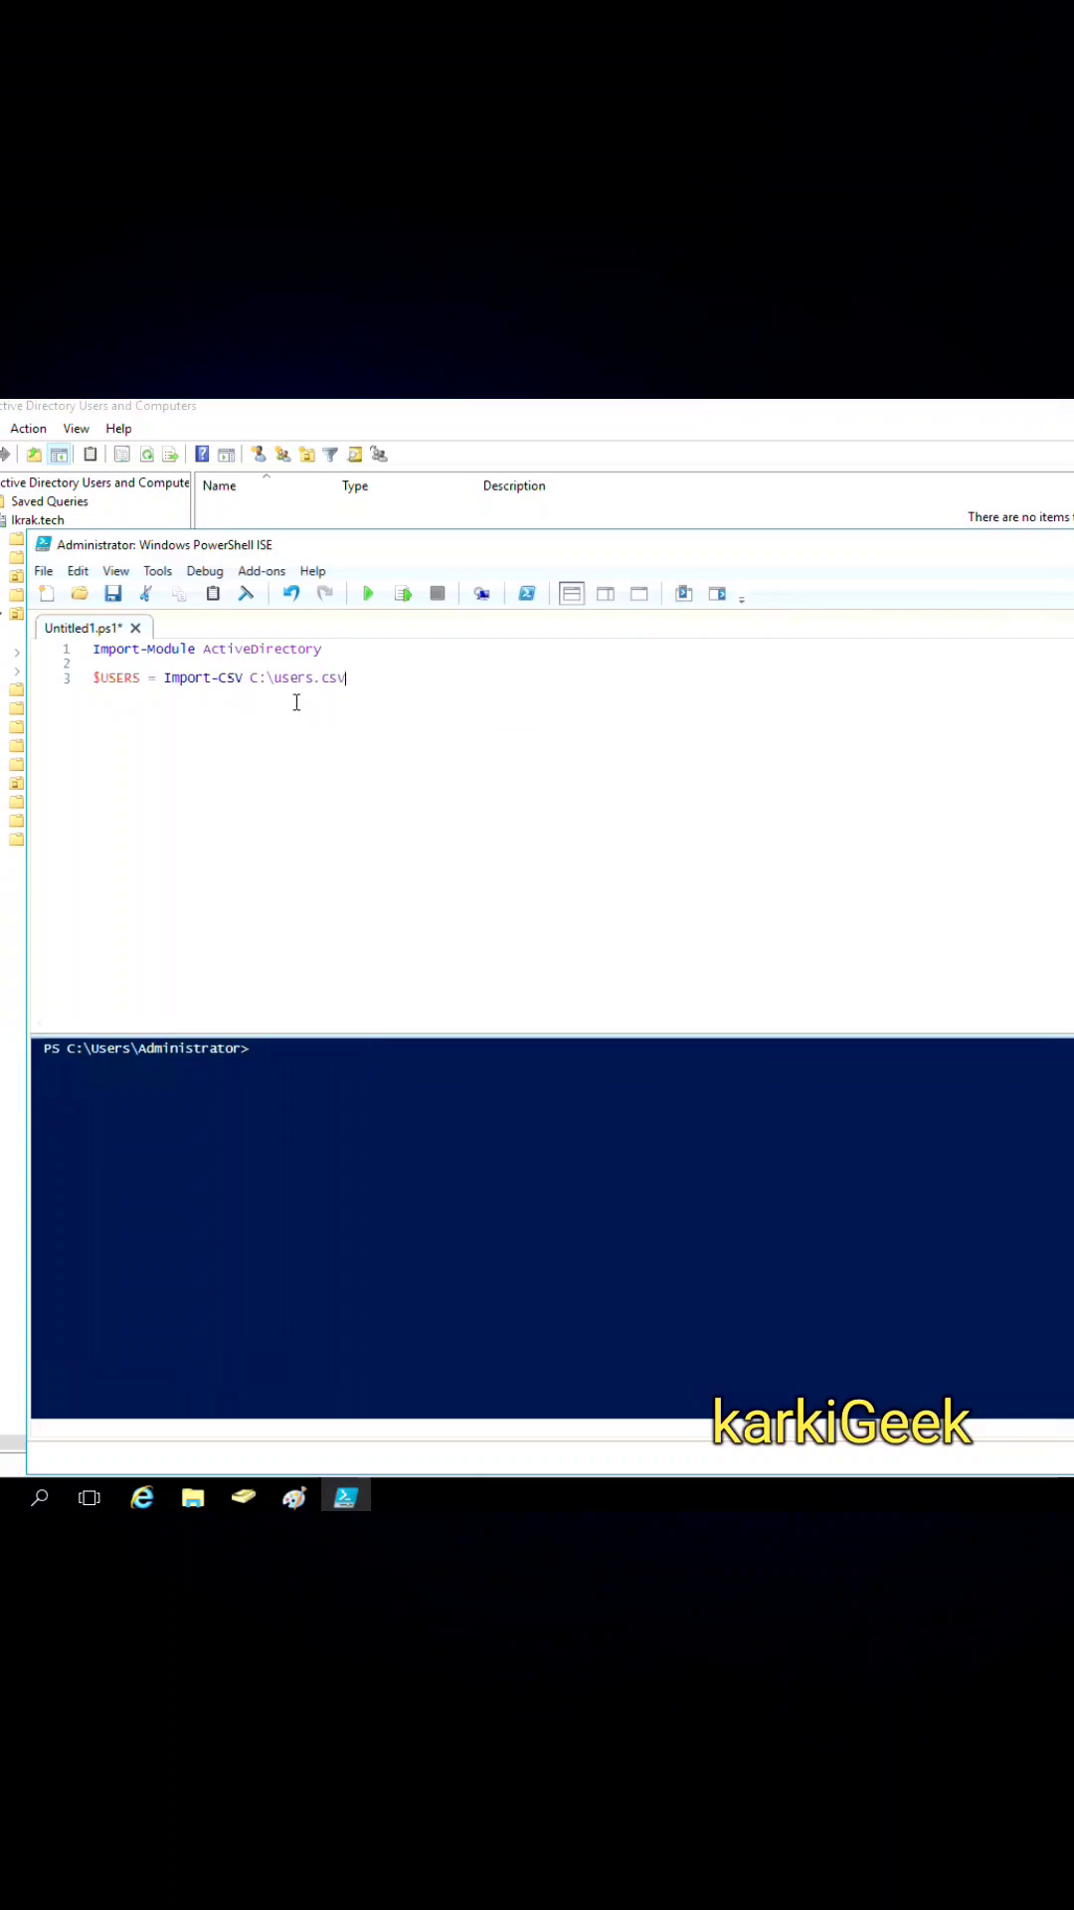
- Pipe $USERS into ForEach-Object and assign $sam, $first and $display from the samaccountname, firstname and displayname fields
text($US)
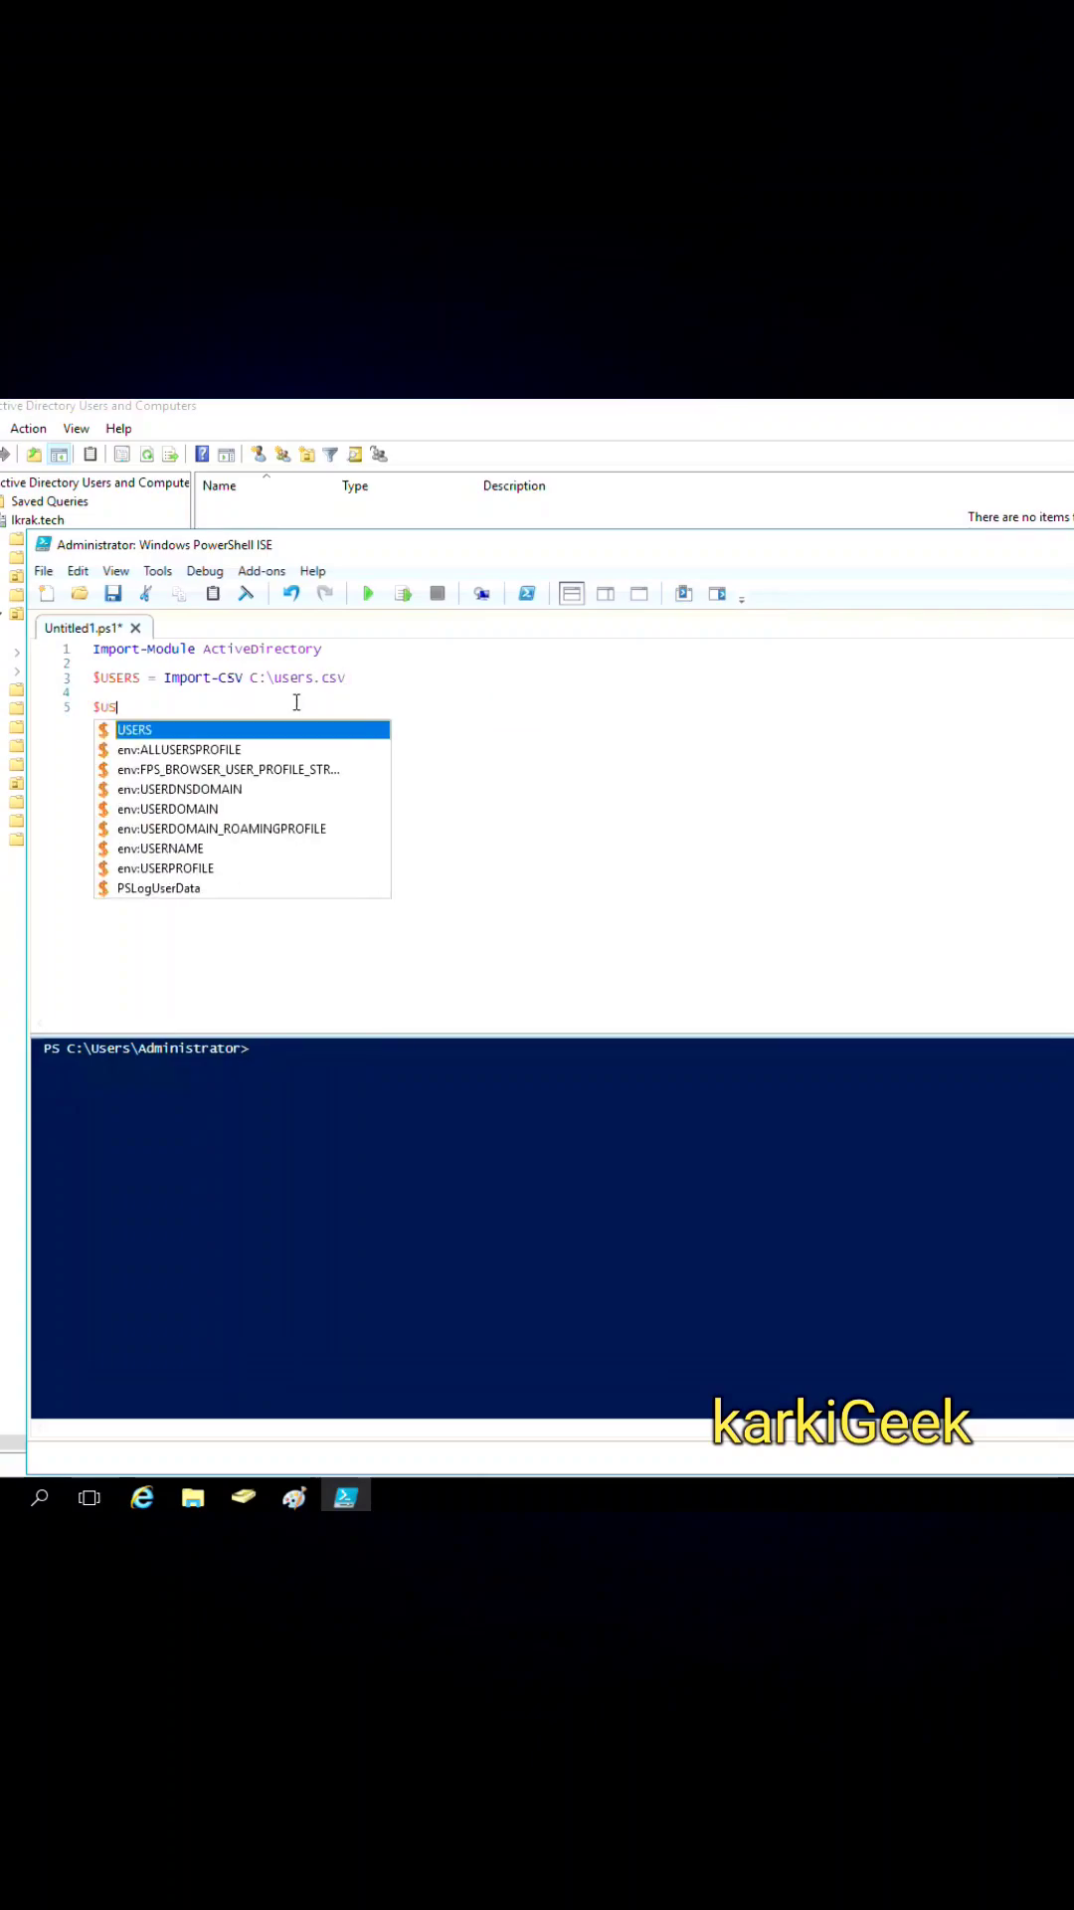
text(USERS | ForEach-Object {)
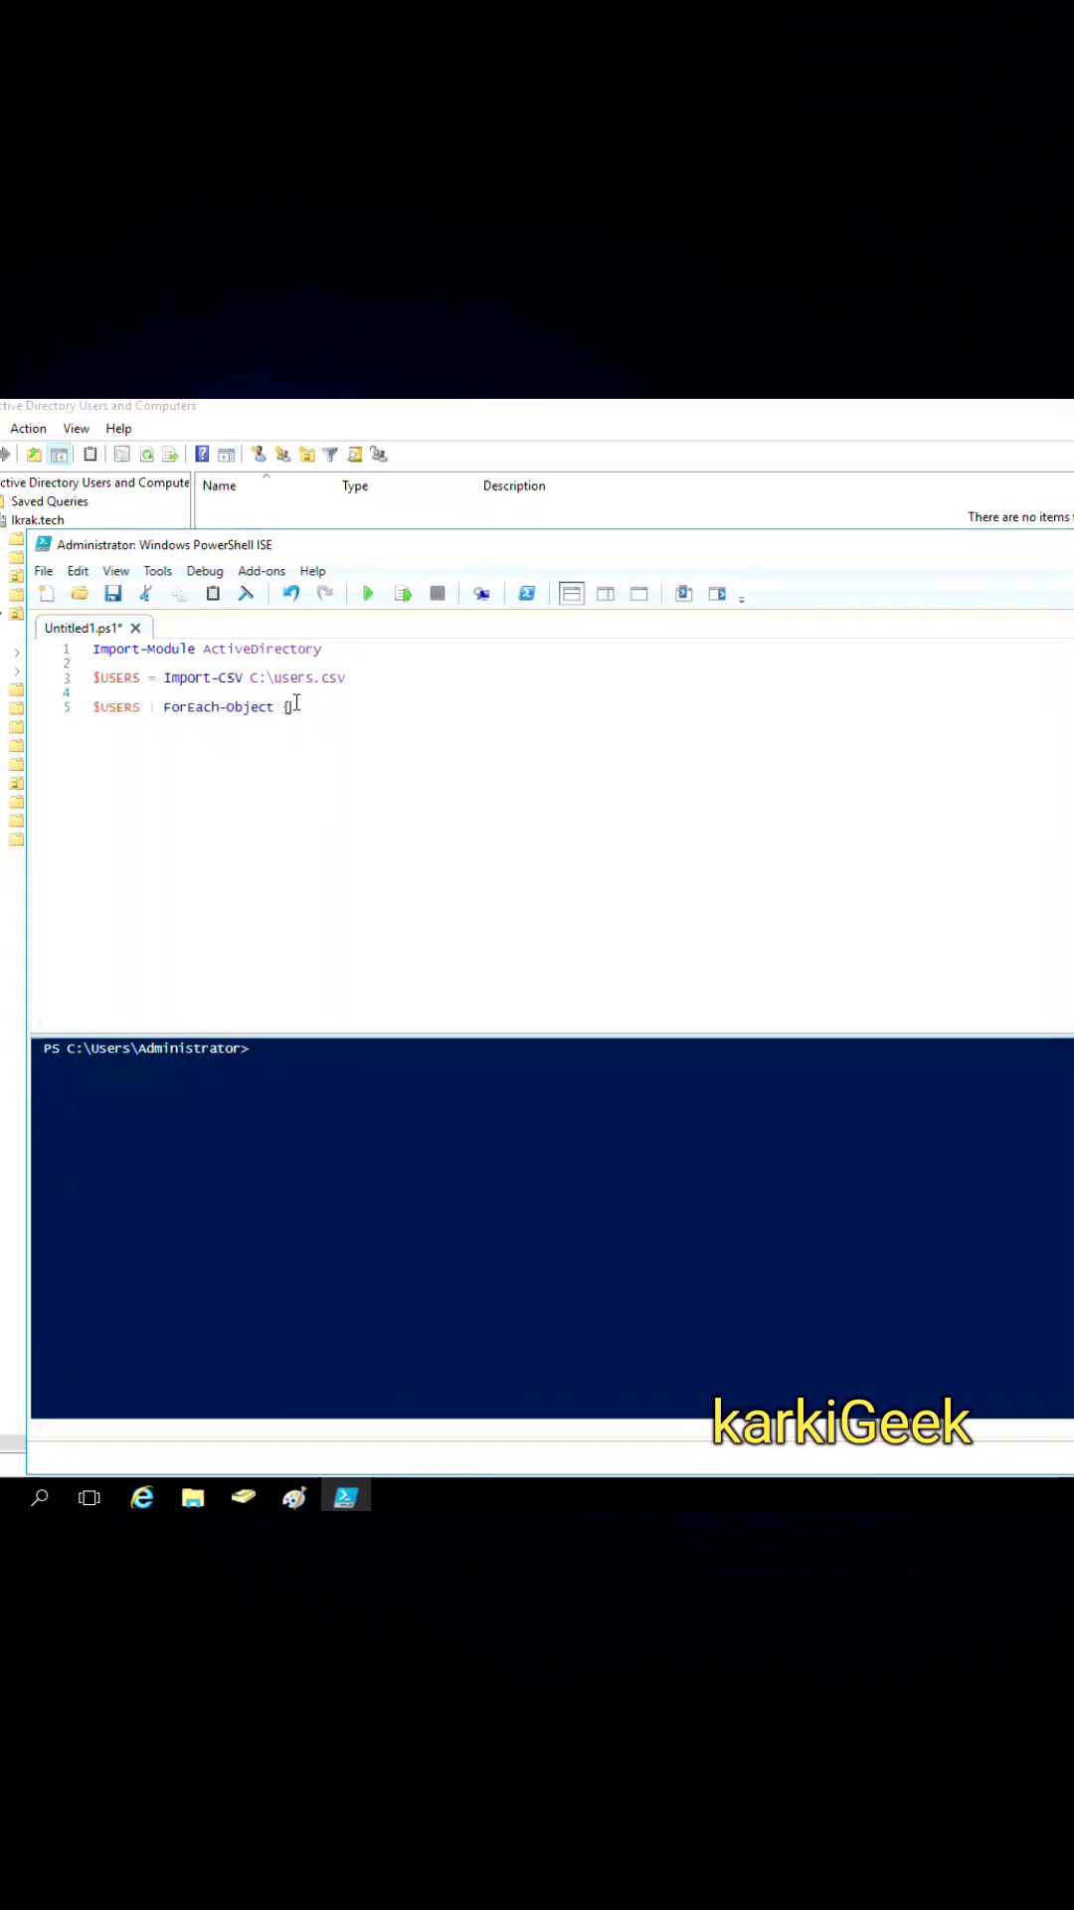
text($sam)
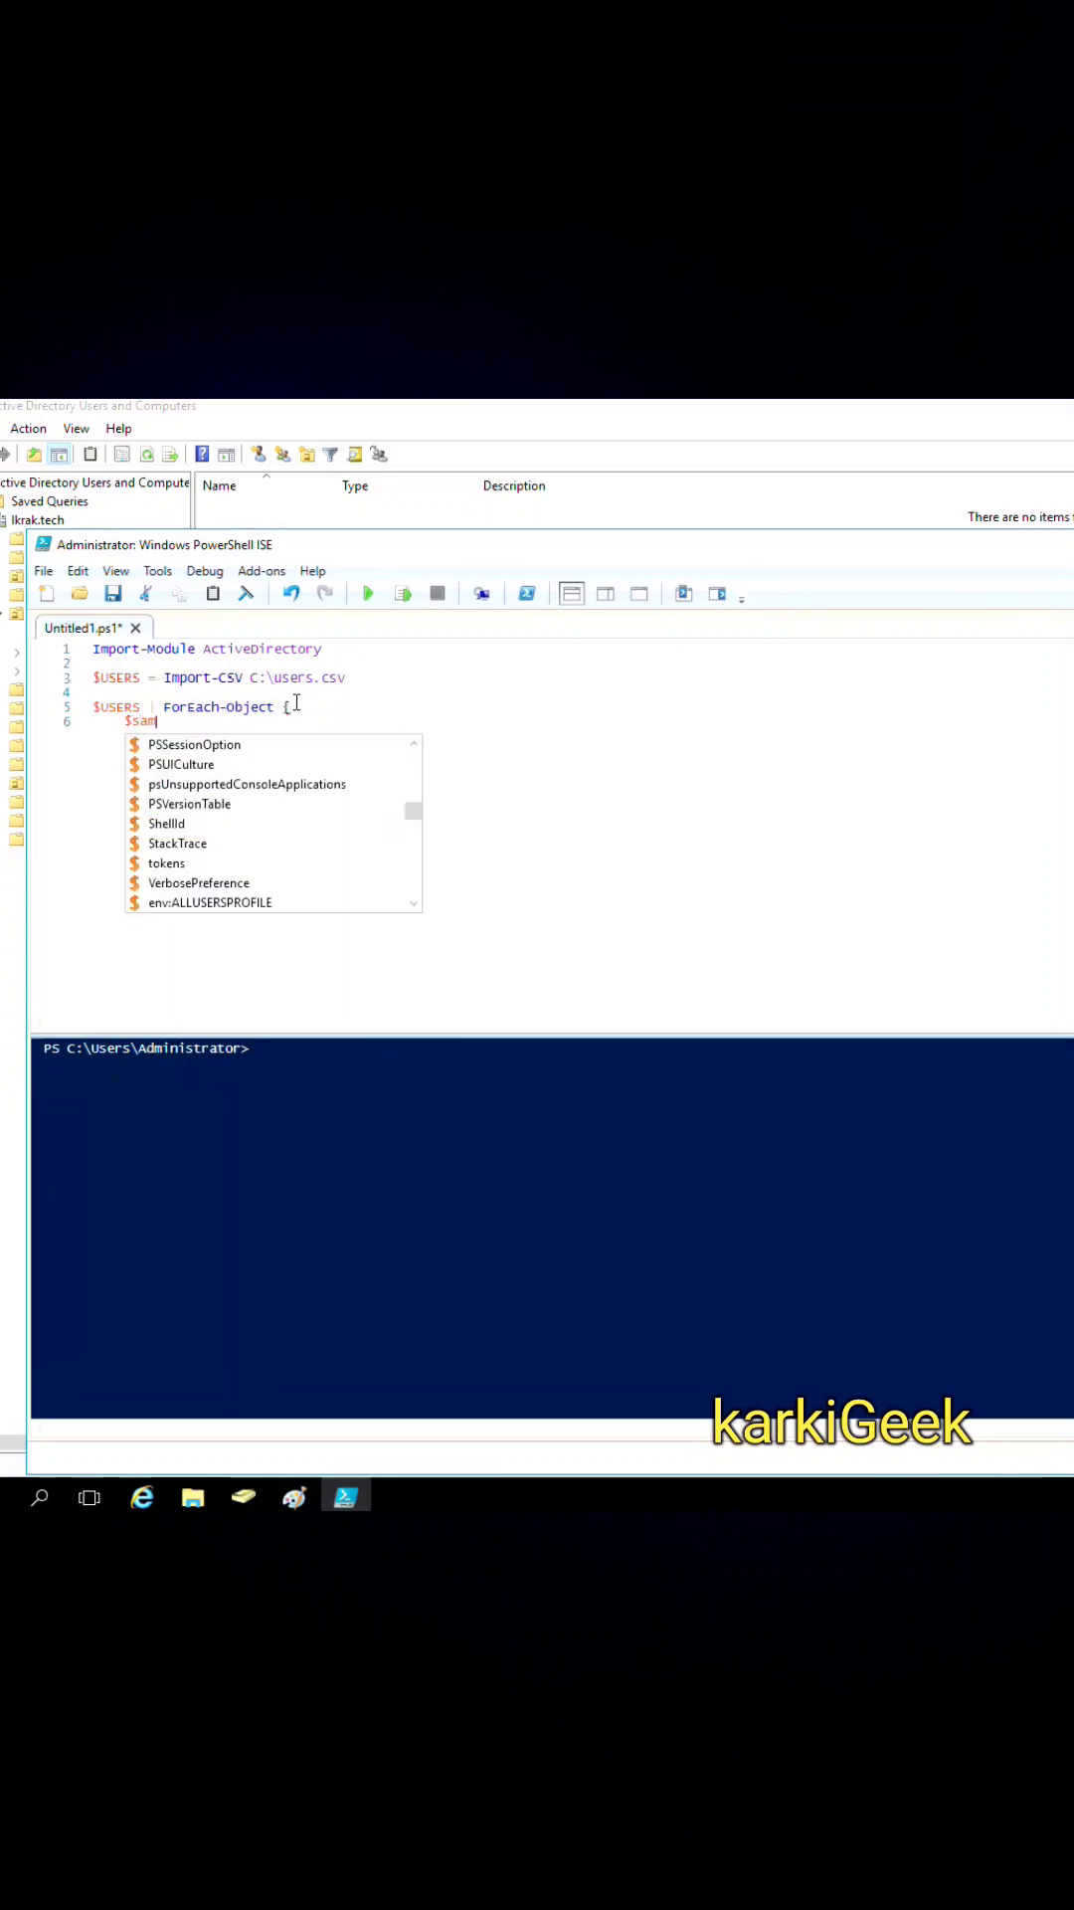
text(= $)
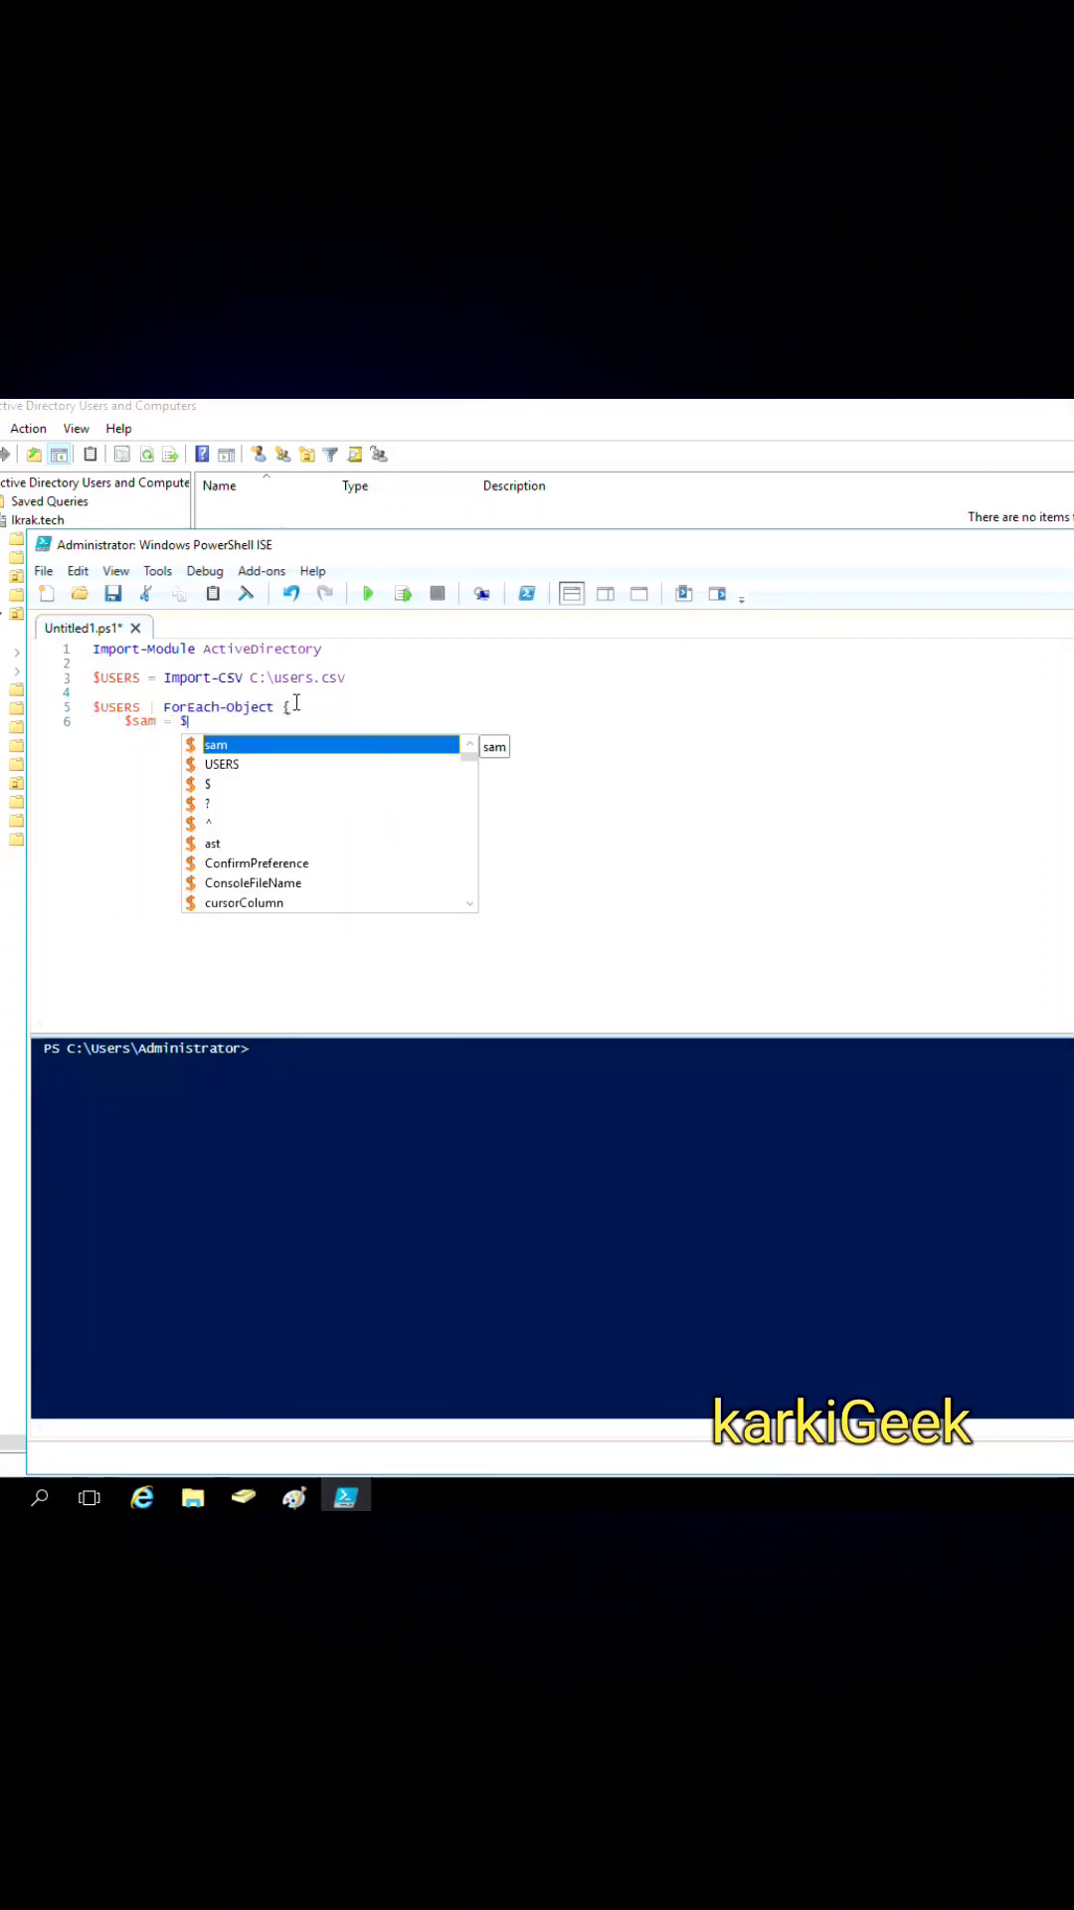
text(_.samaccountnam)
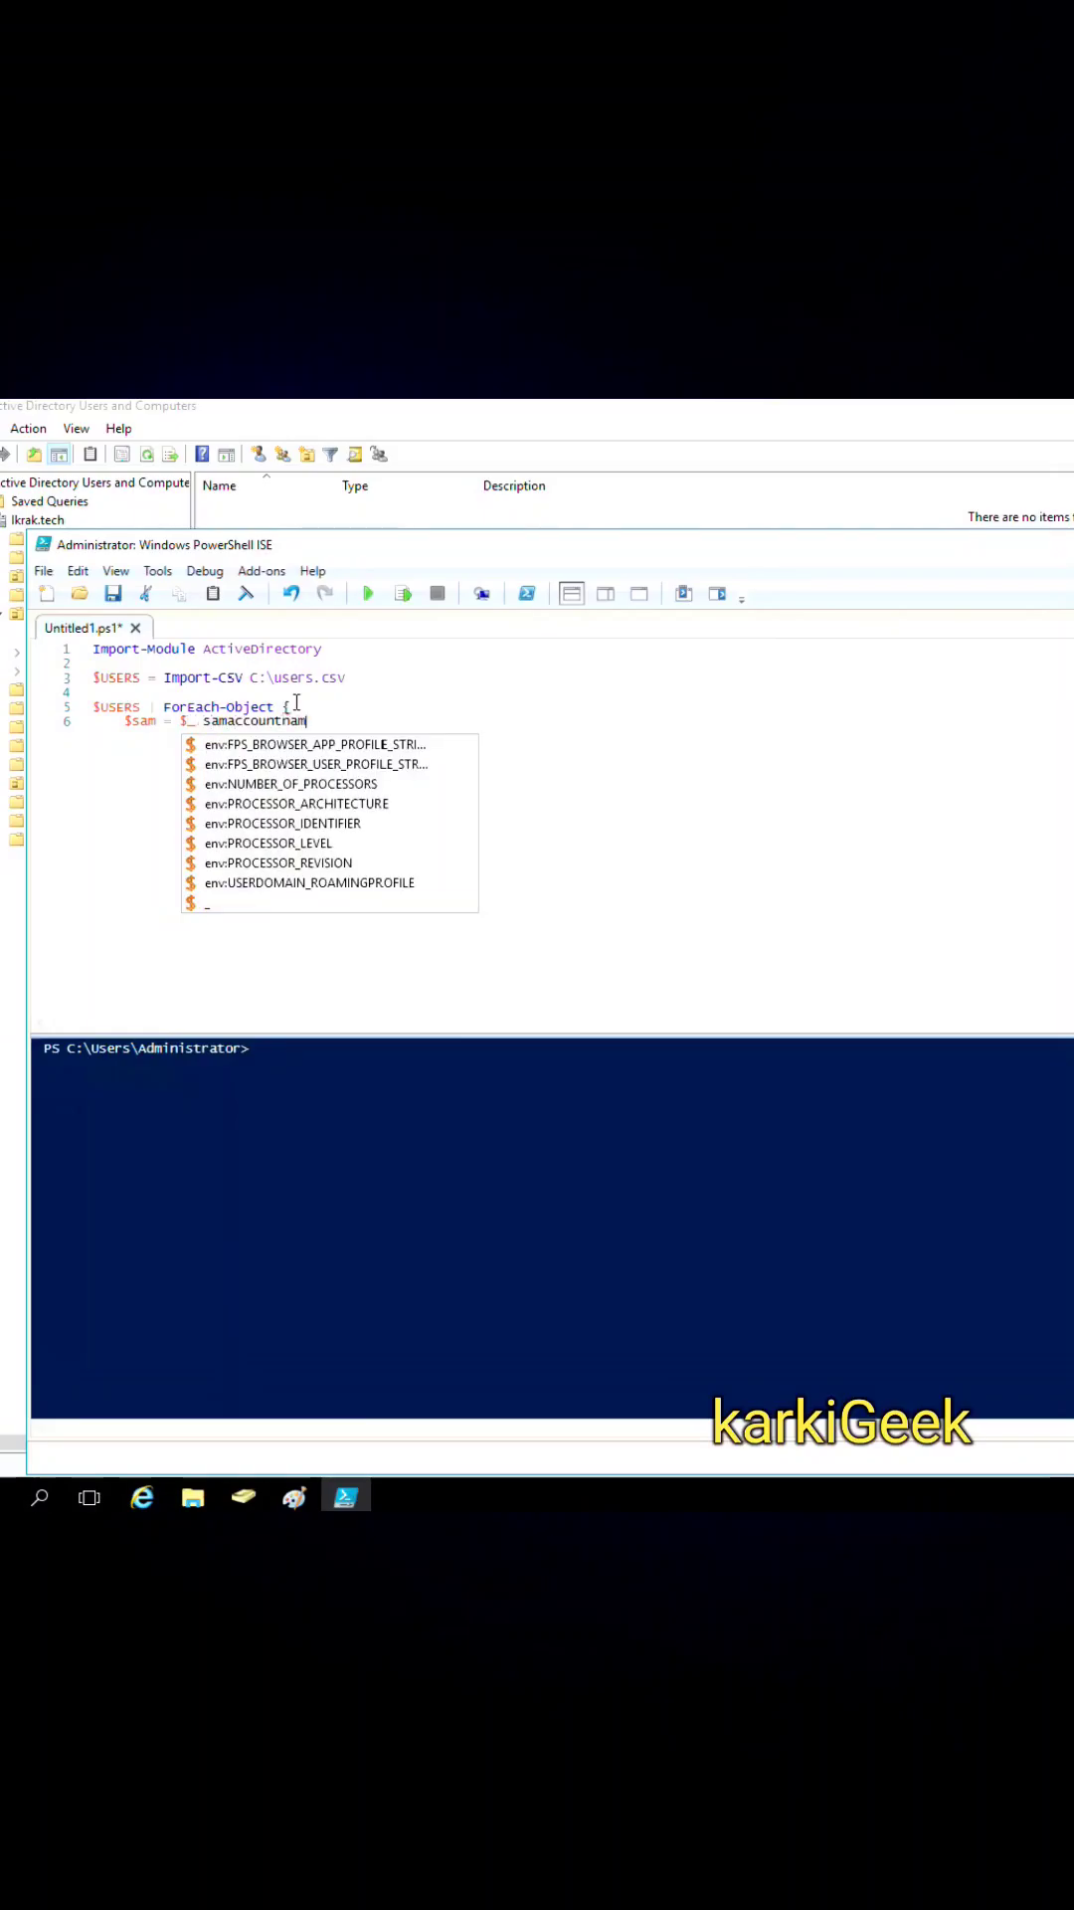
text($first)
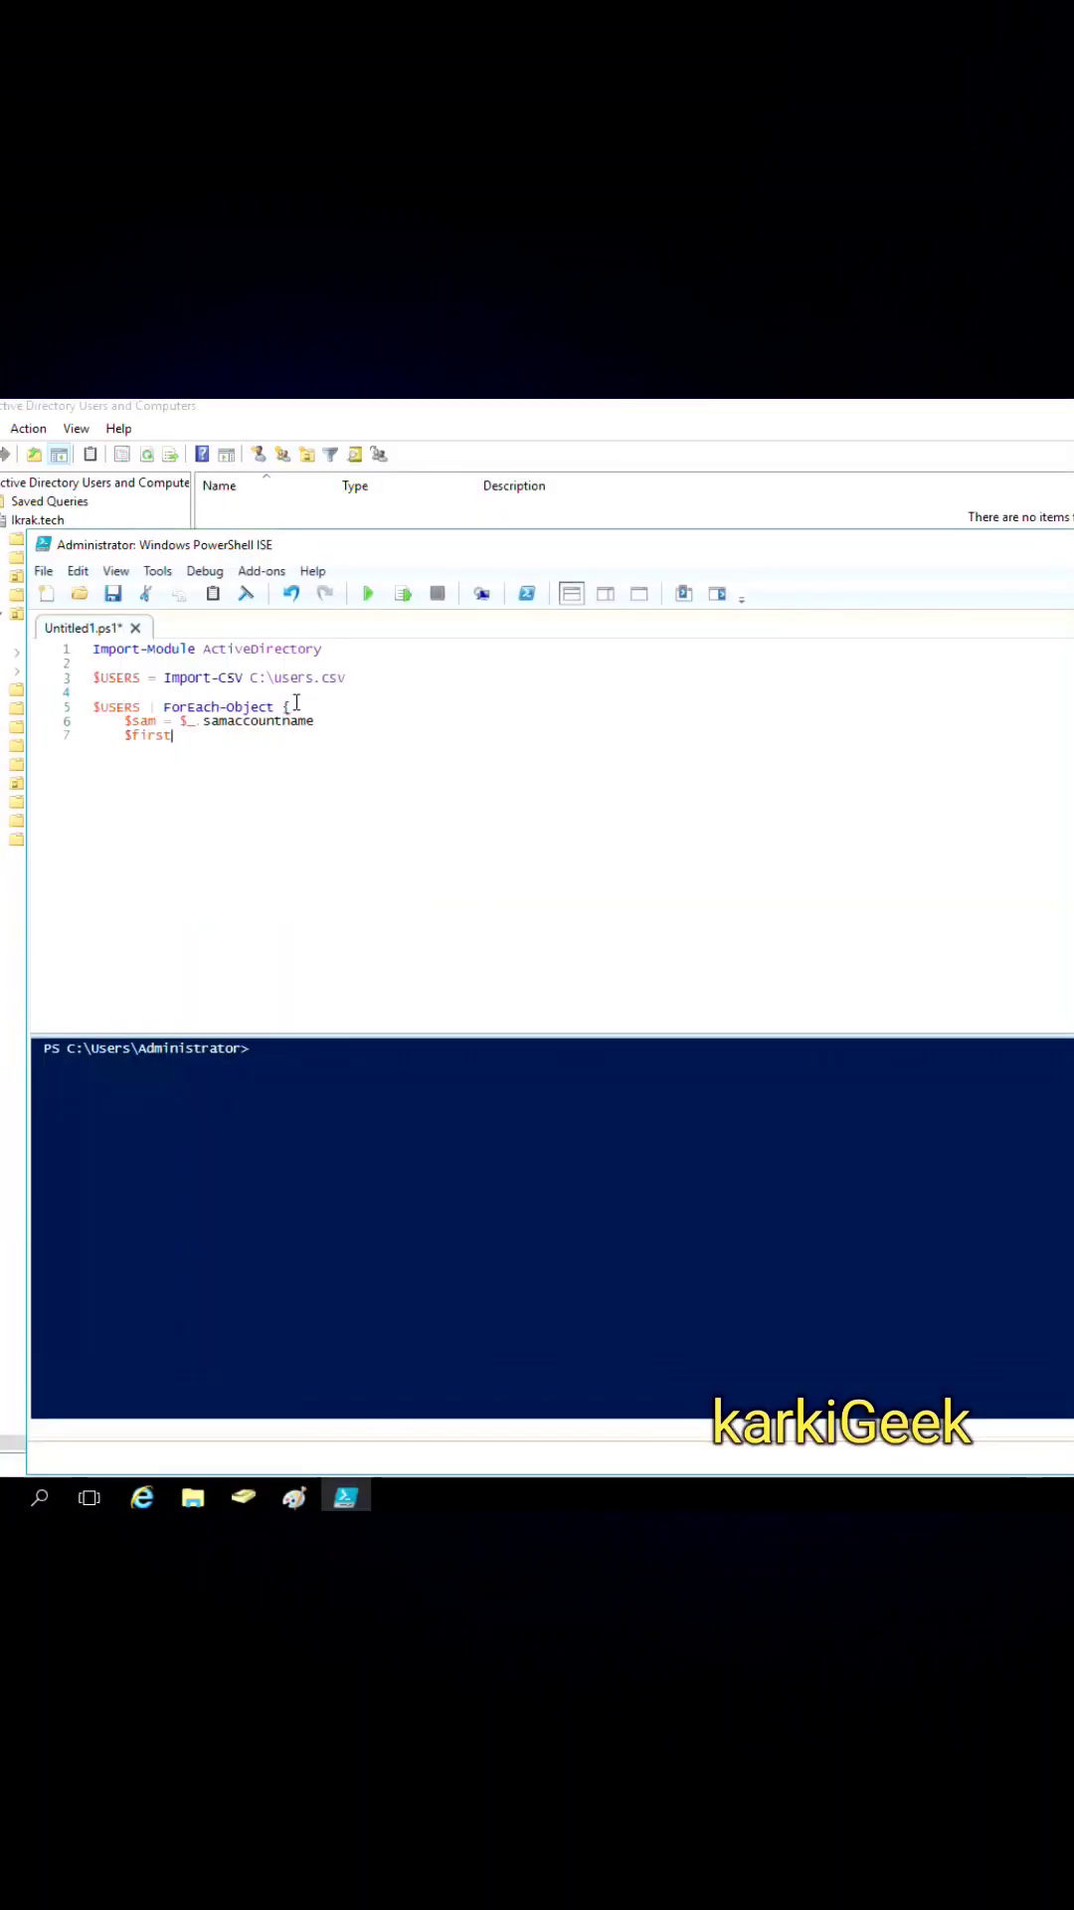
text(= $_.firstname)
text($last = $_.lastname)
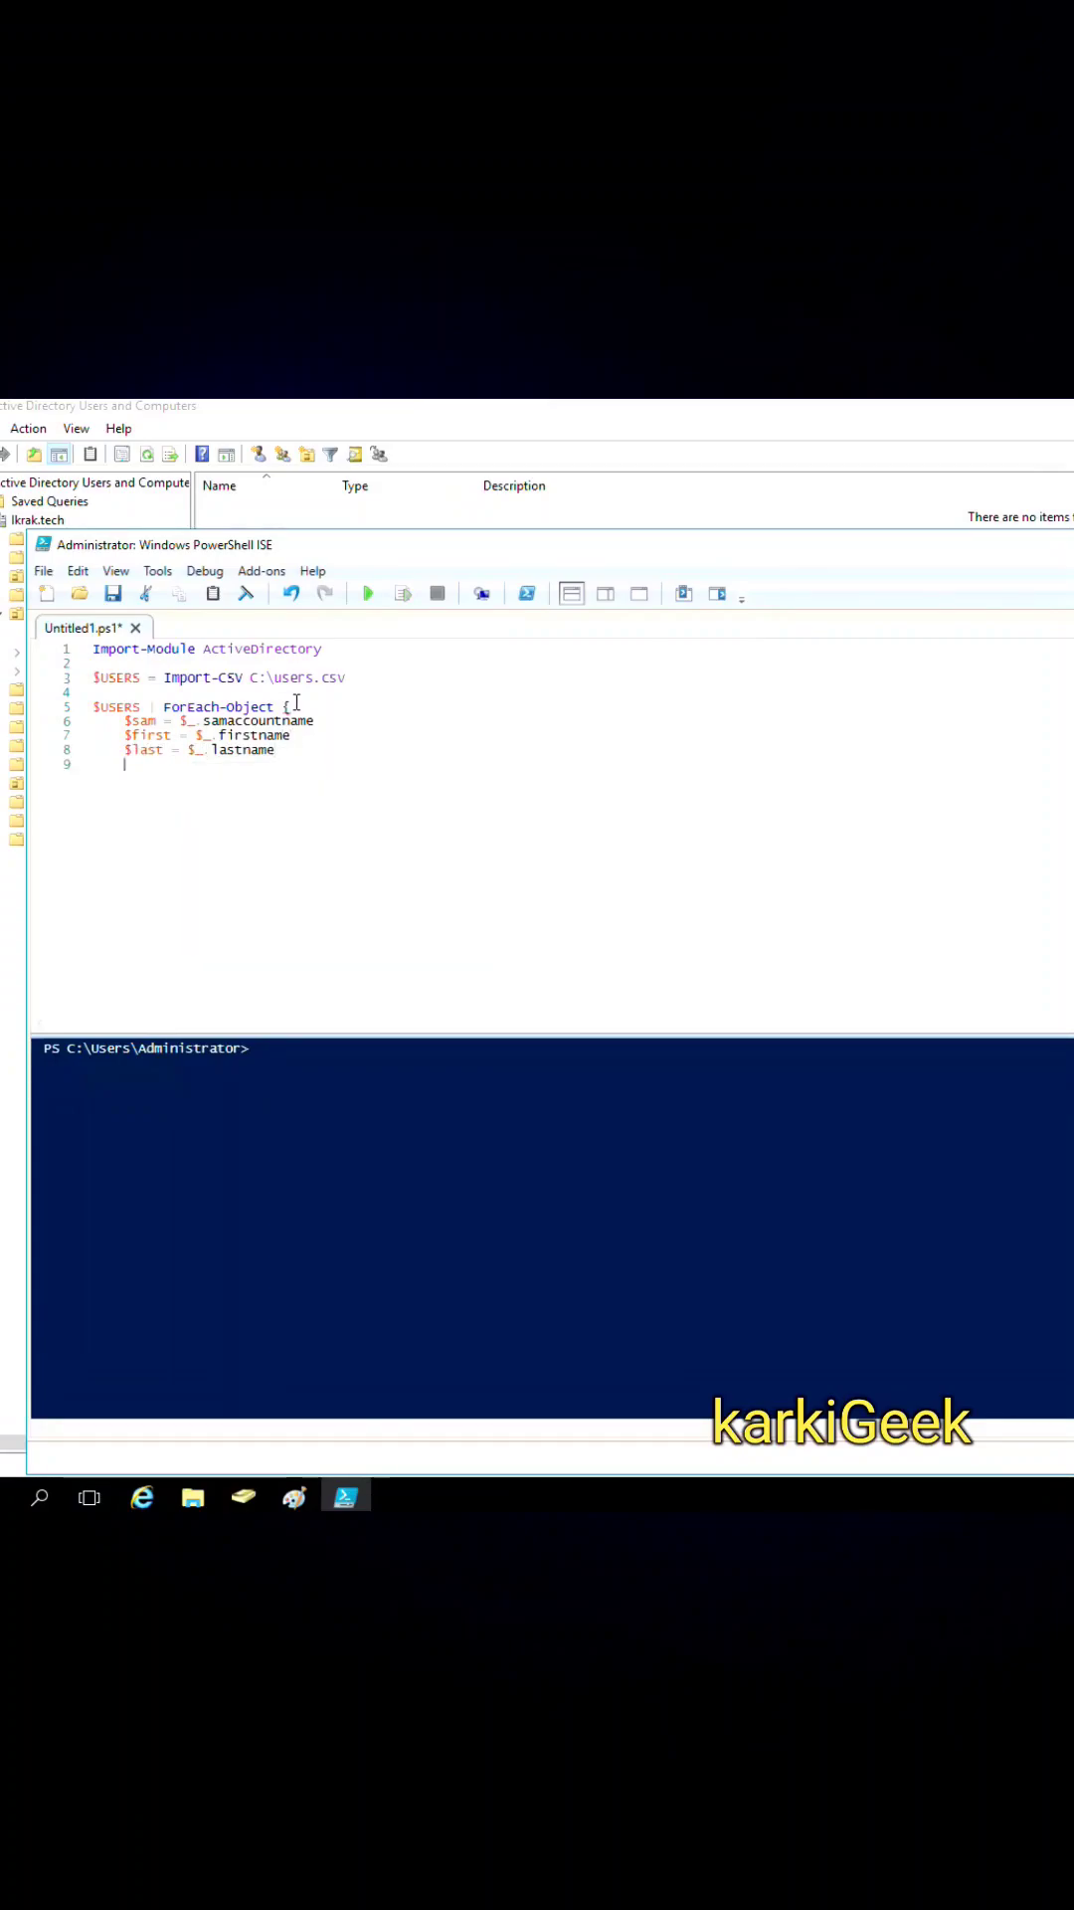
text($display = $_.display)
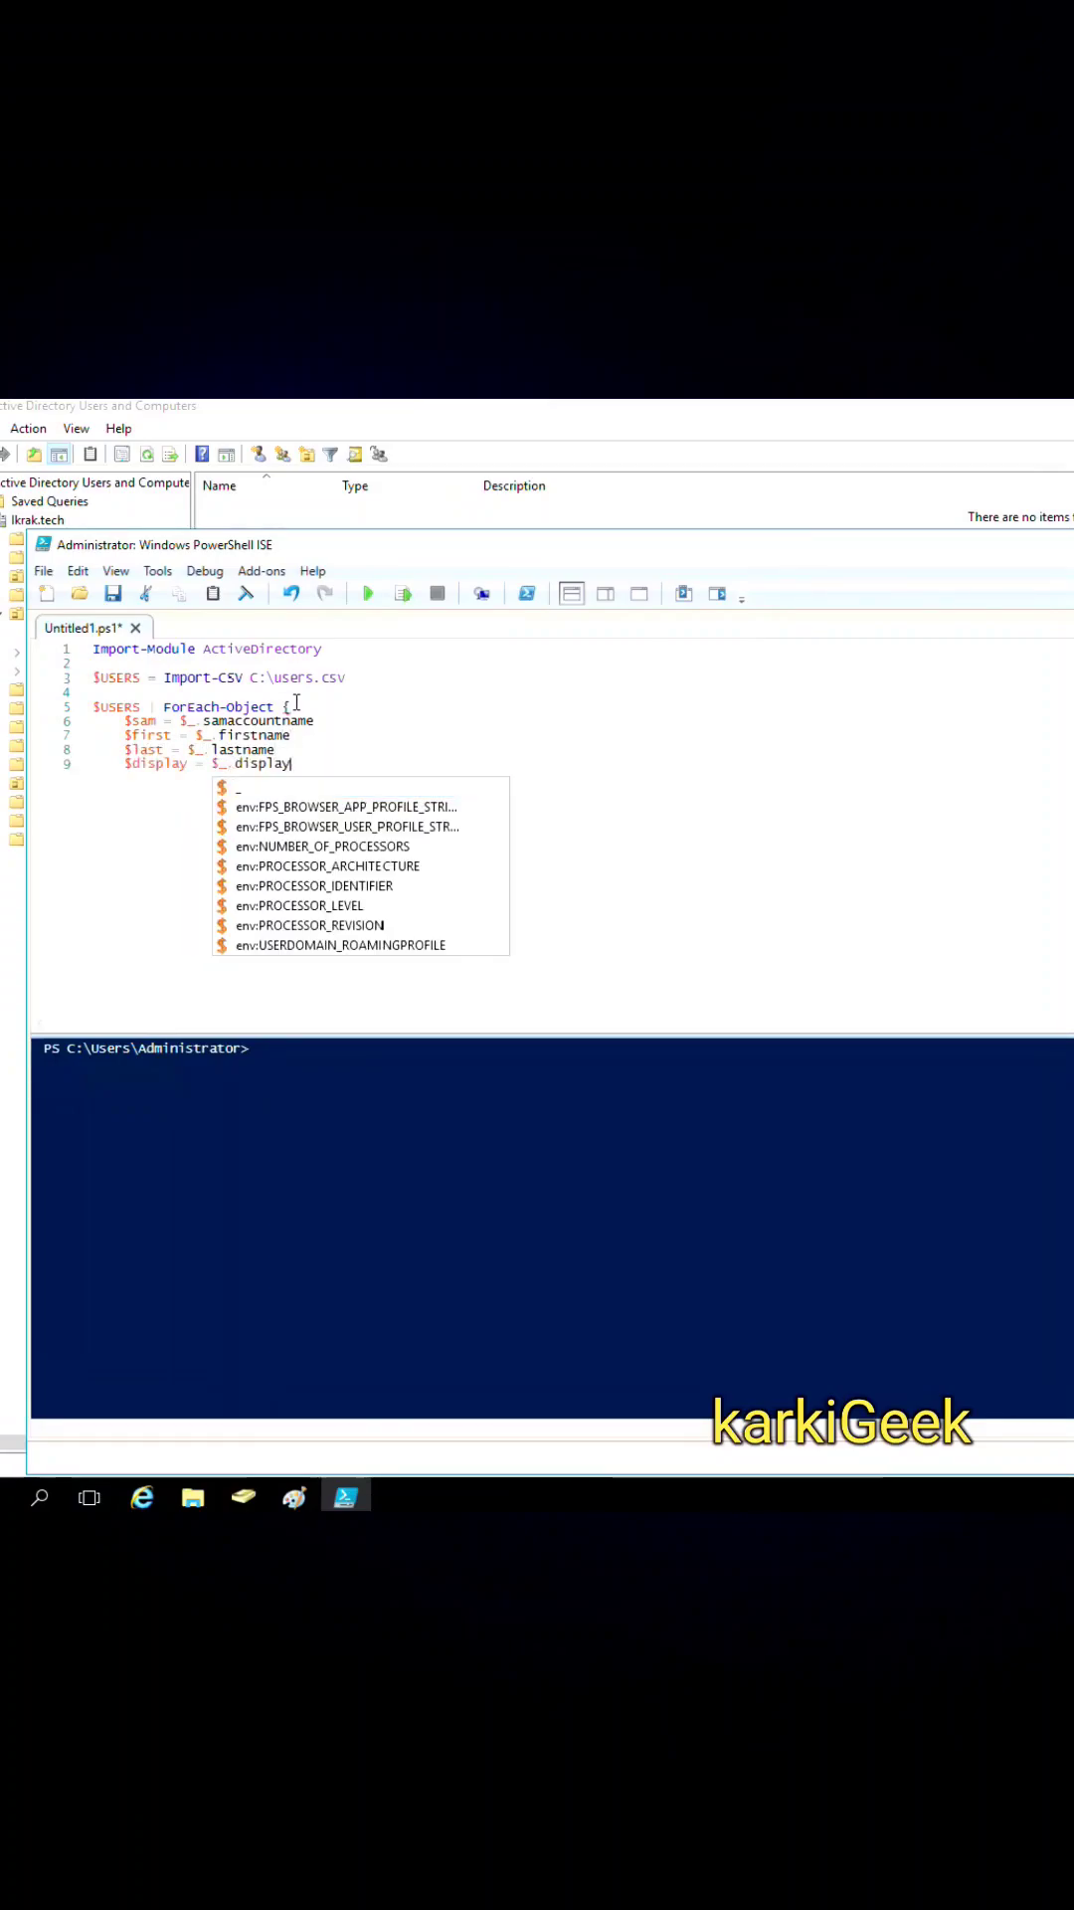
text(name)
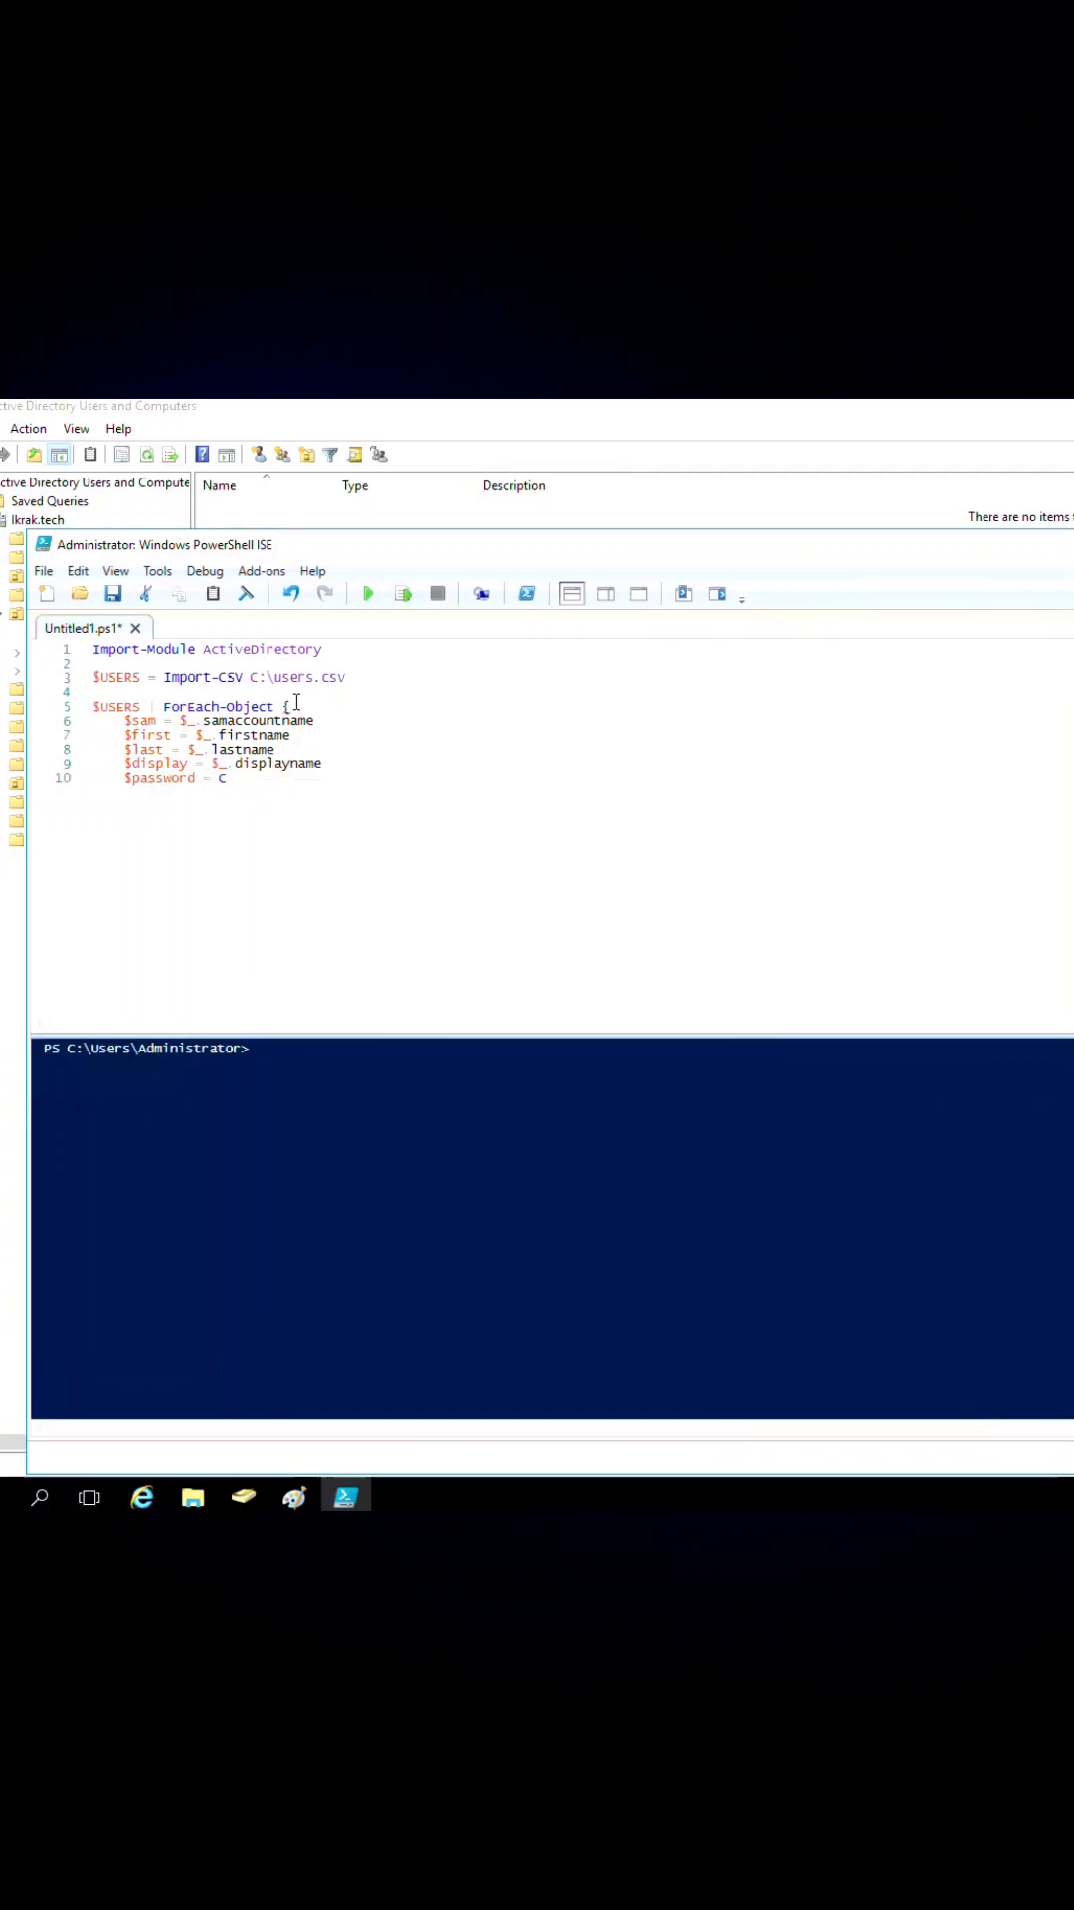
- Set $password = ConvertTo-SecureString $_.password -AsPlainText -Force and start $ou = $_.ou
text(ConvertTo-Sec)
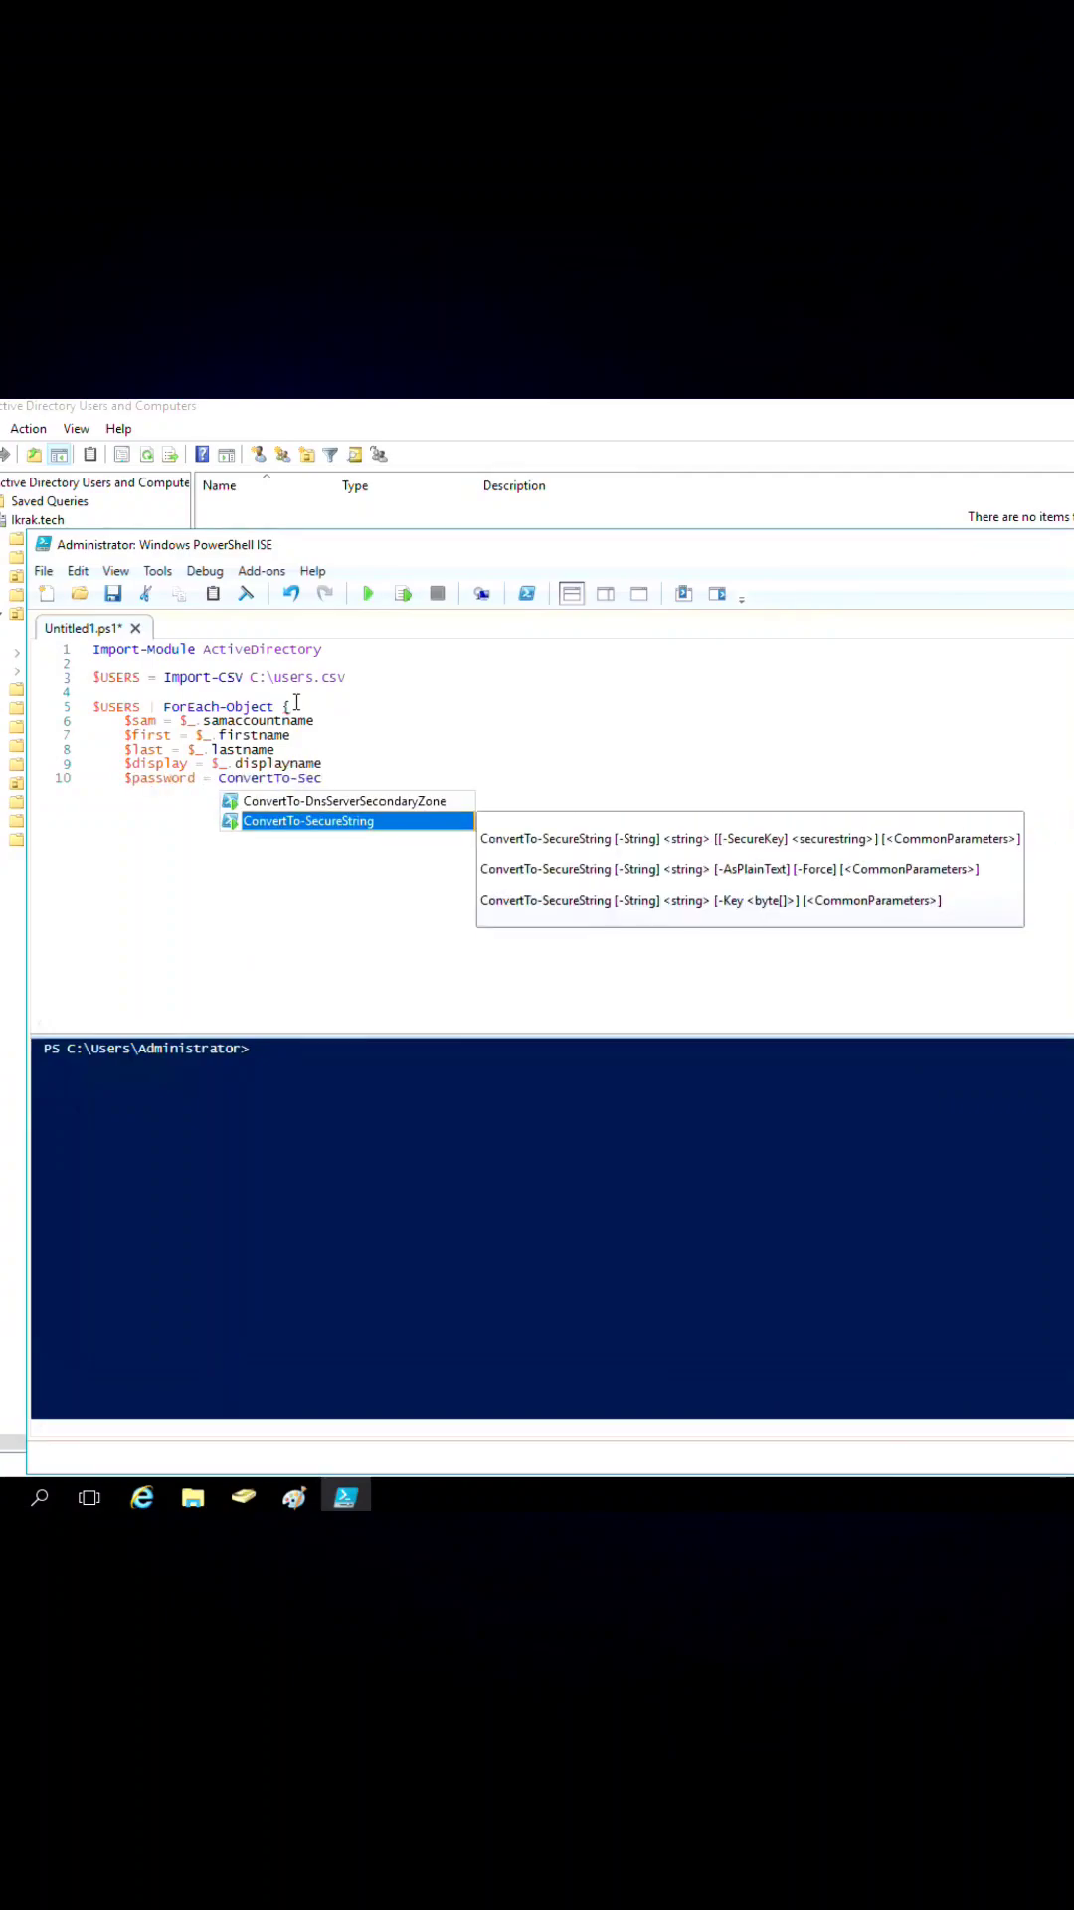
text(String $_.password)
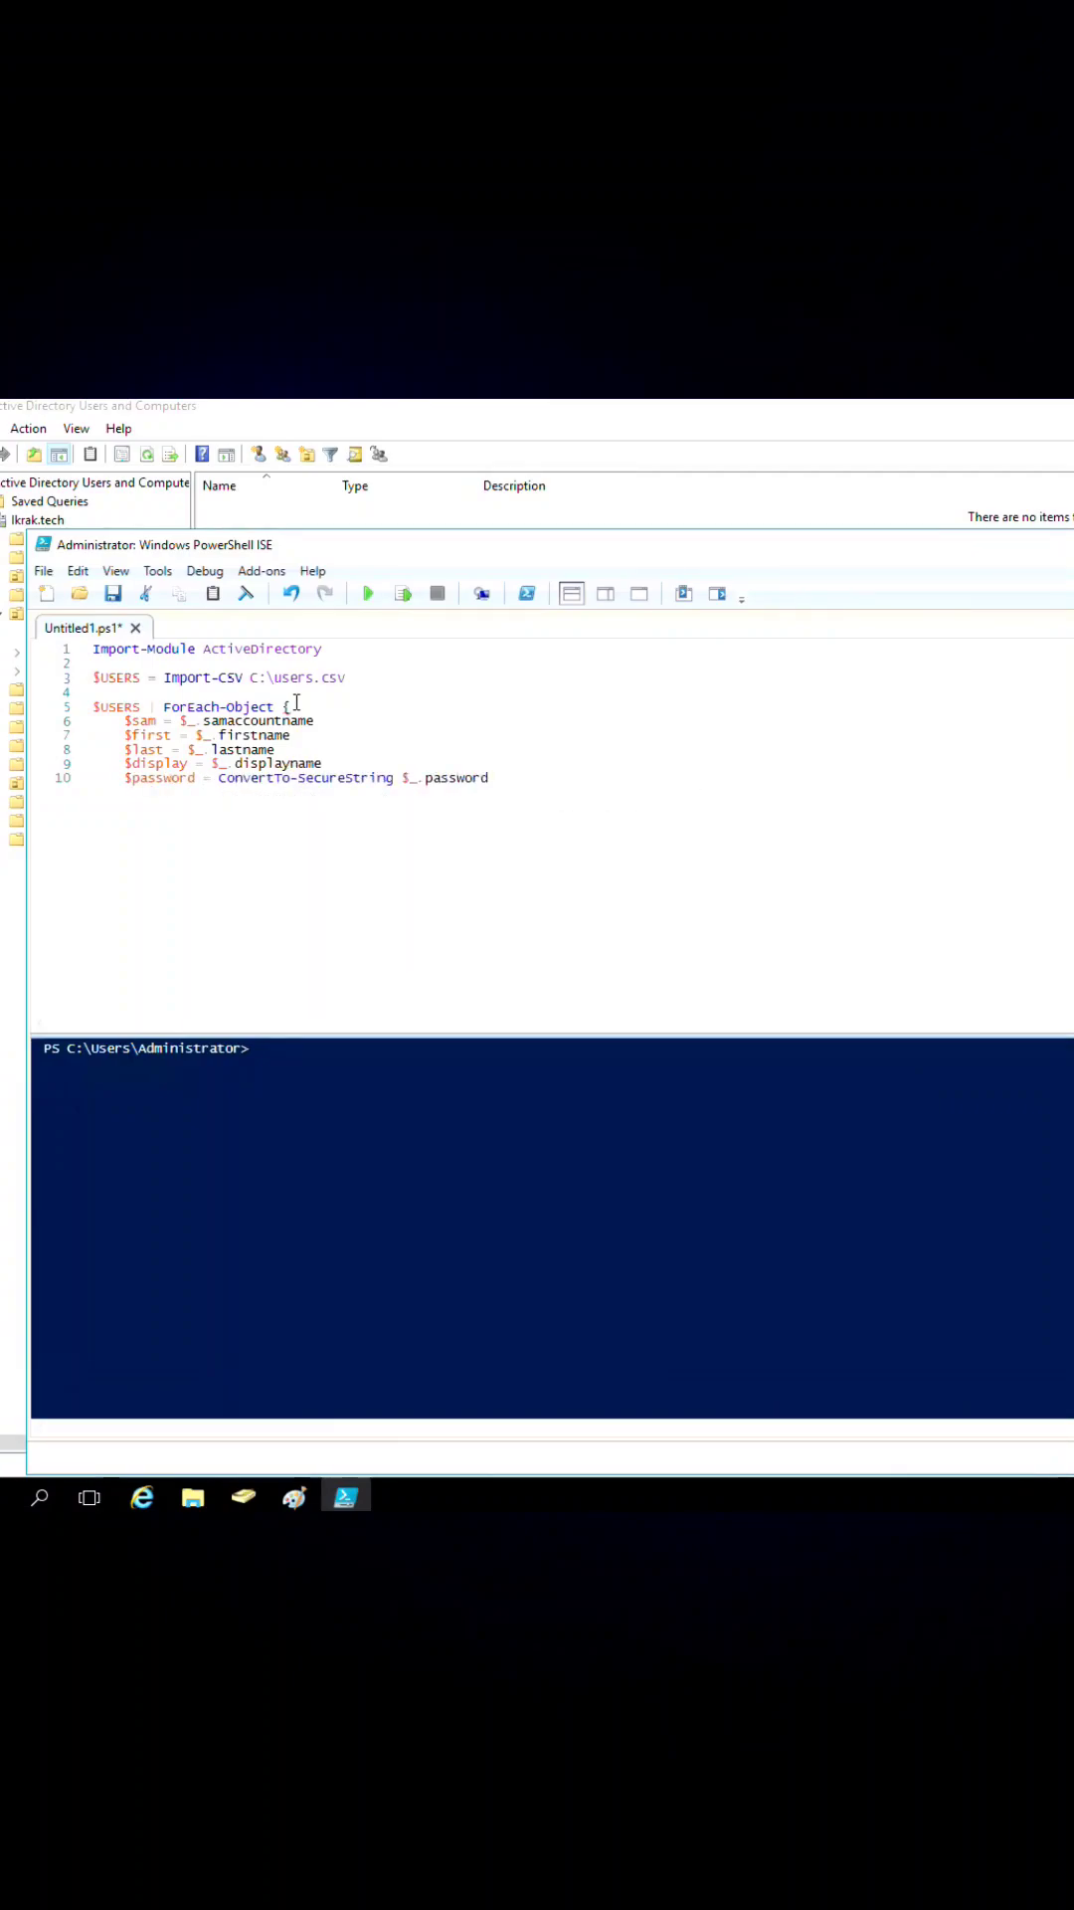
text(-AsPlainText -Force)
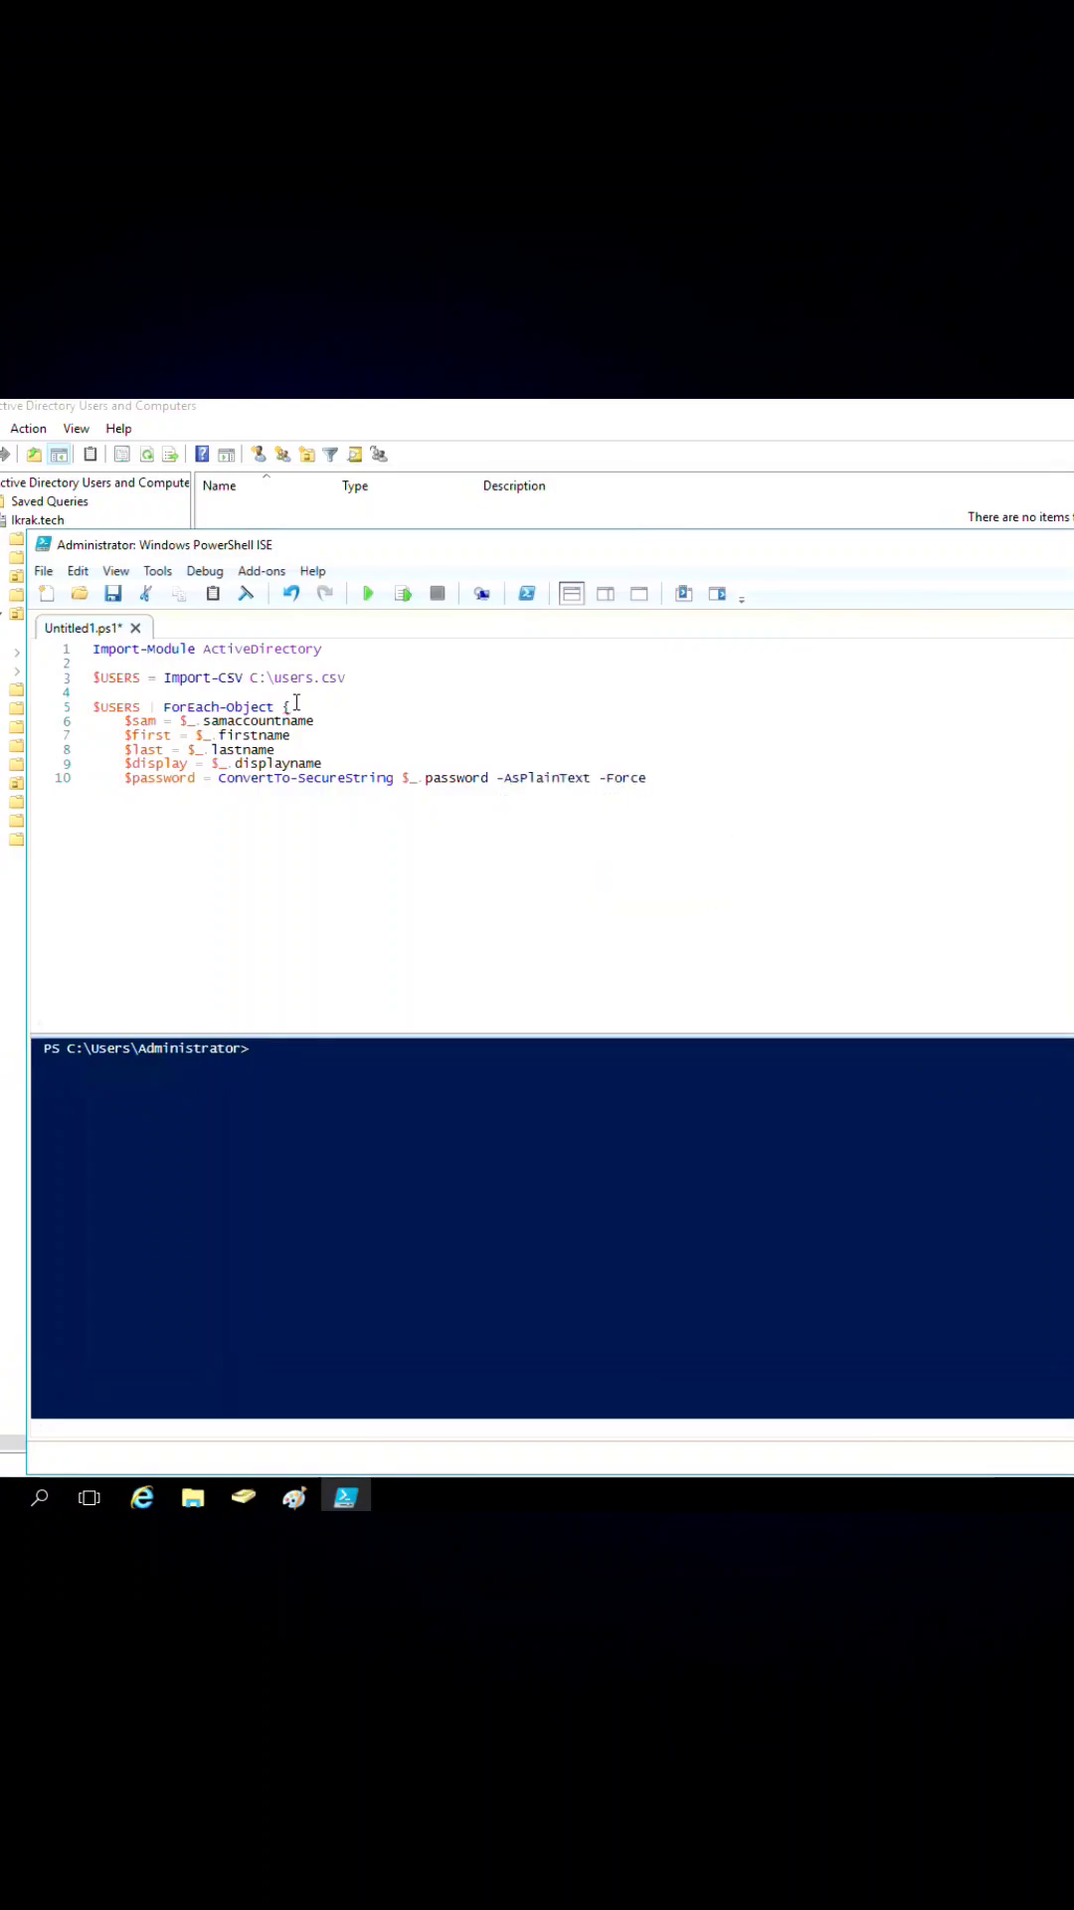
text($ou = $_.ou)
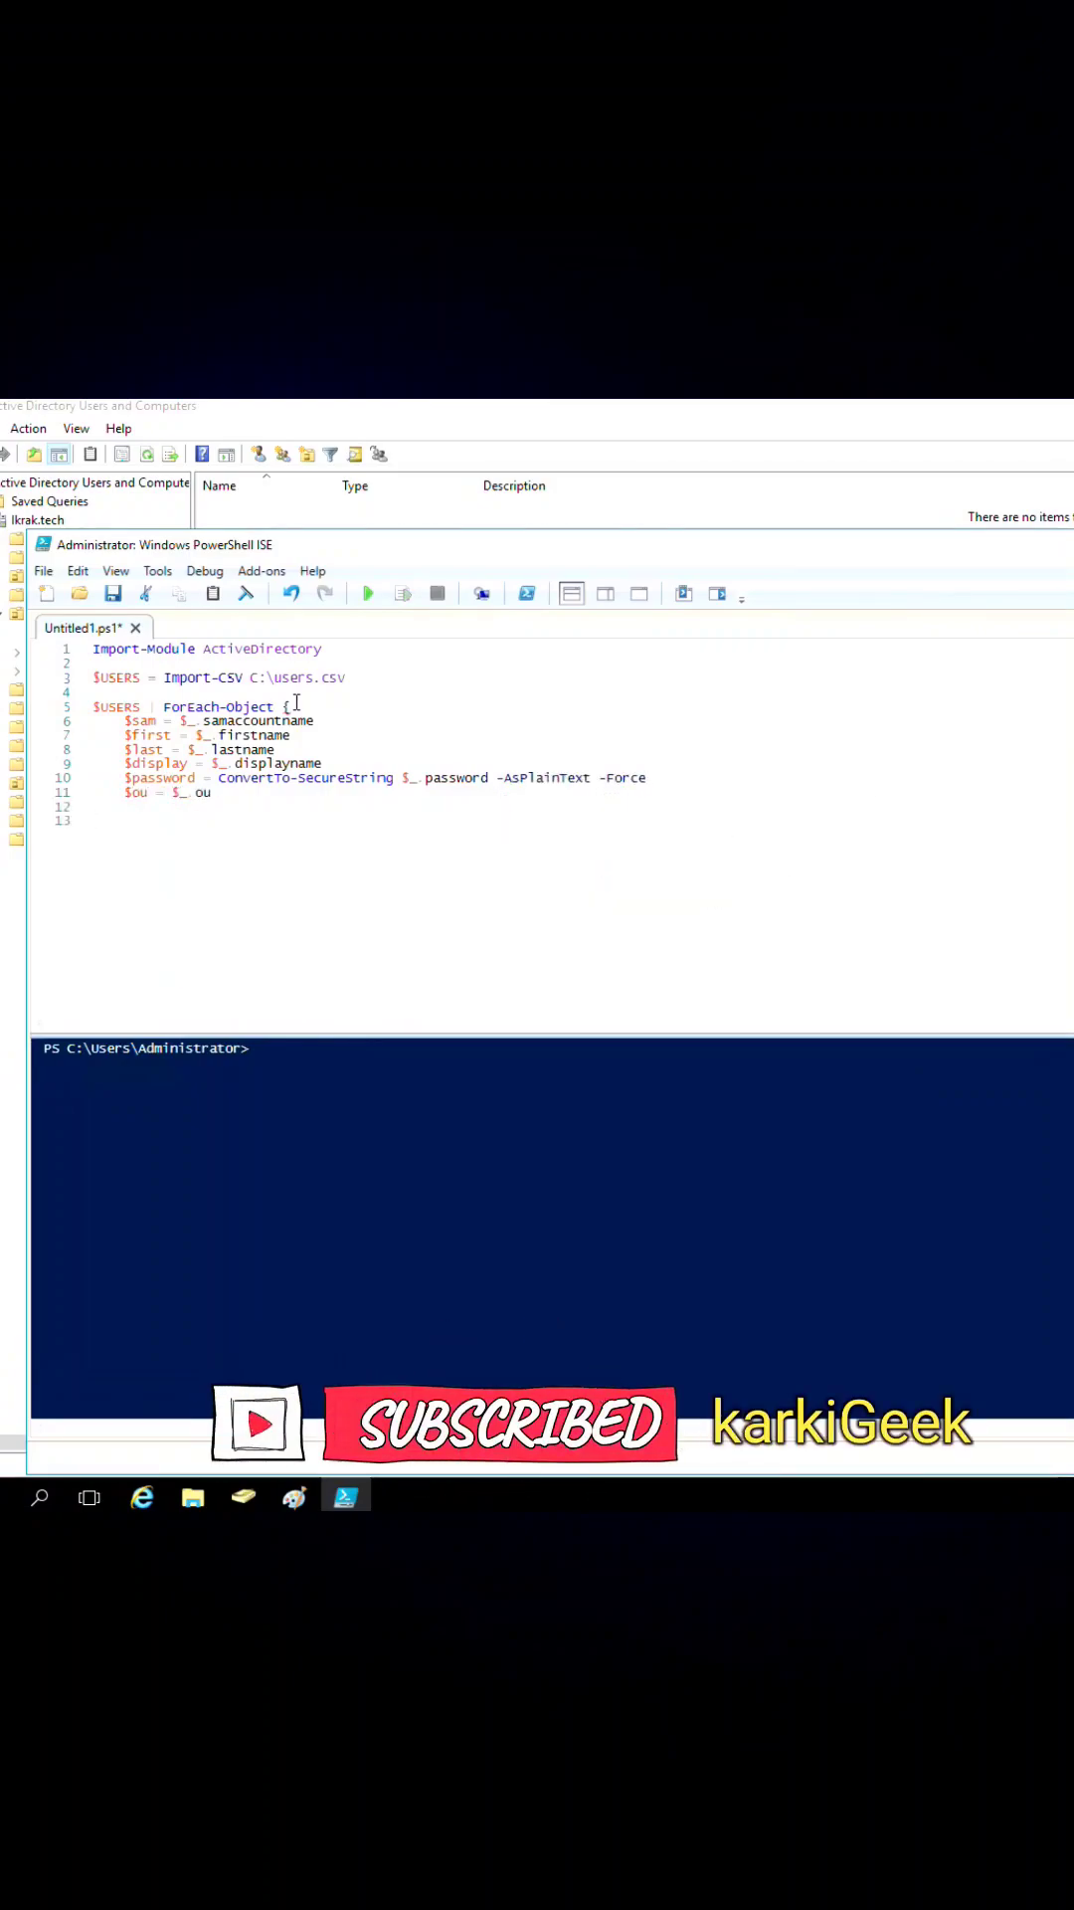
- Begin New-ADUser with -SamAccountName $sam, -GivenName $first and -DisplayName $display on backtick-continued lines
text(New-Ad)
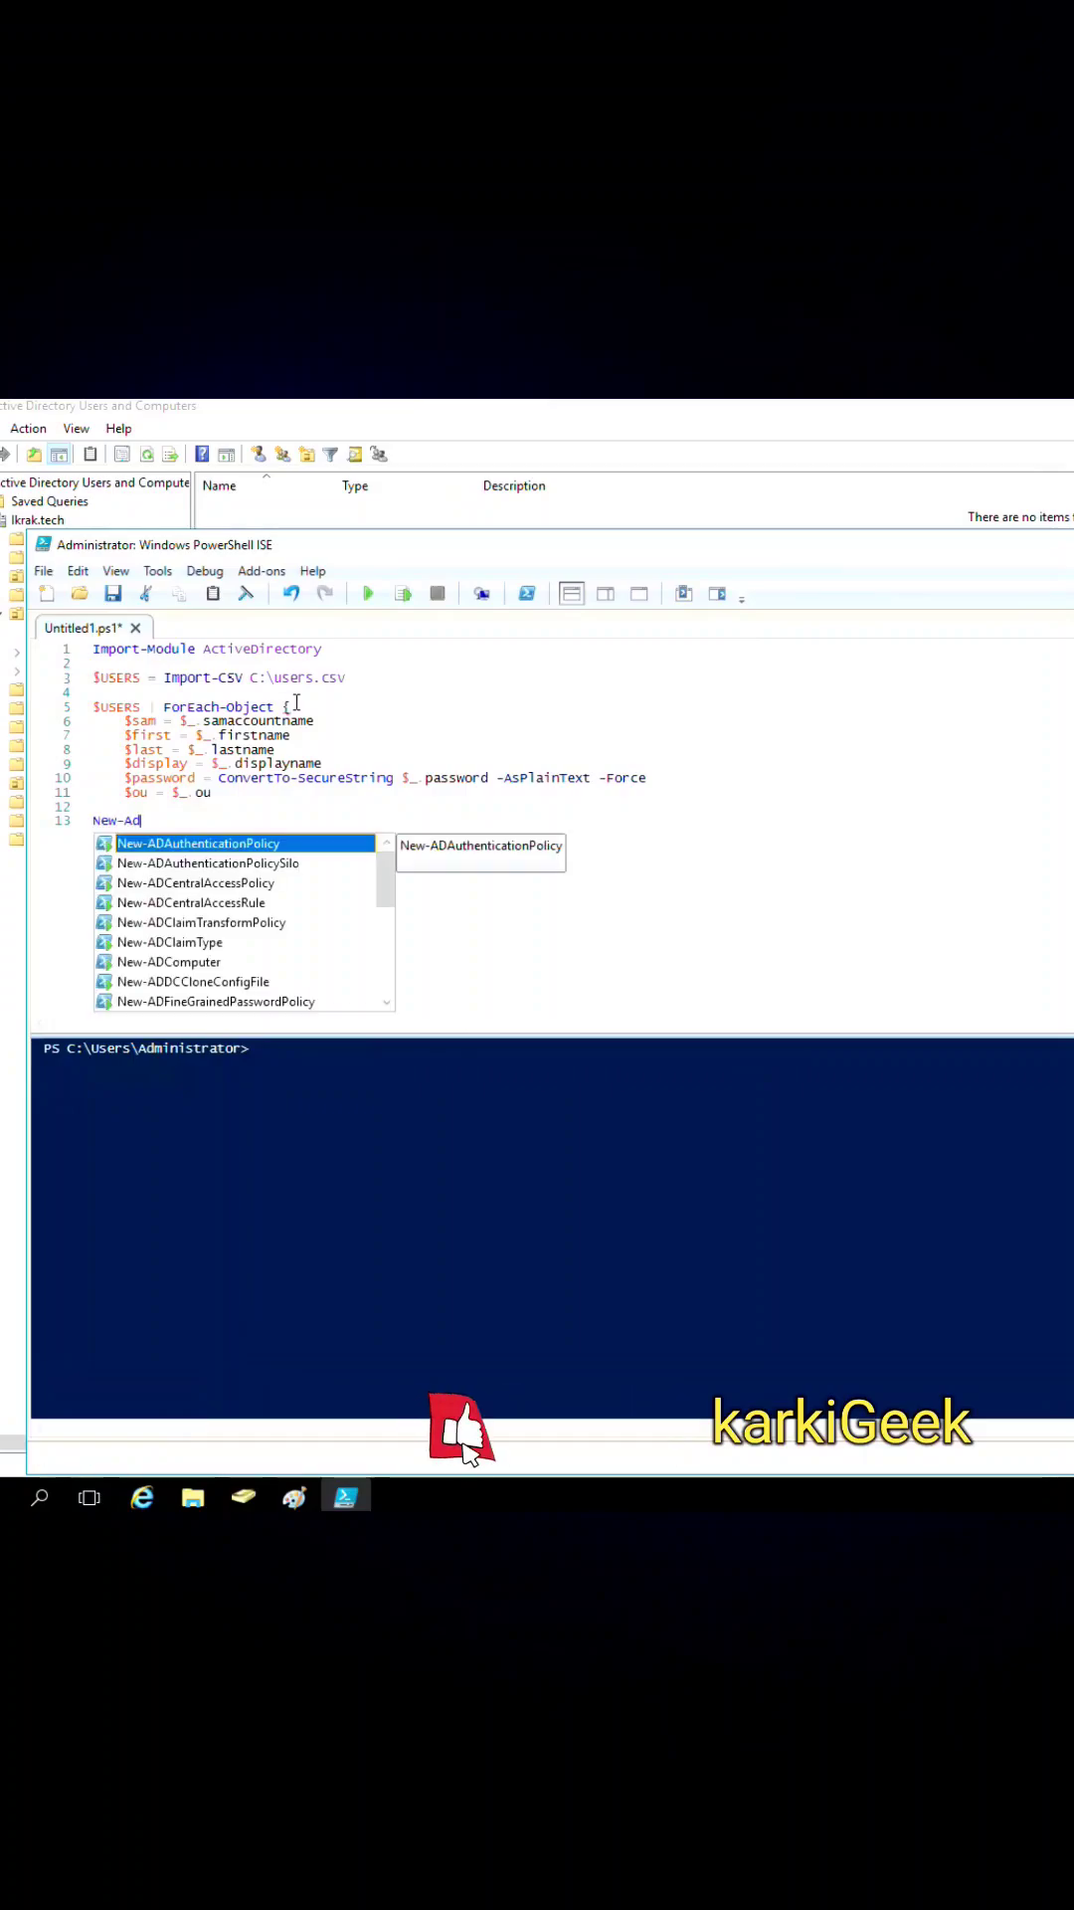
text(User)
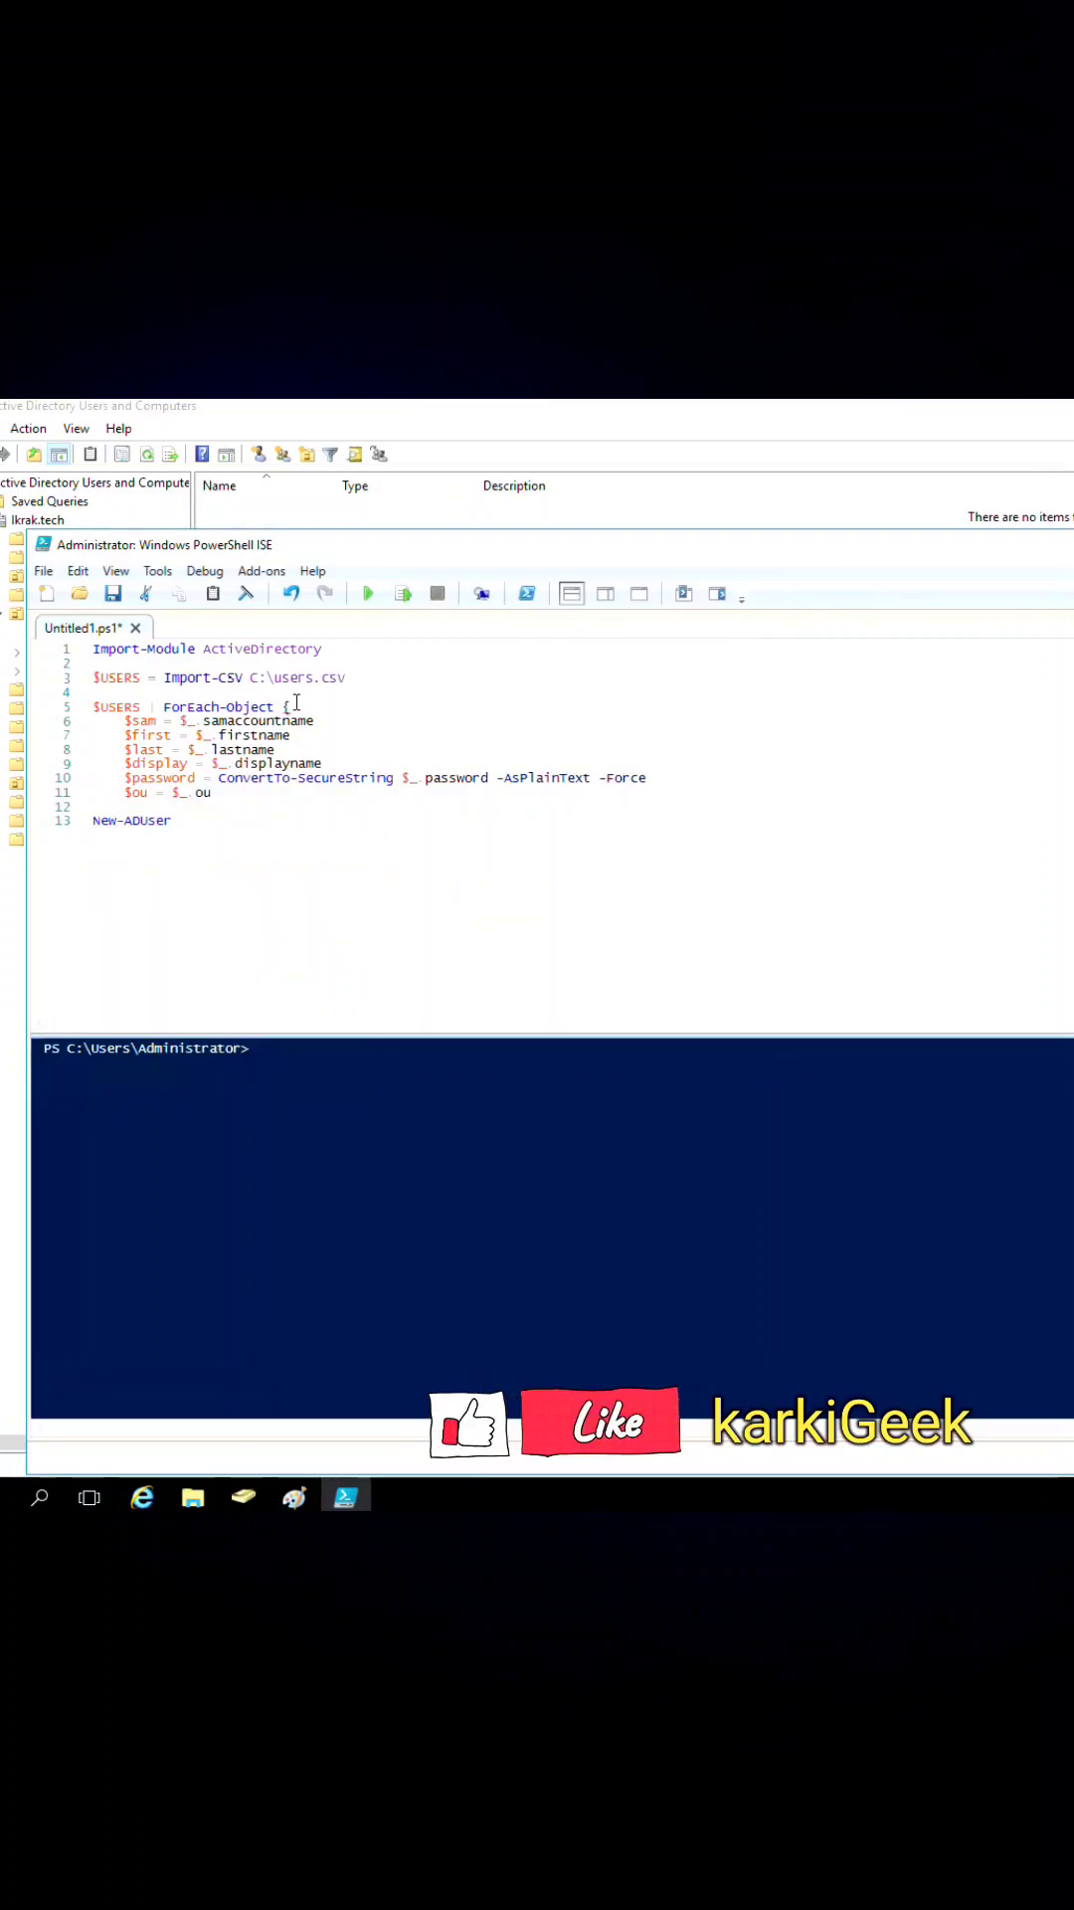
text(-SamAccountName $sam `)
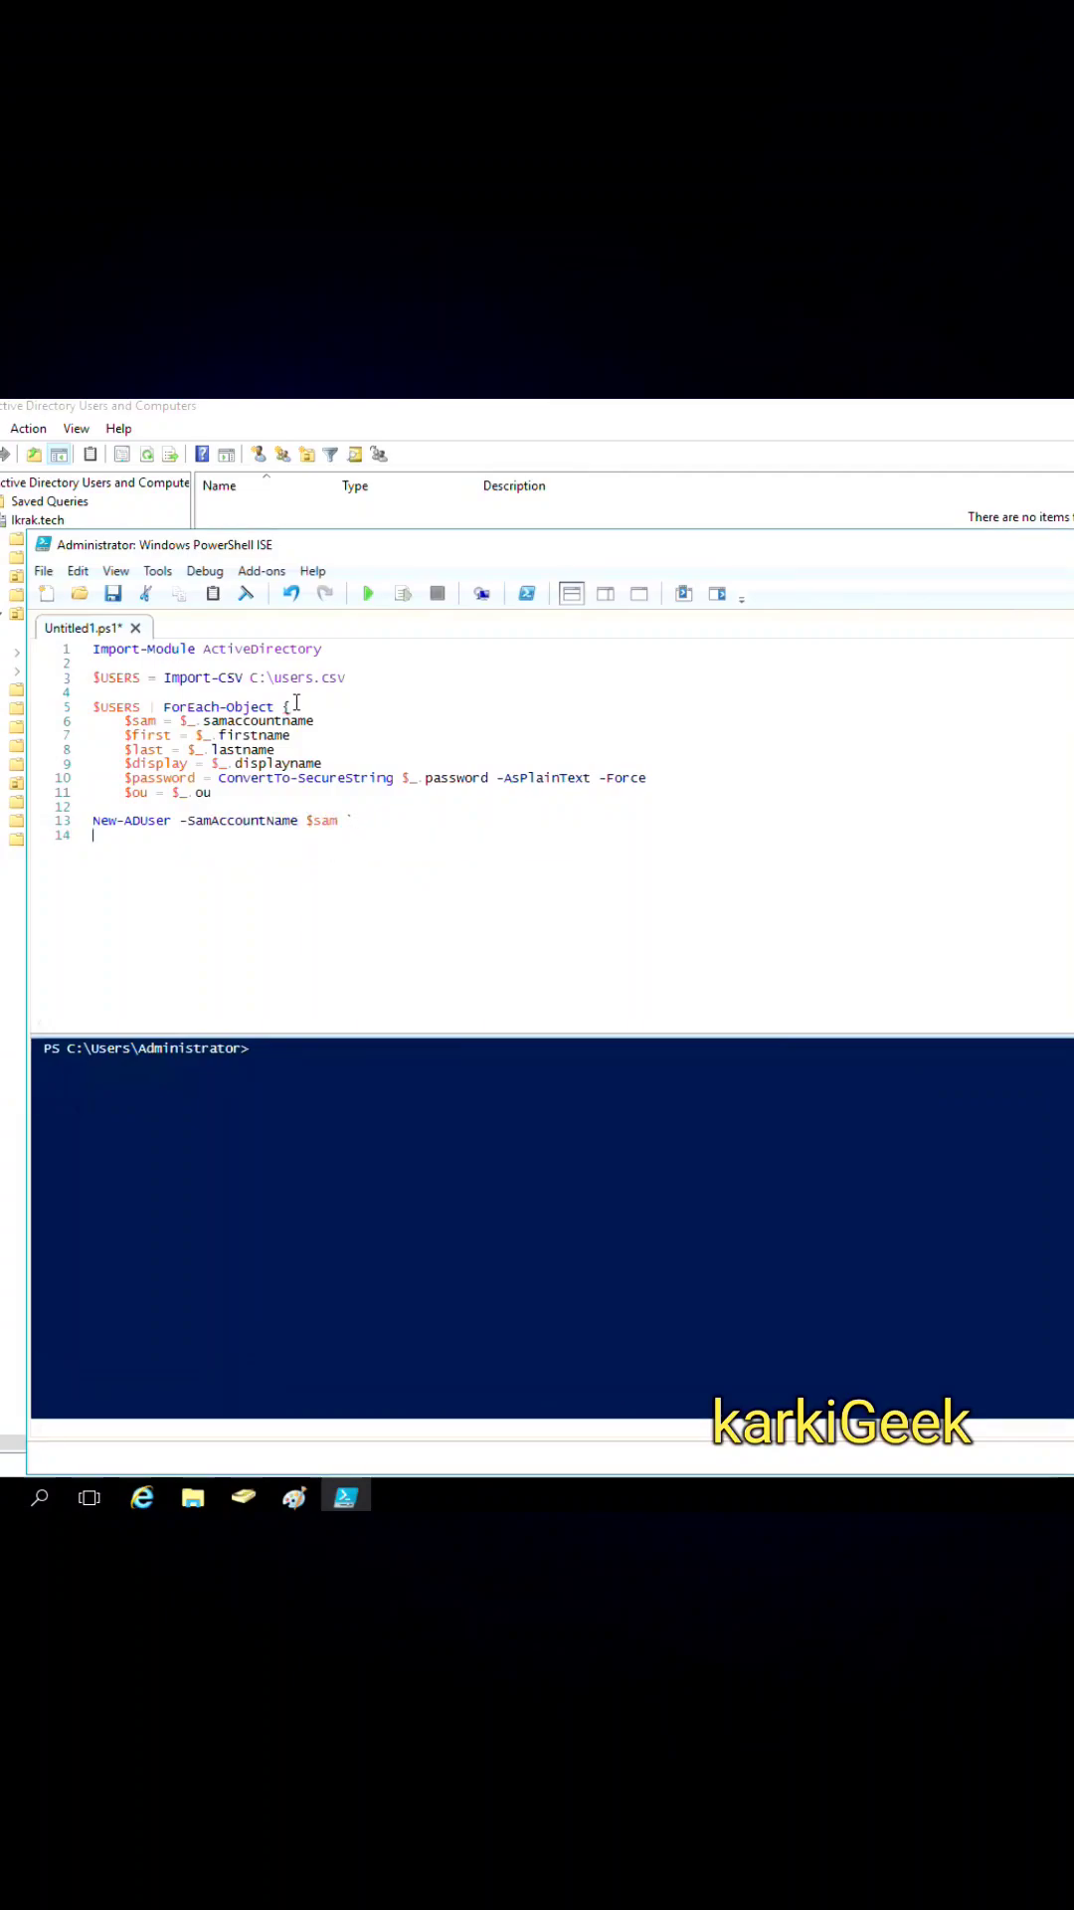
text(-)
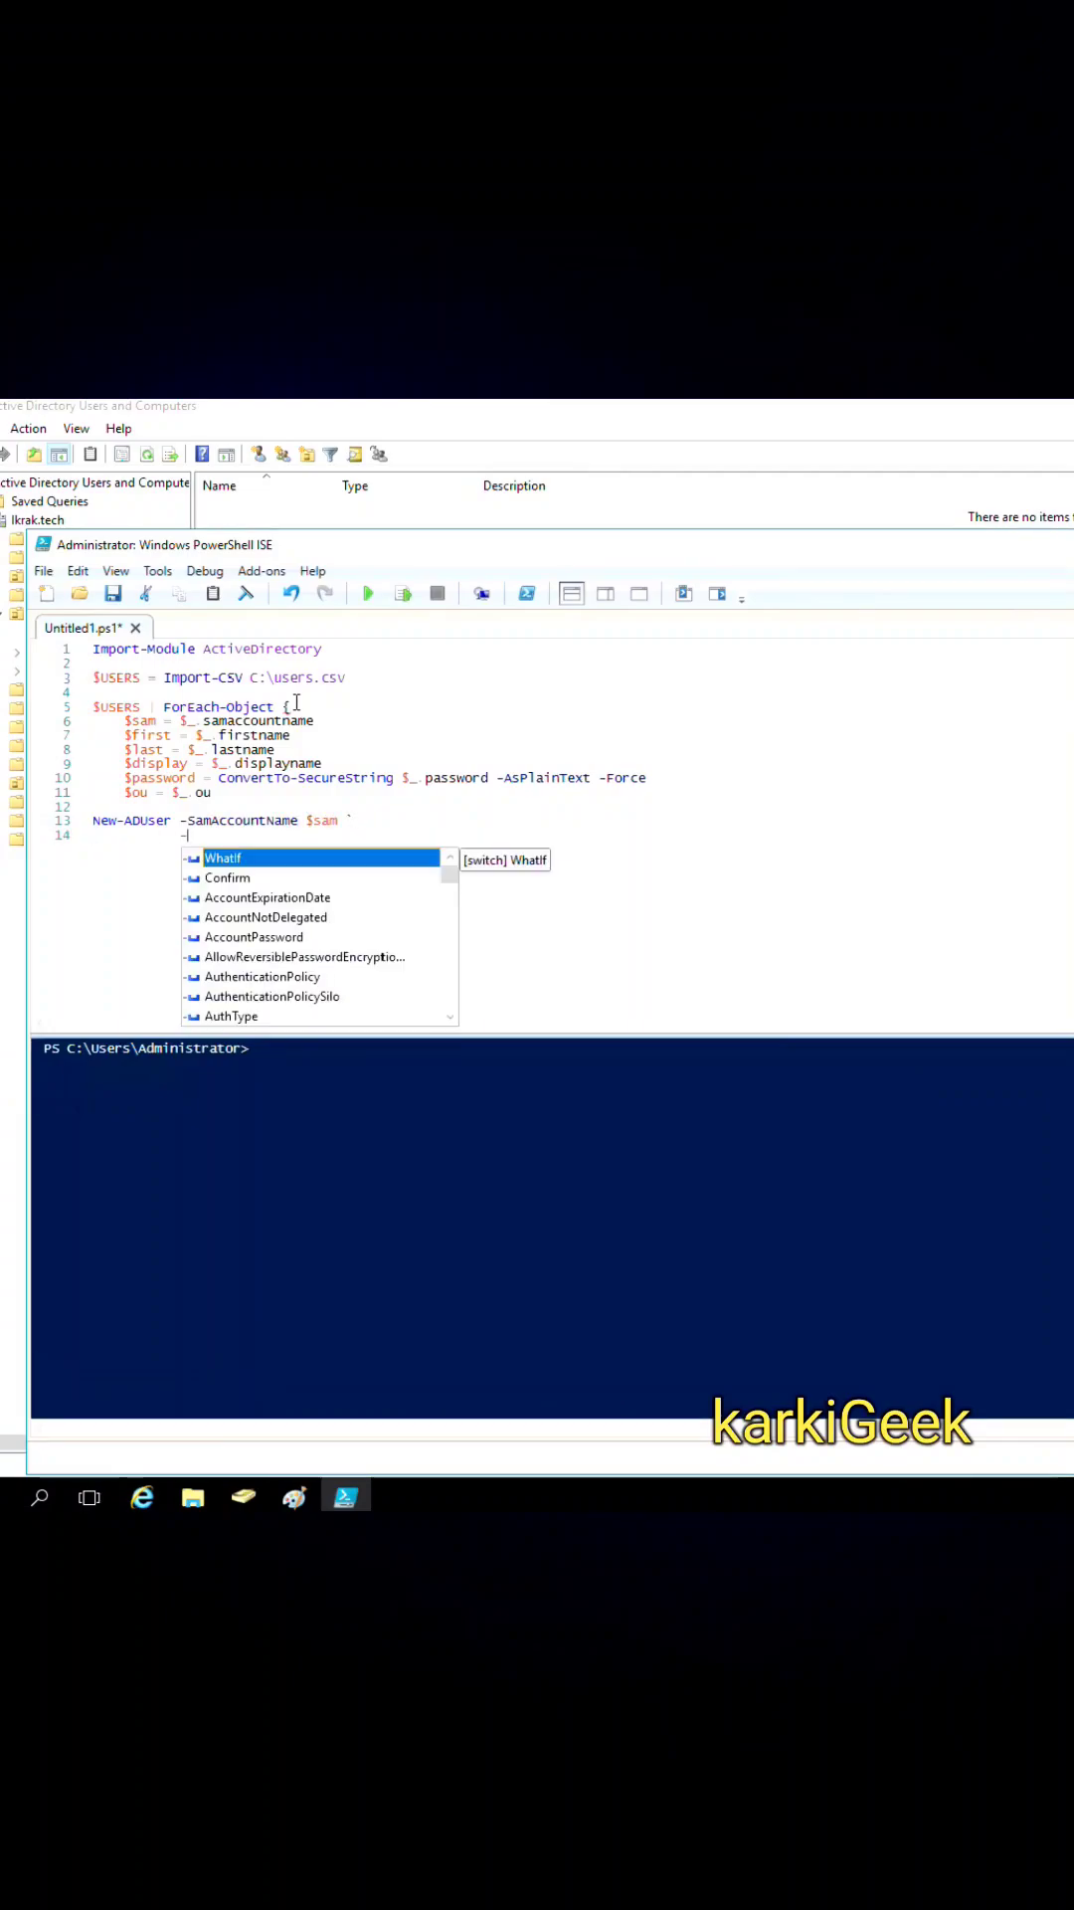
text(-GivenName $first `)
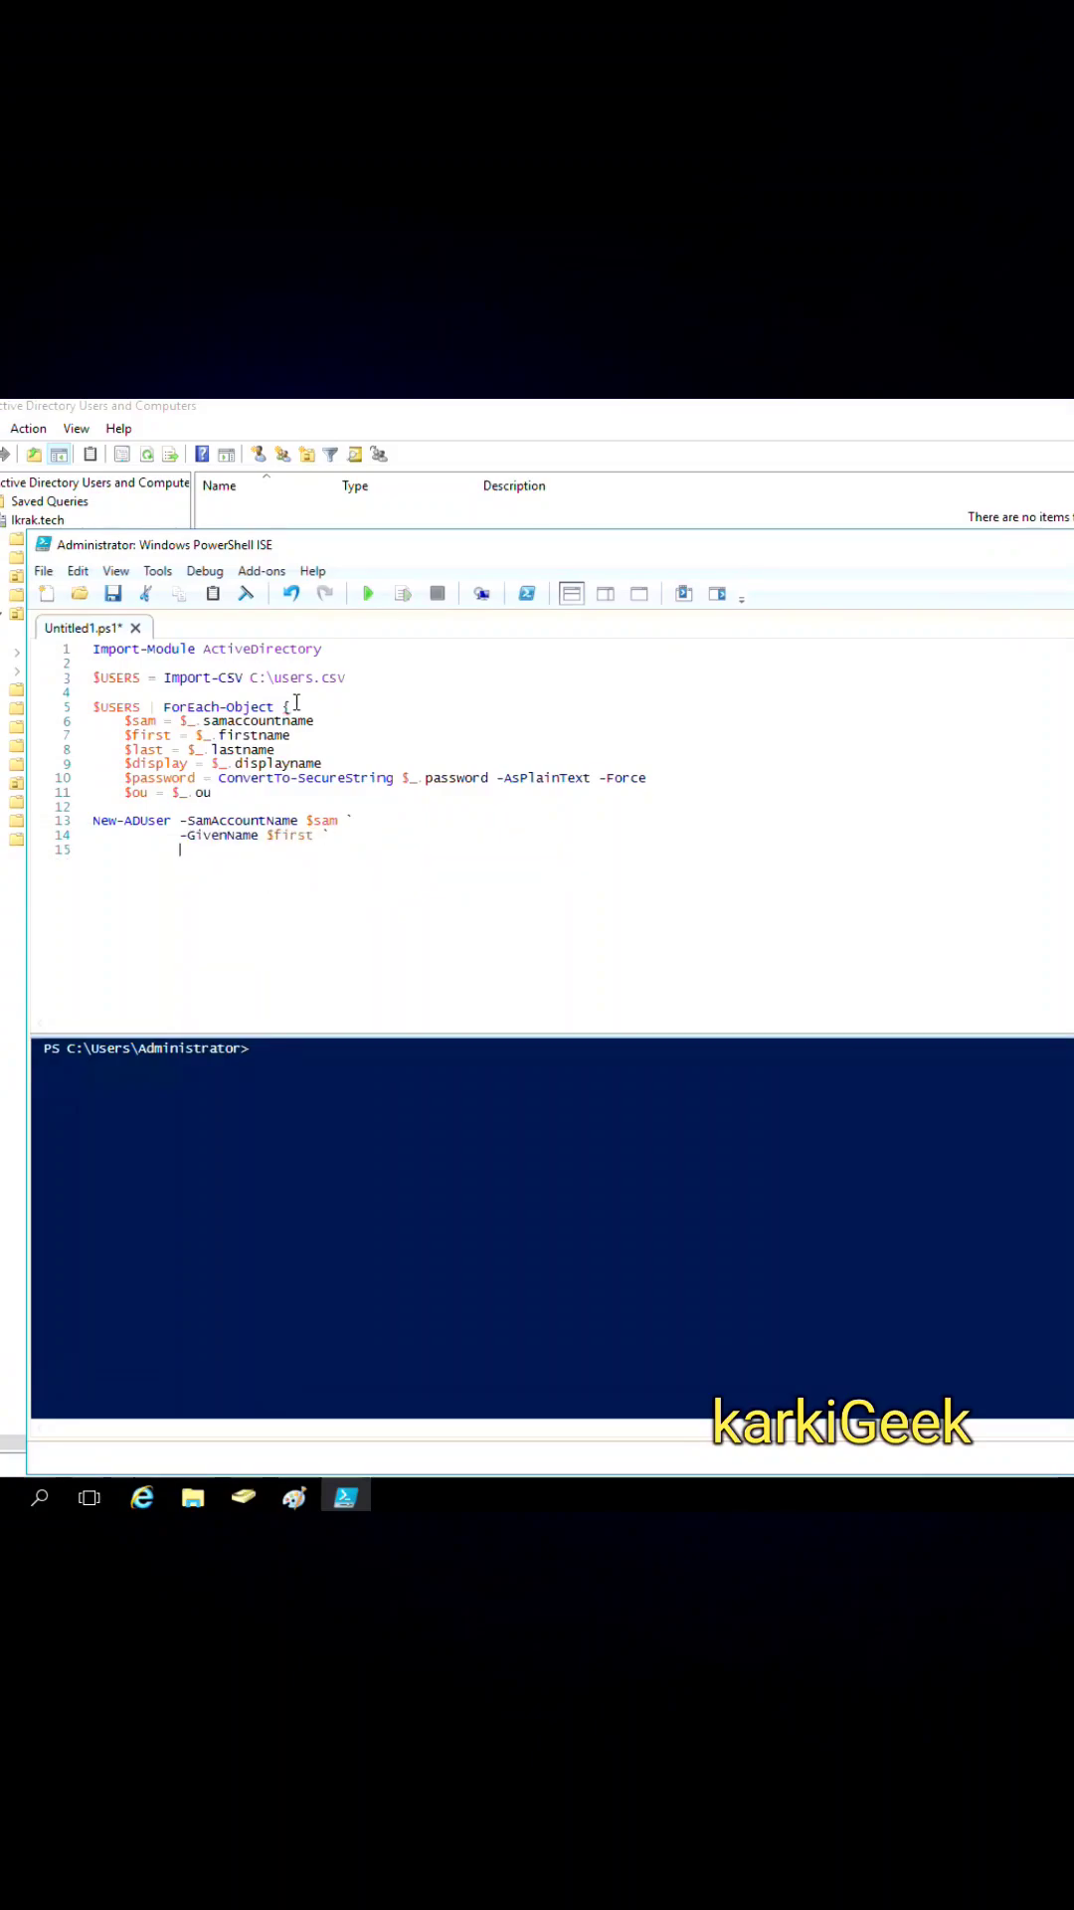
text(-Displ)
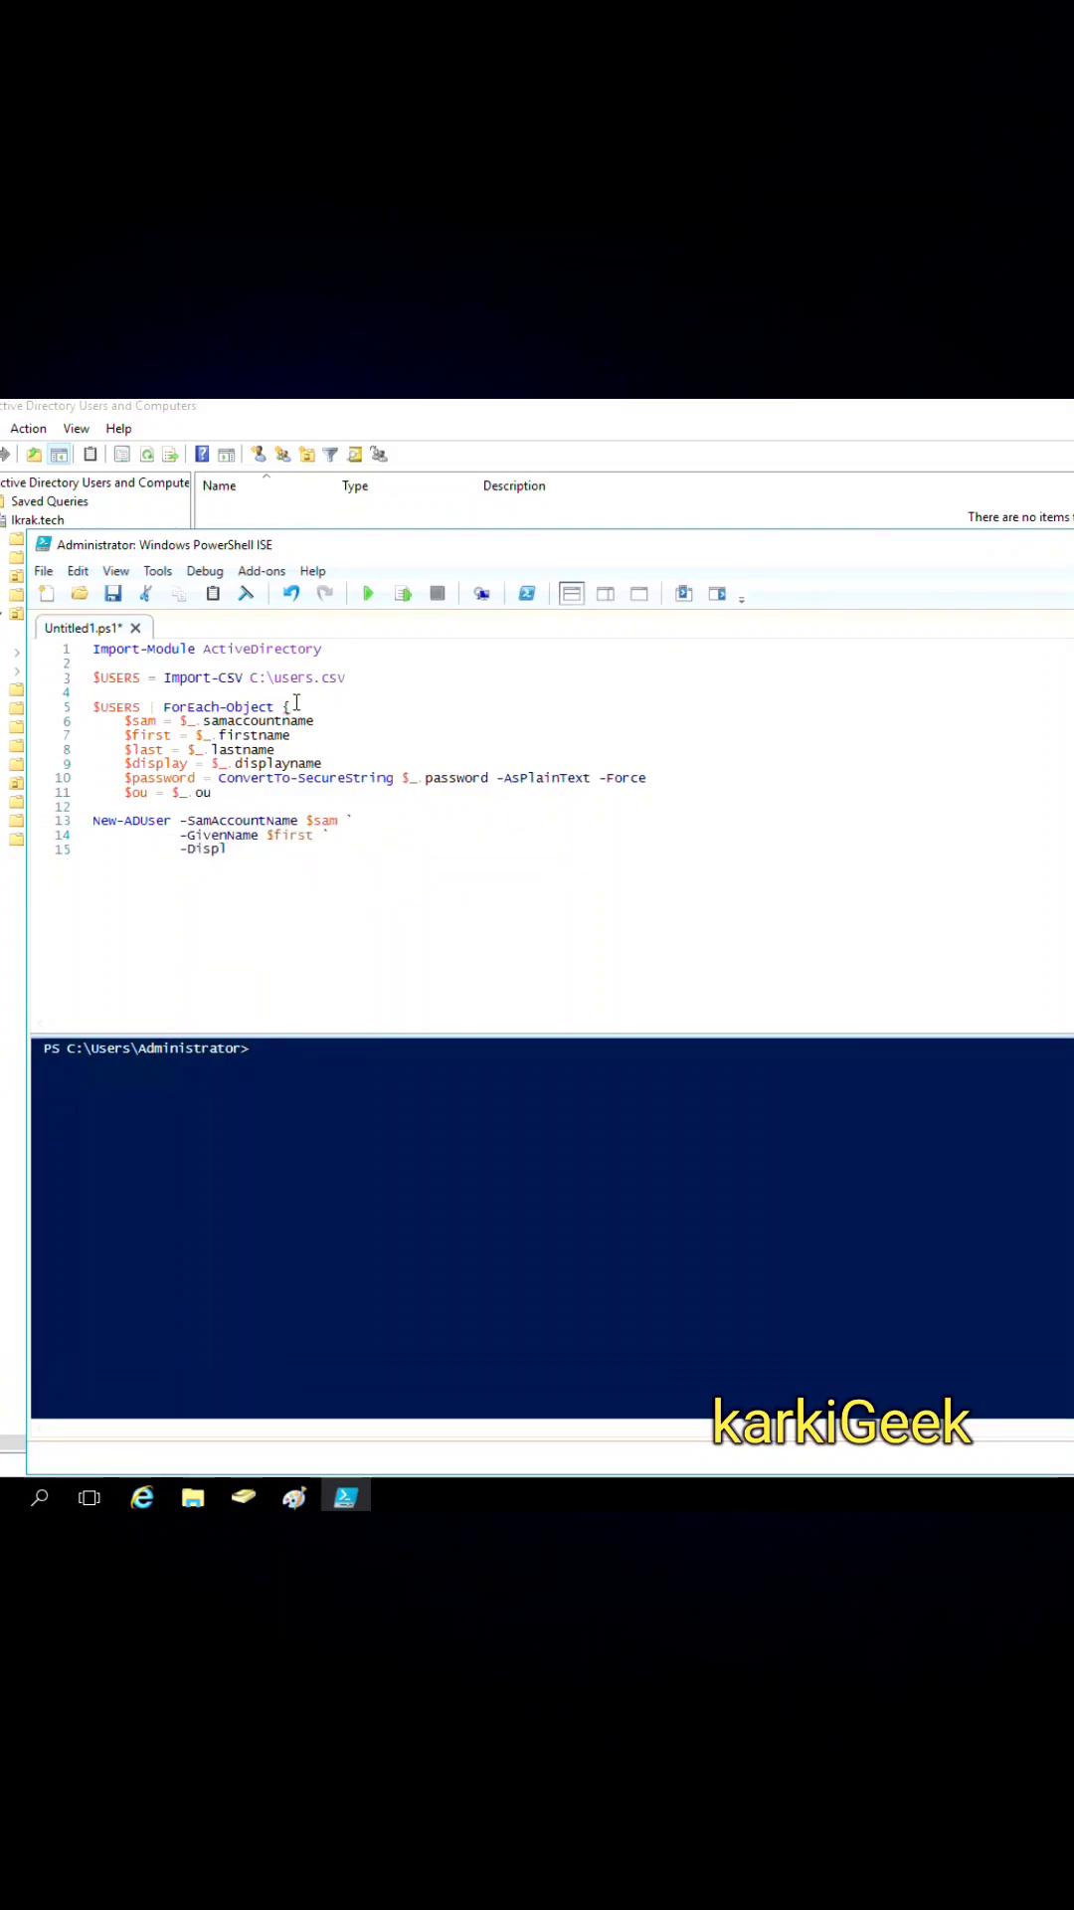
text(ayNam)
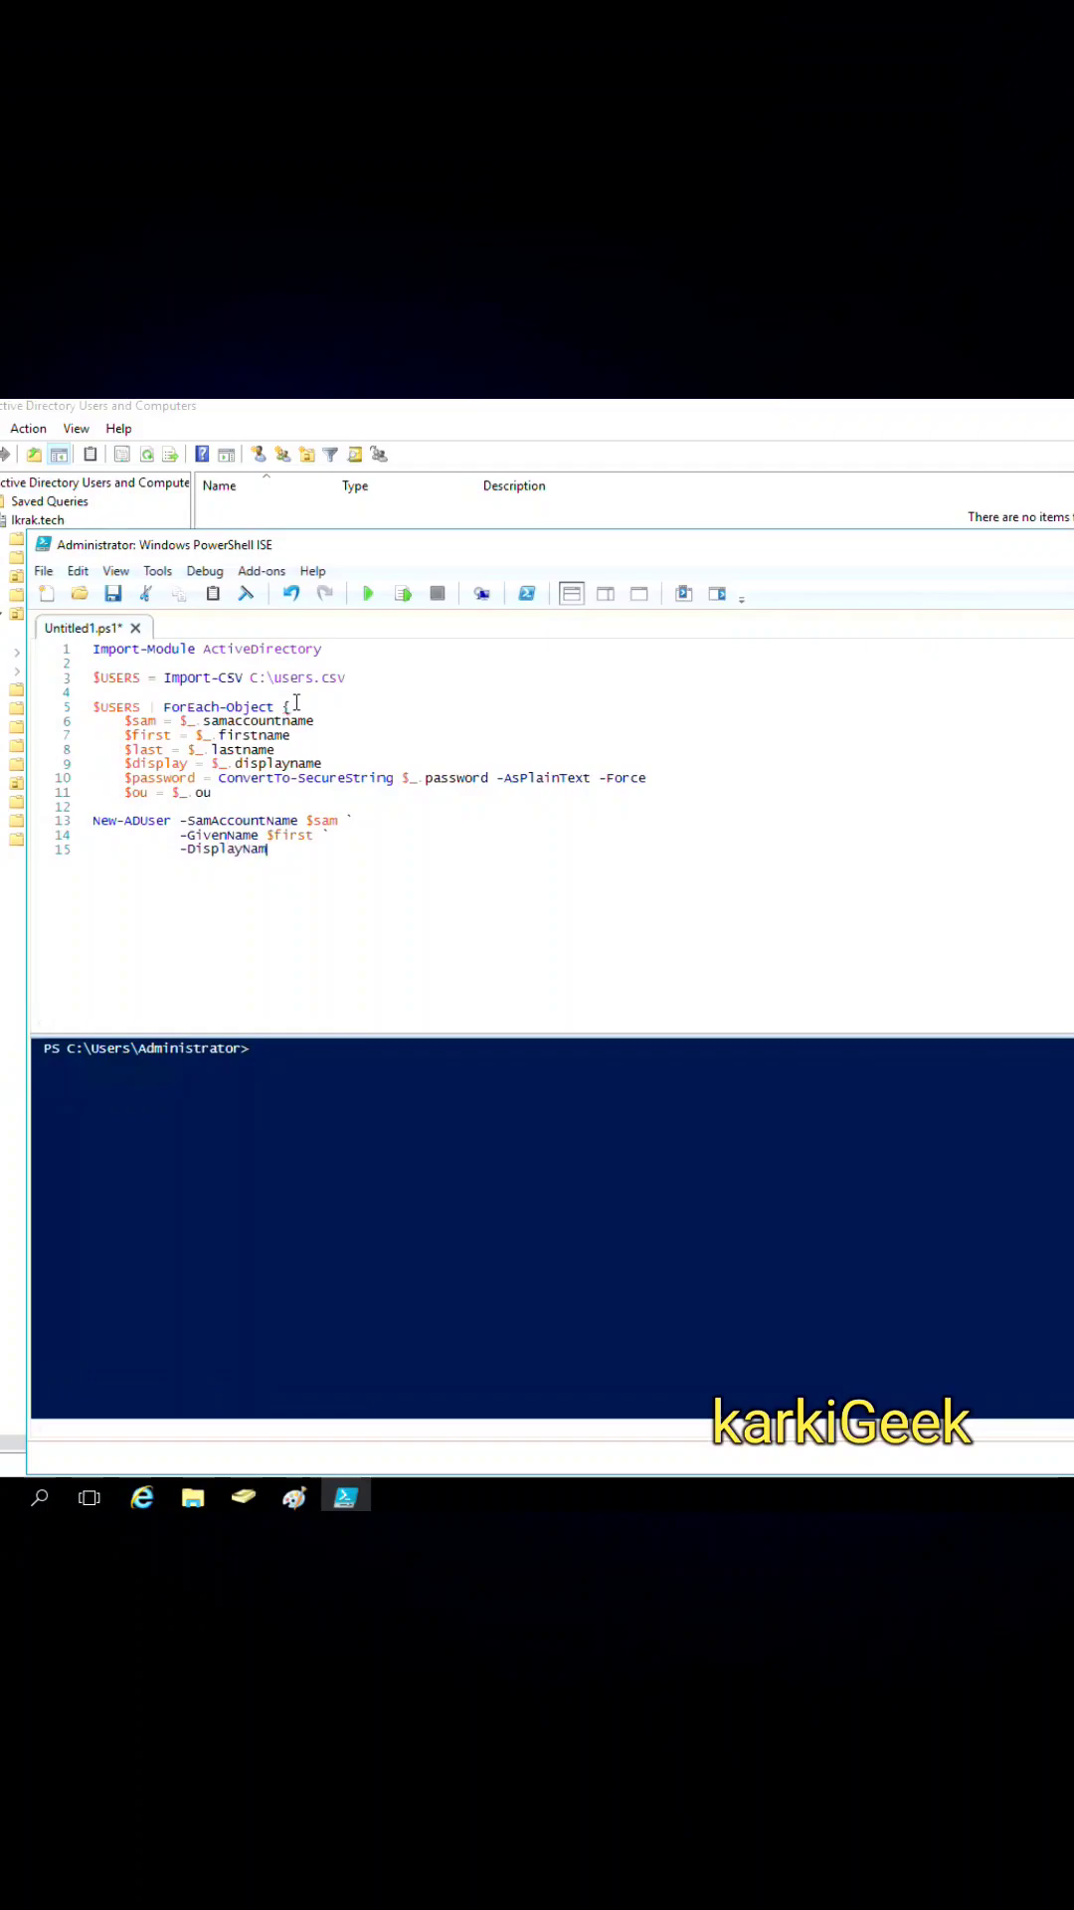
text($display `)
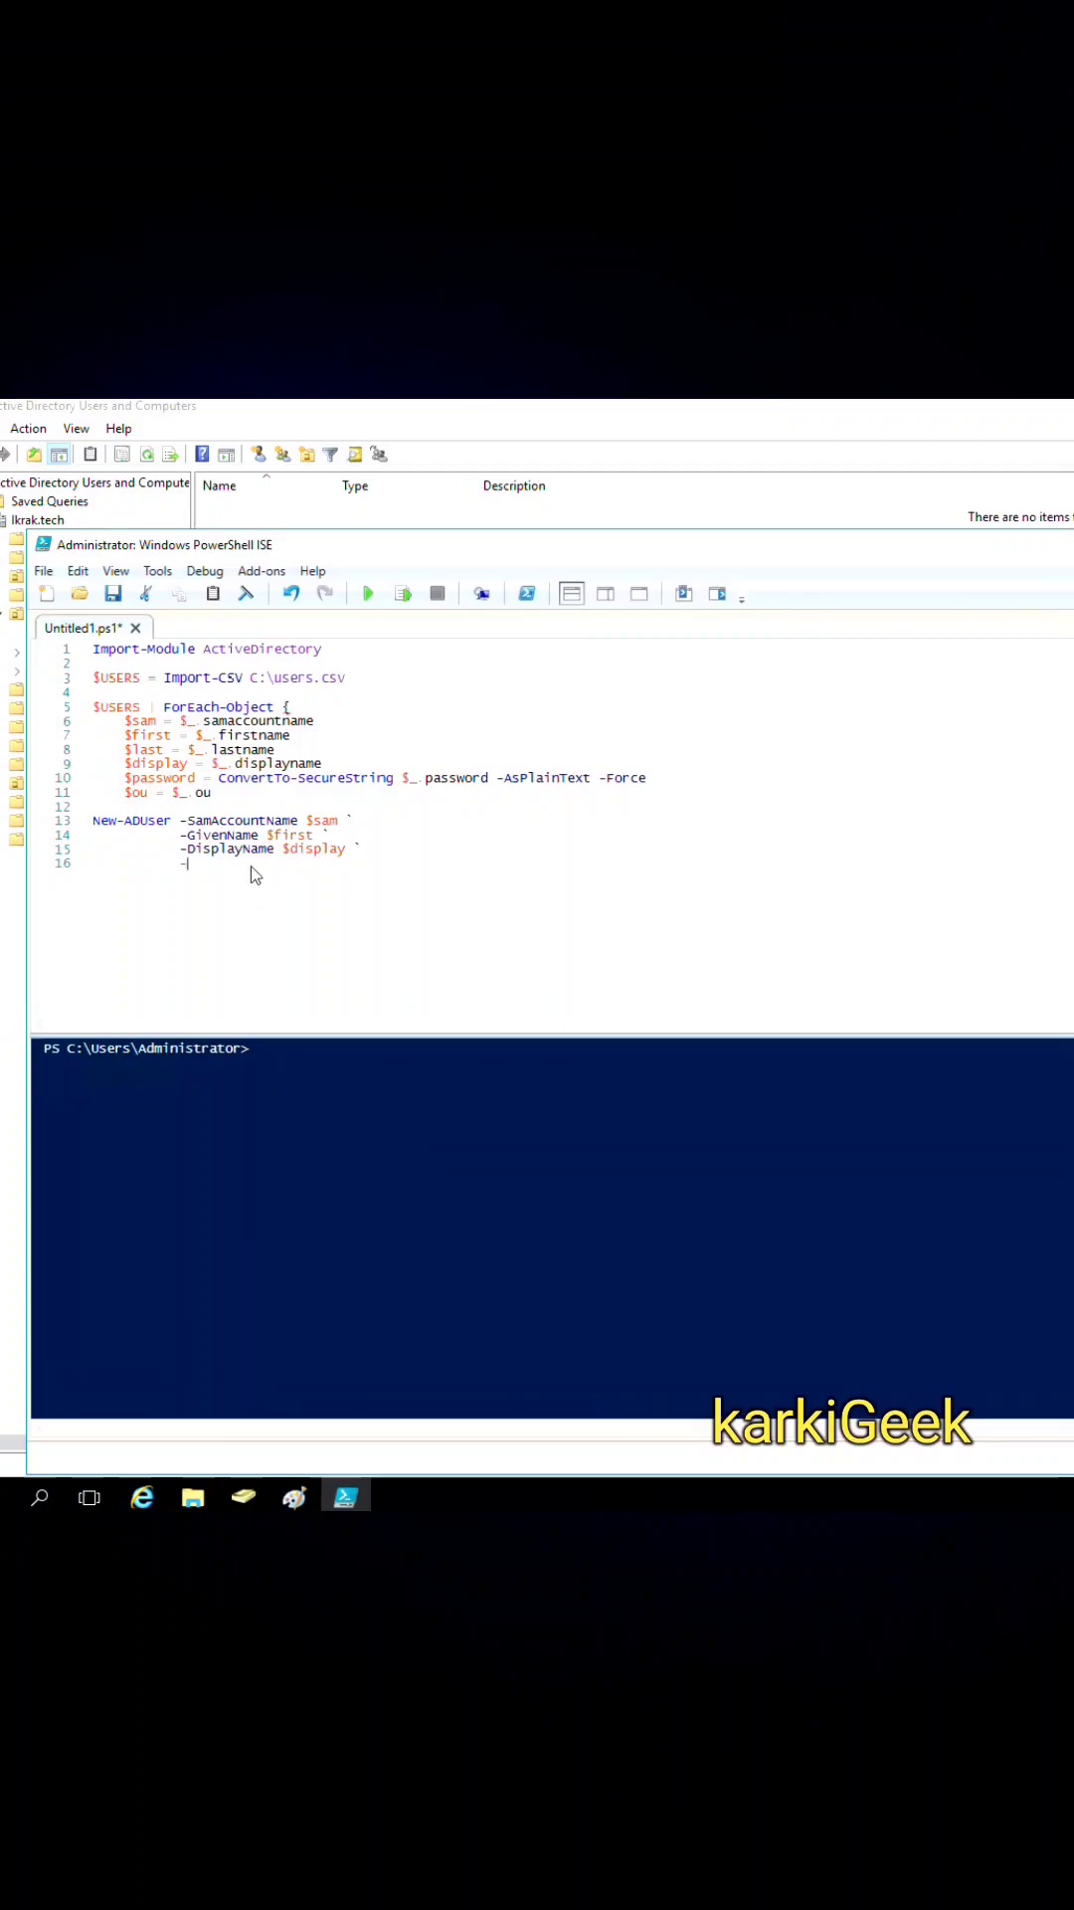
text(-Name $display `)
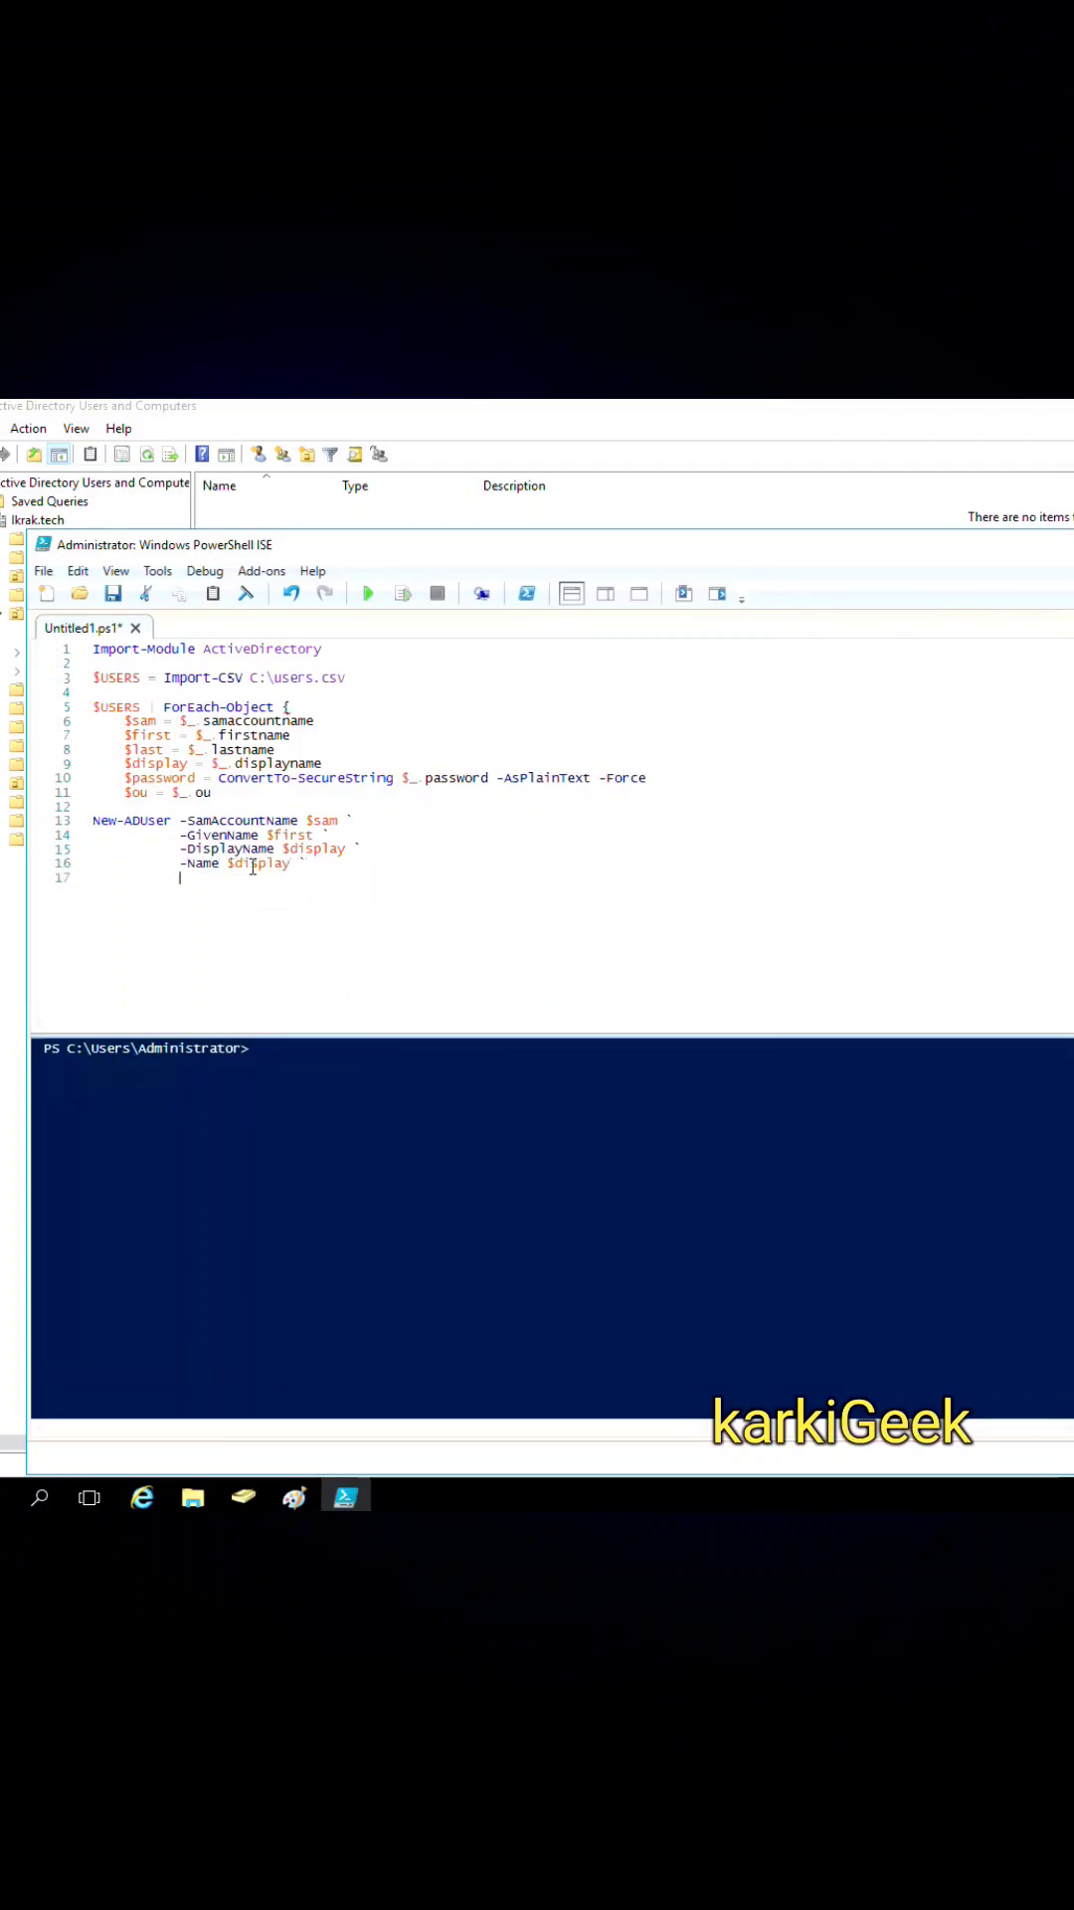
text(-UserPrincipalName)
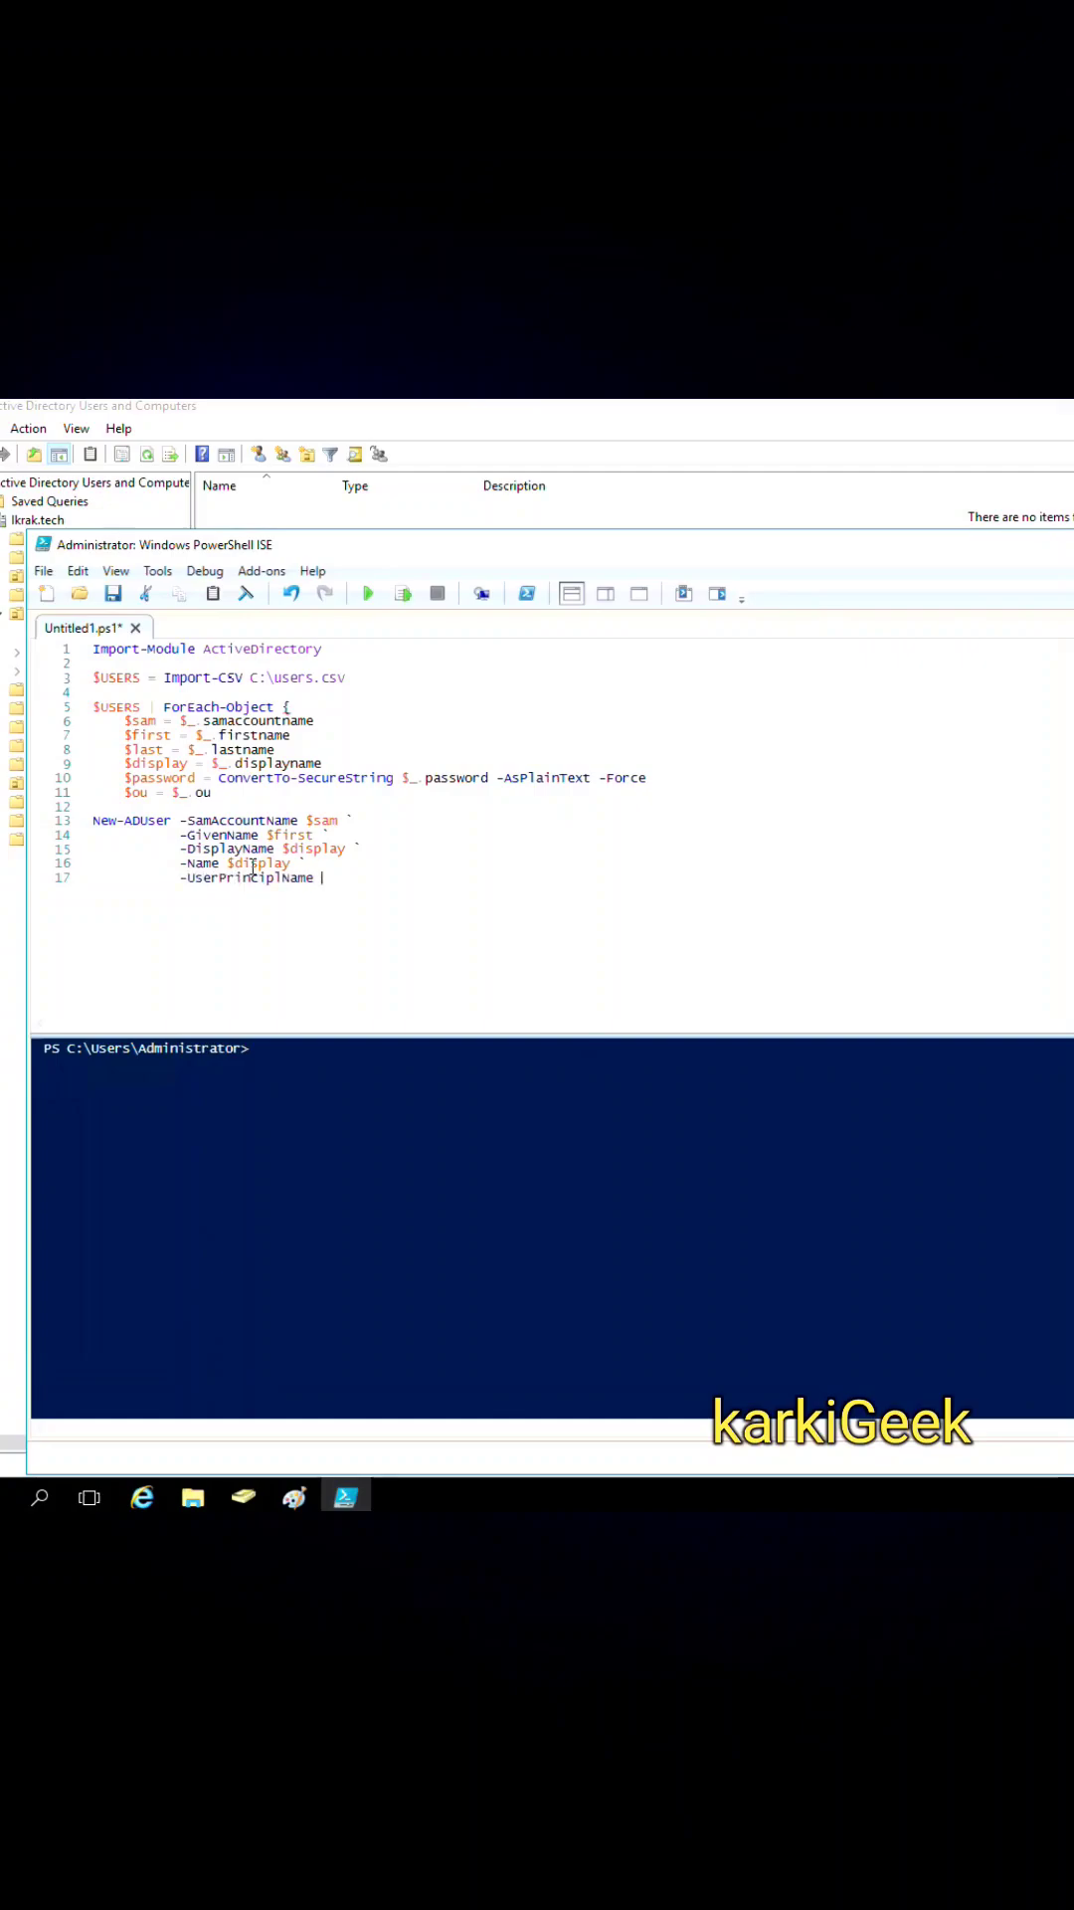
text("$()
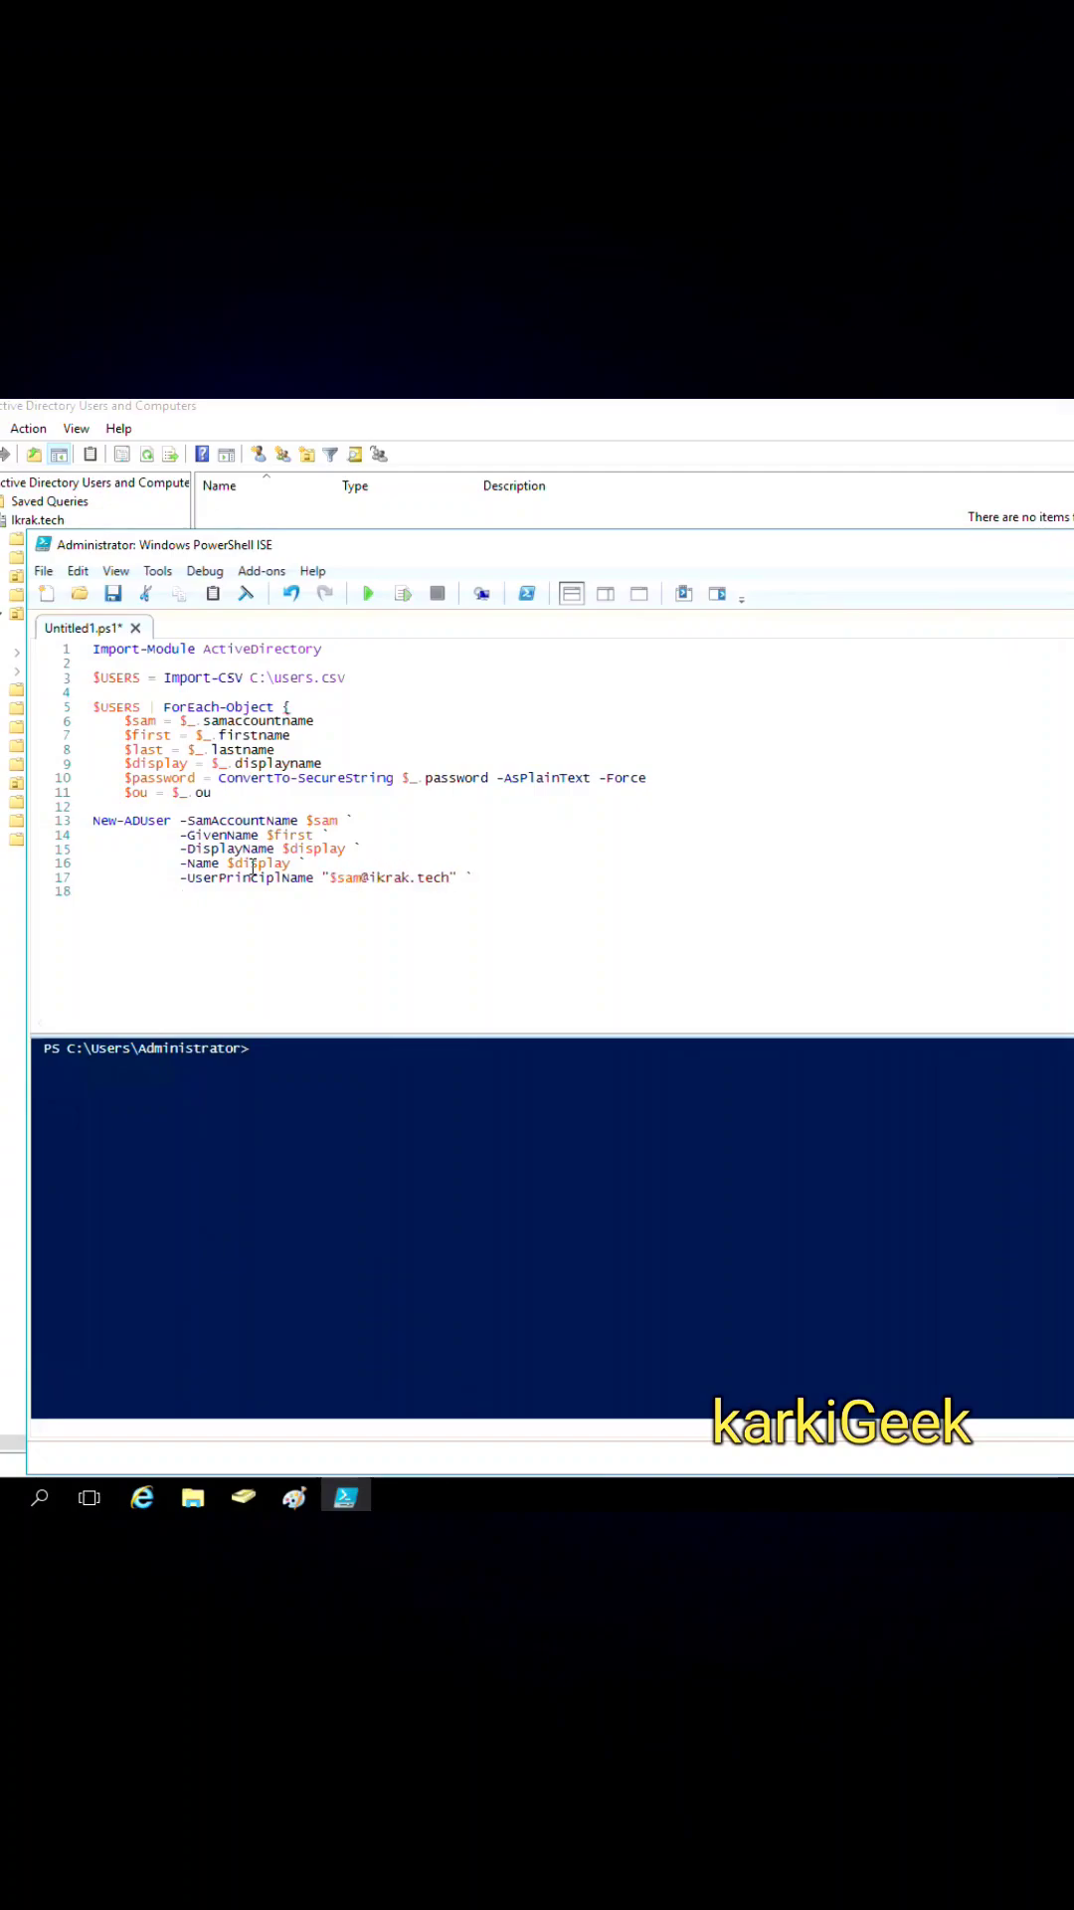
text(-Path $)
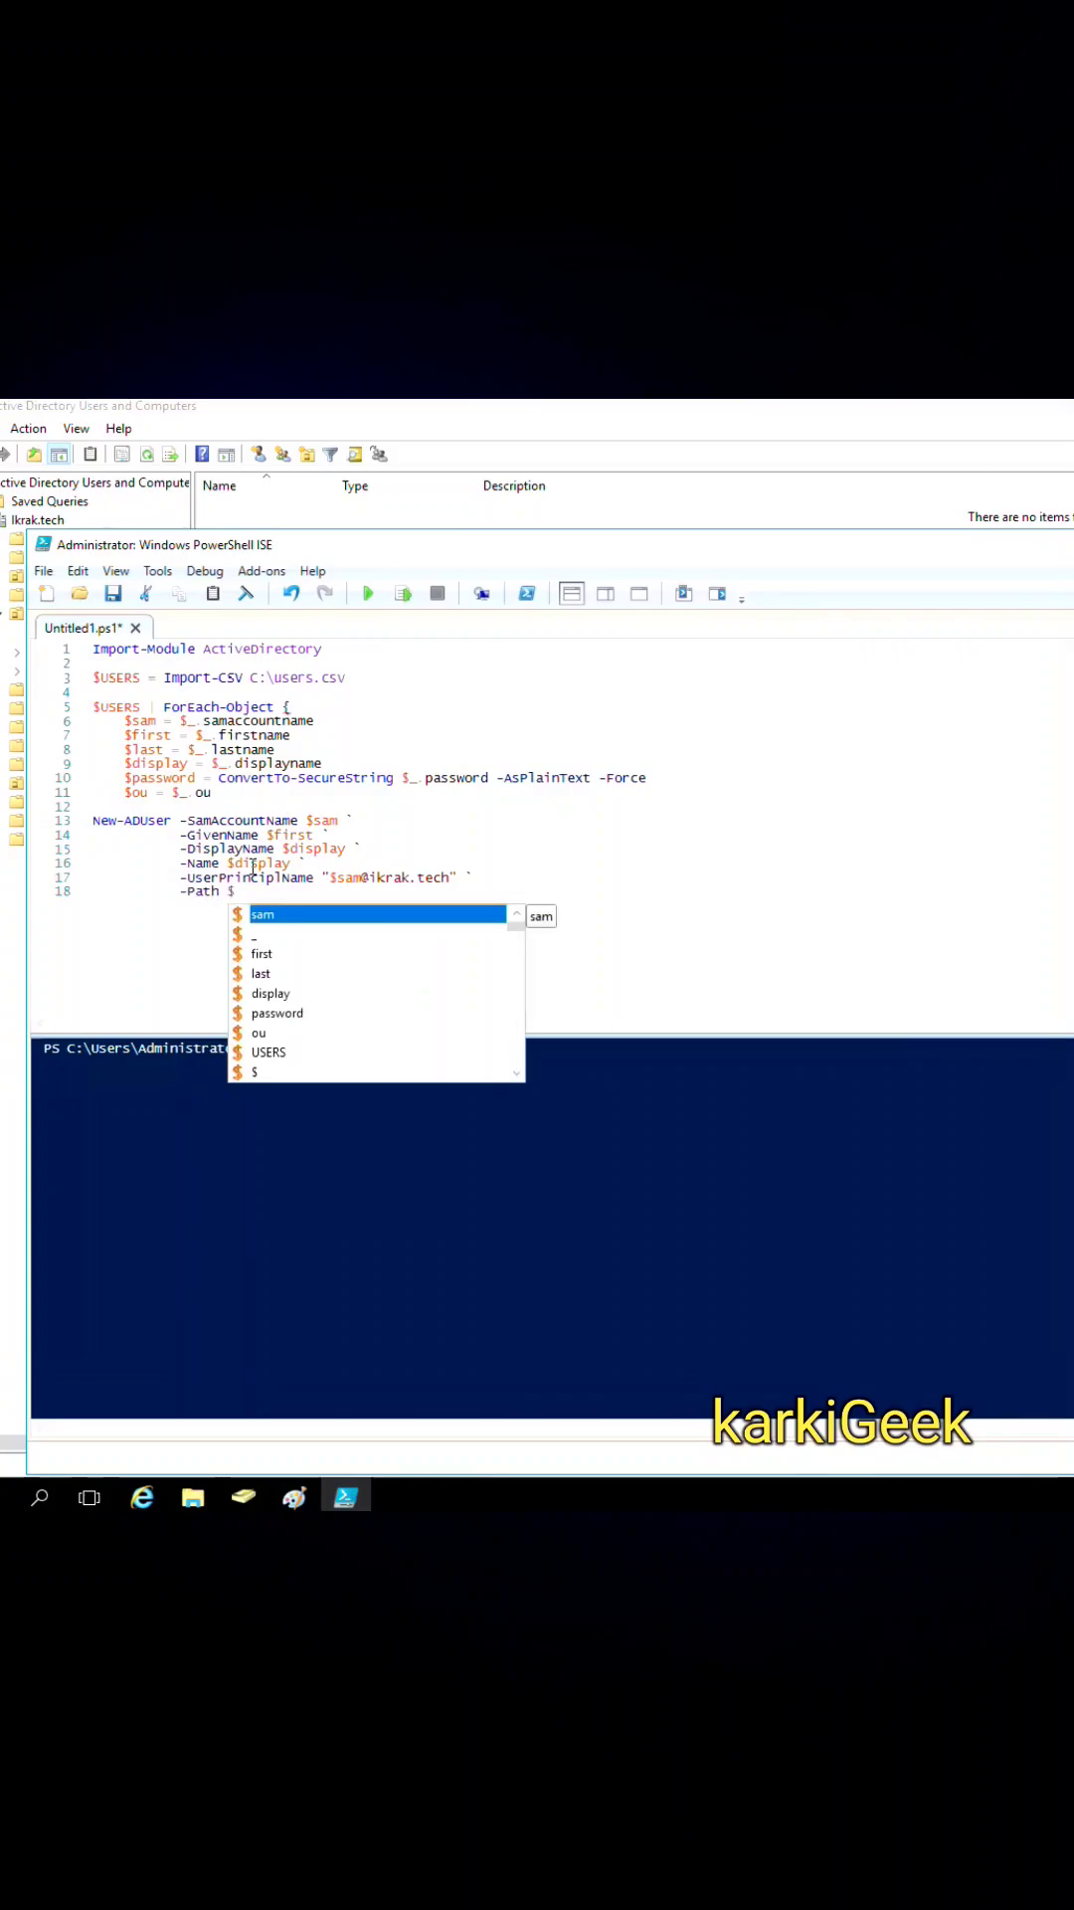
text(ou `)
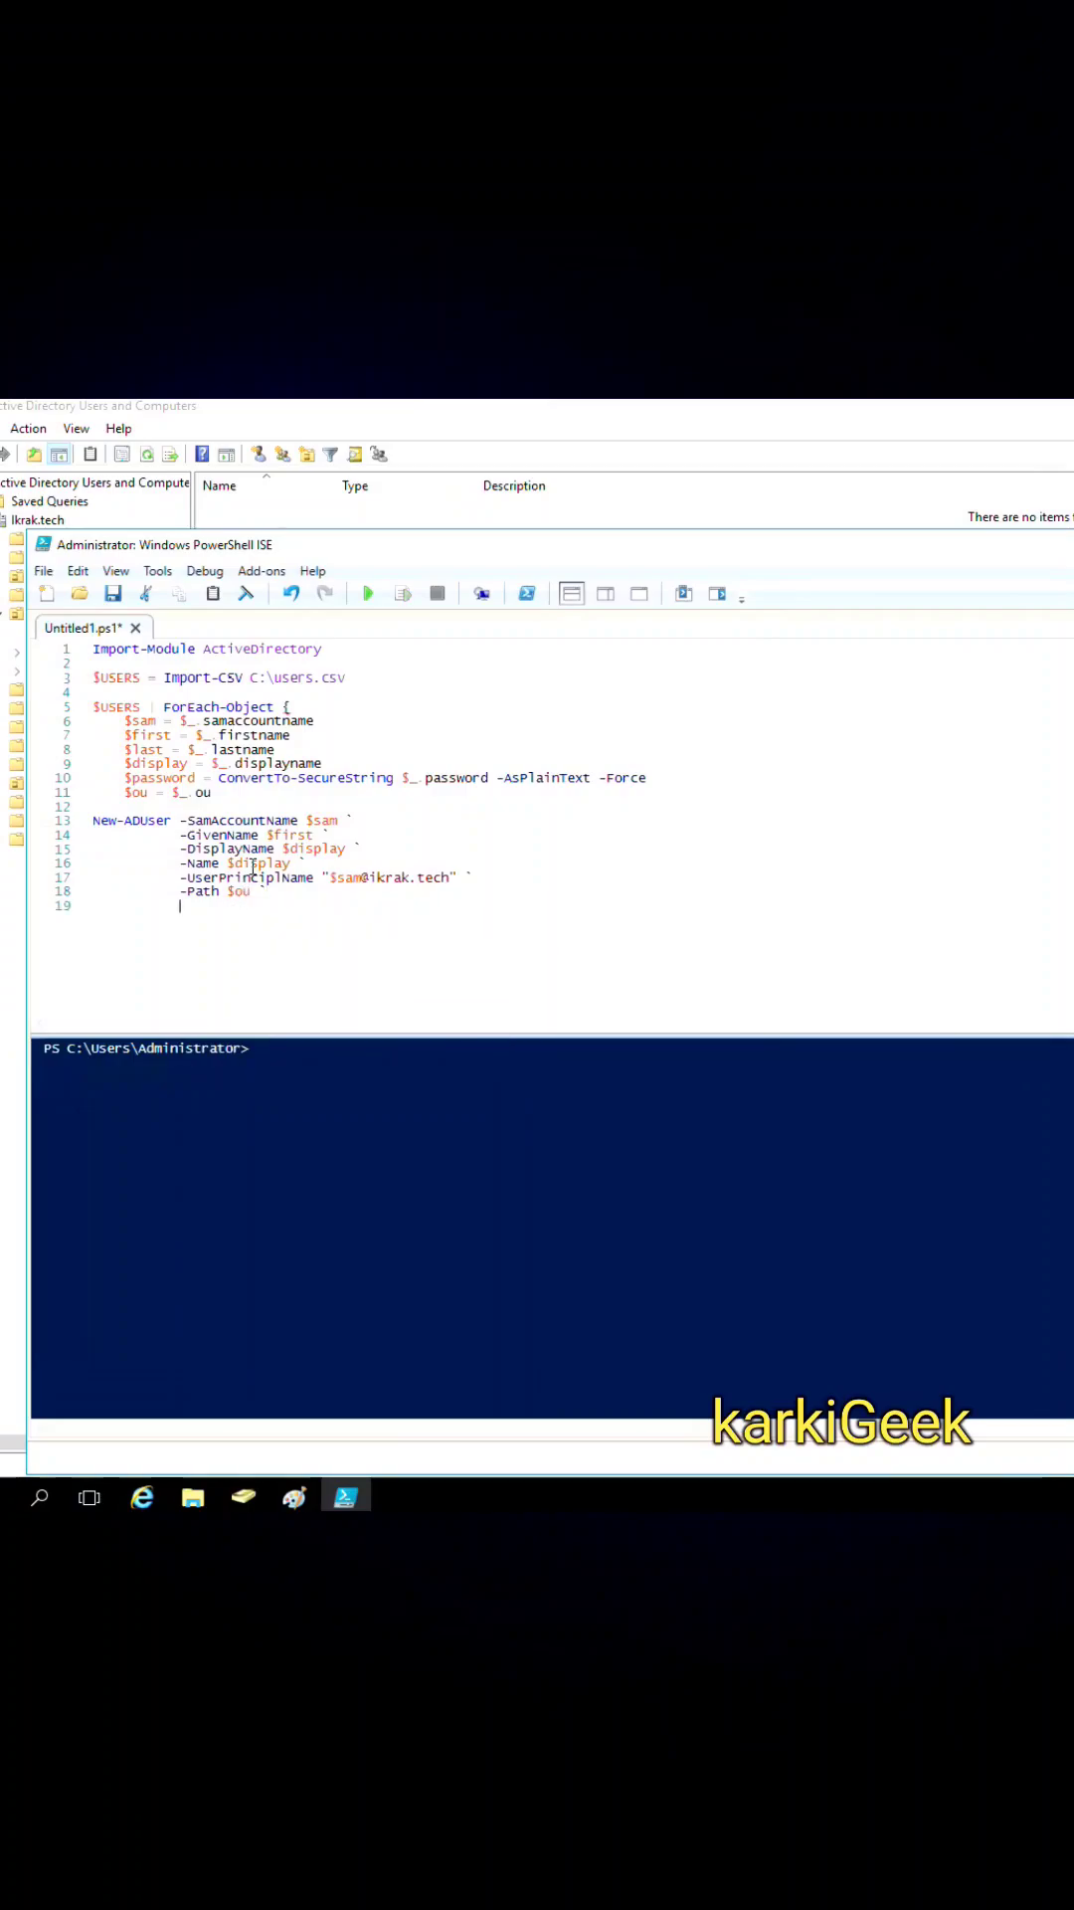
- Add -AccountPassword $password, -Enabled $true and -ChangePasswordAtLogon $true to the command
text(-AccountPassword $password `)
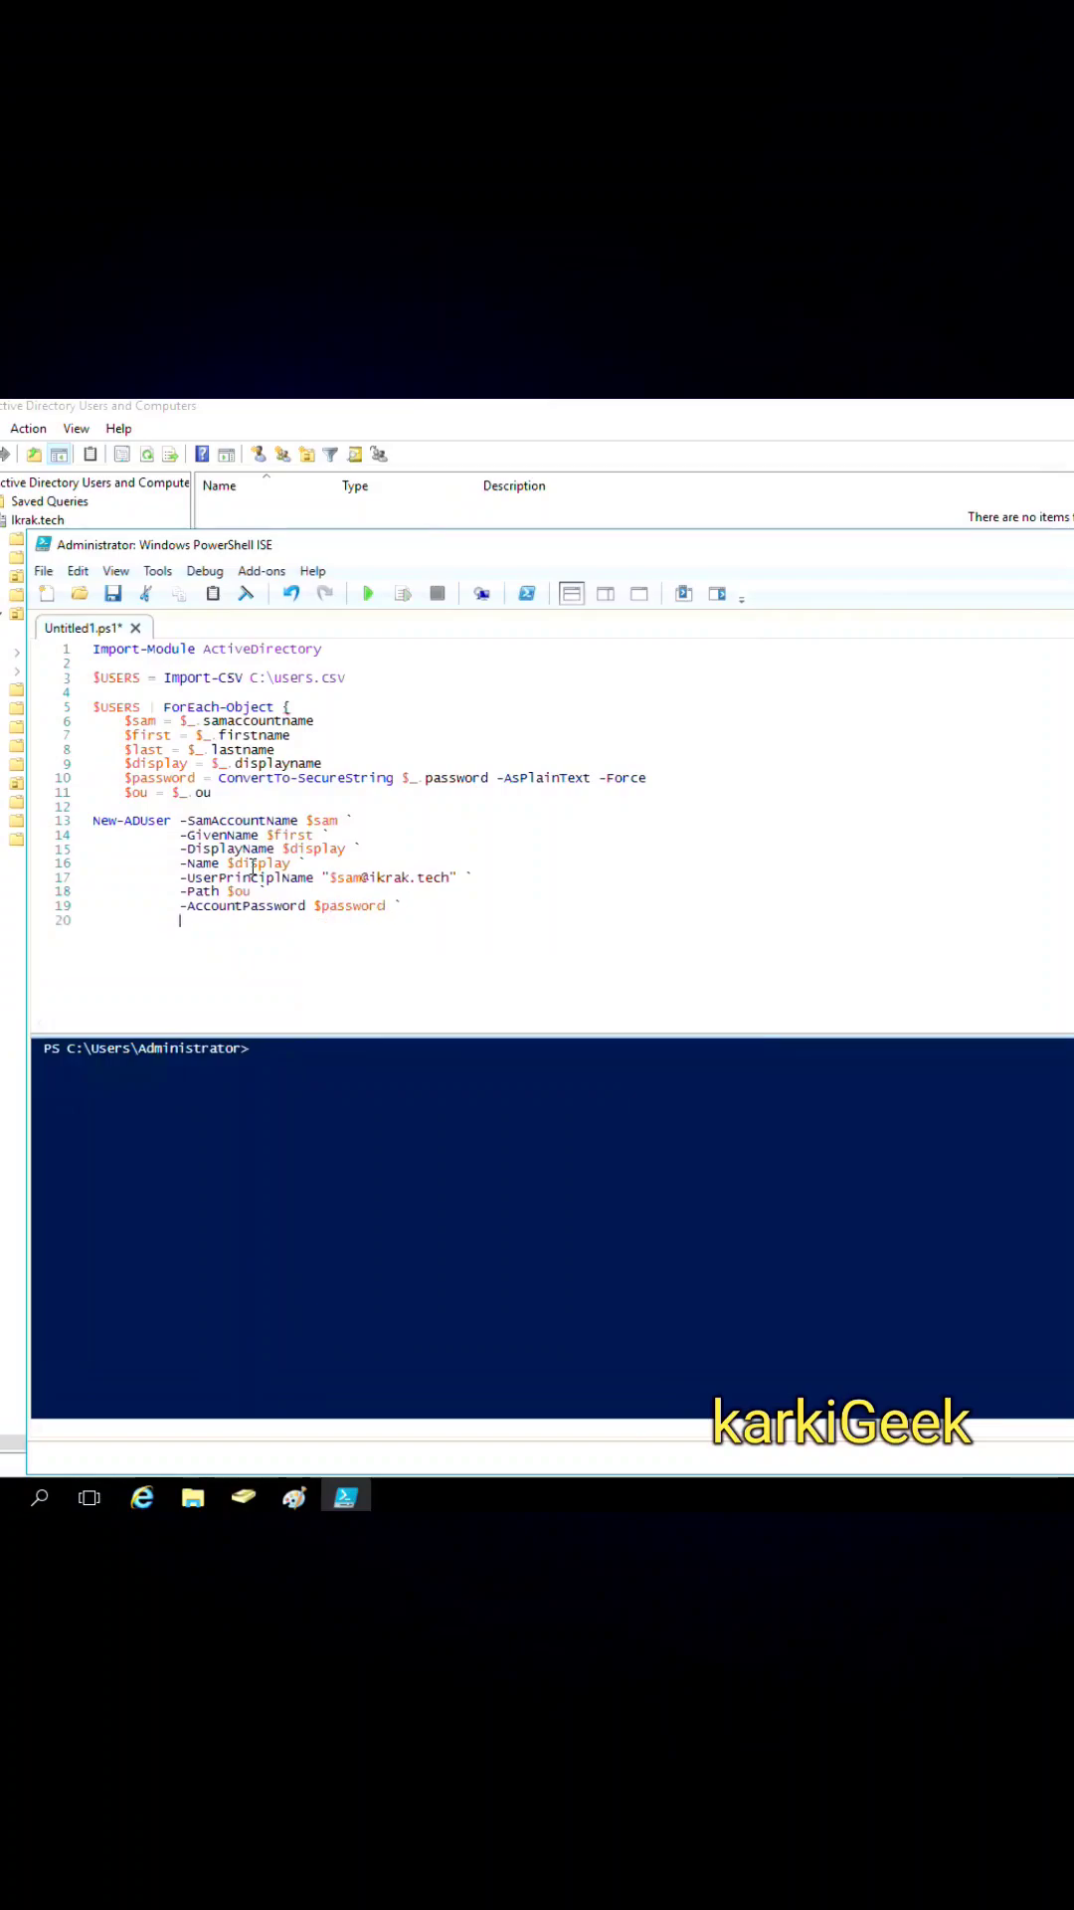
text(-Enabled)
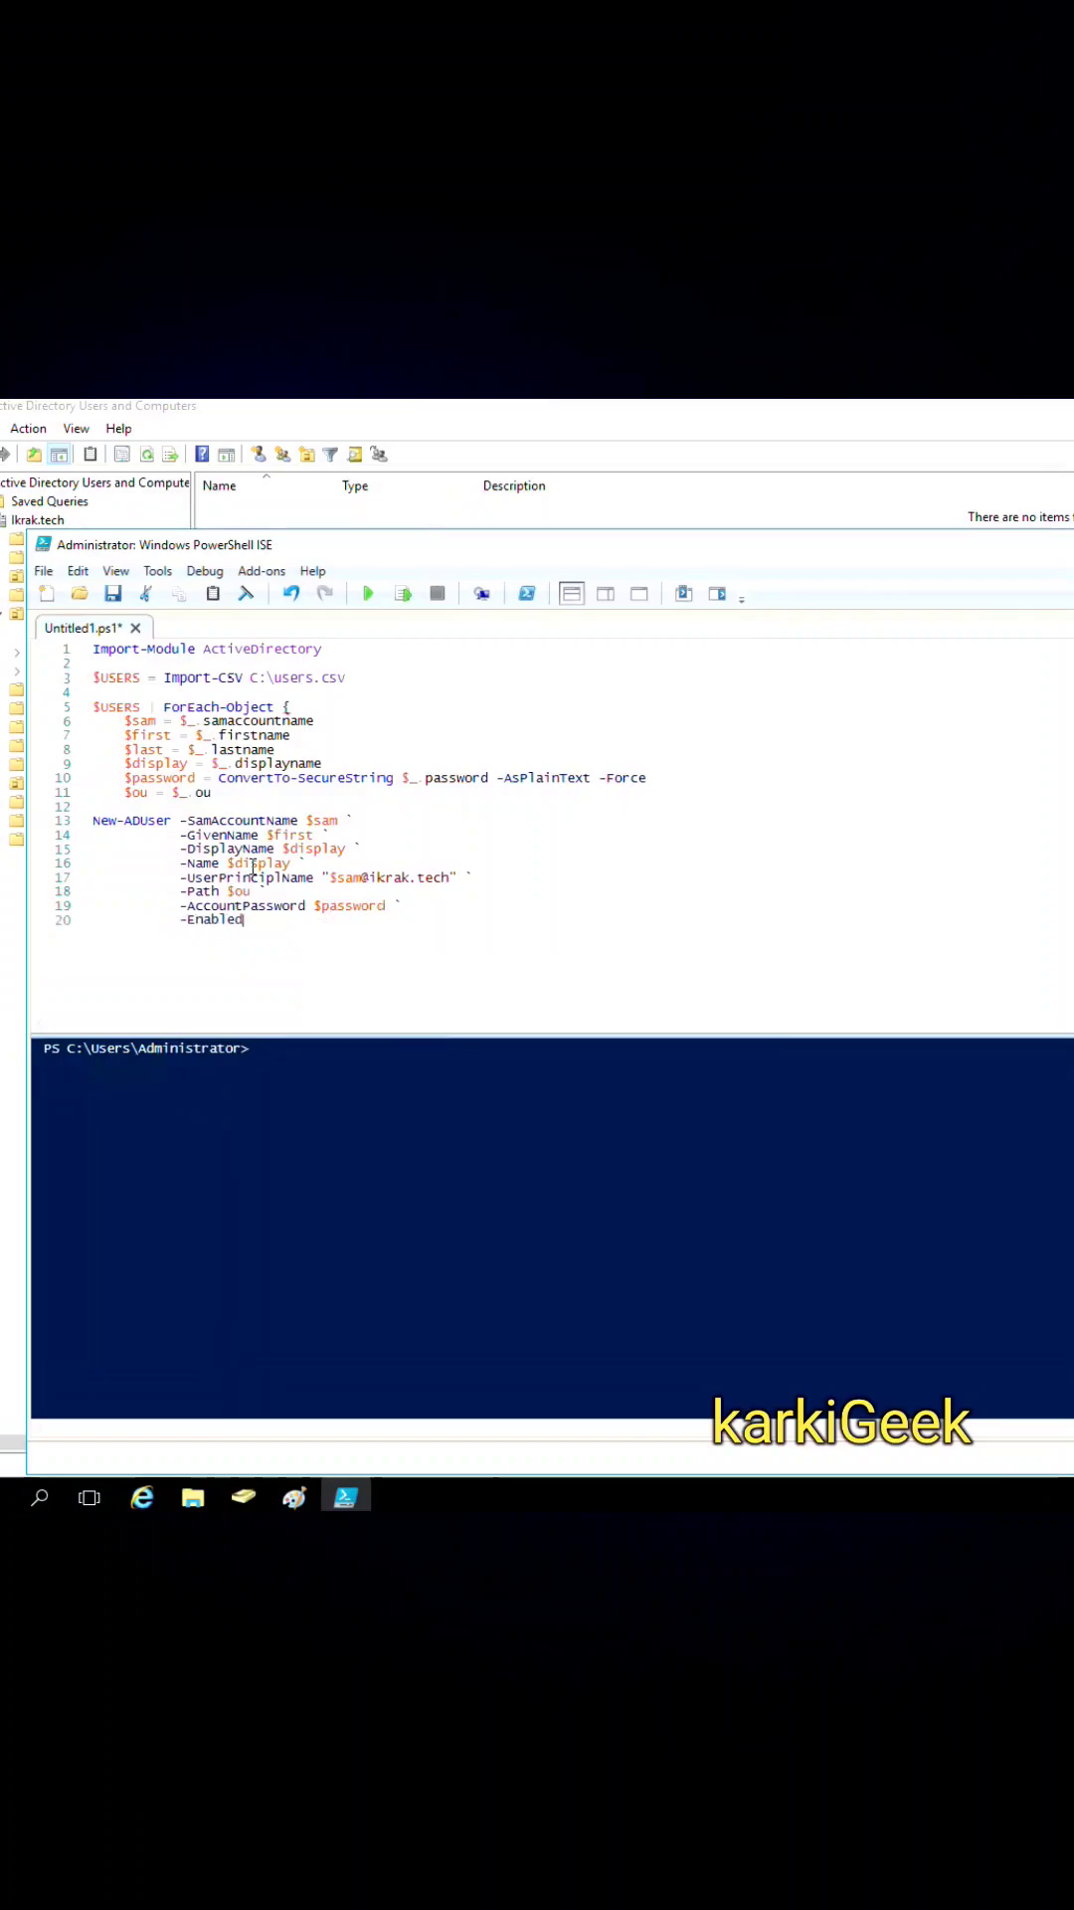
text(true `)
text(-C)
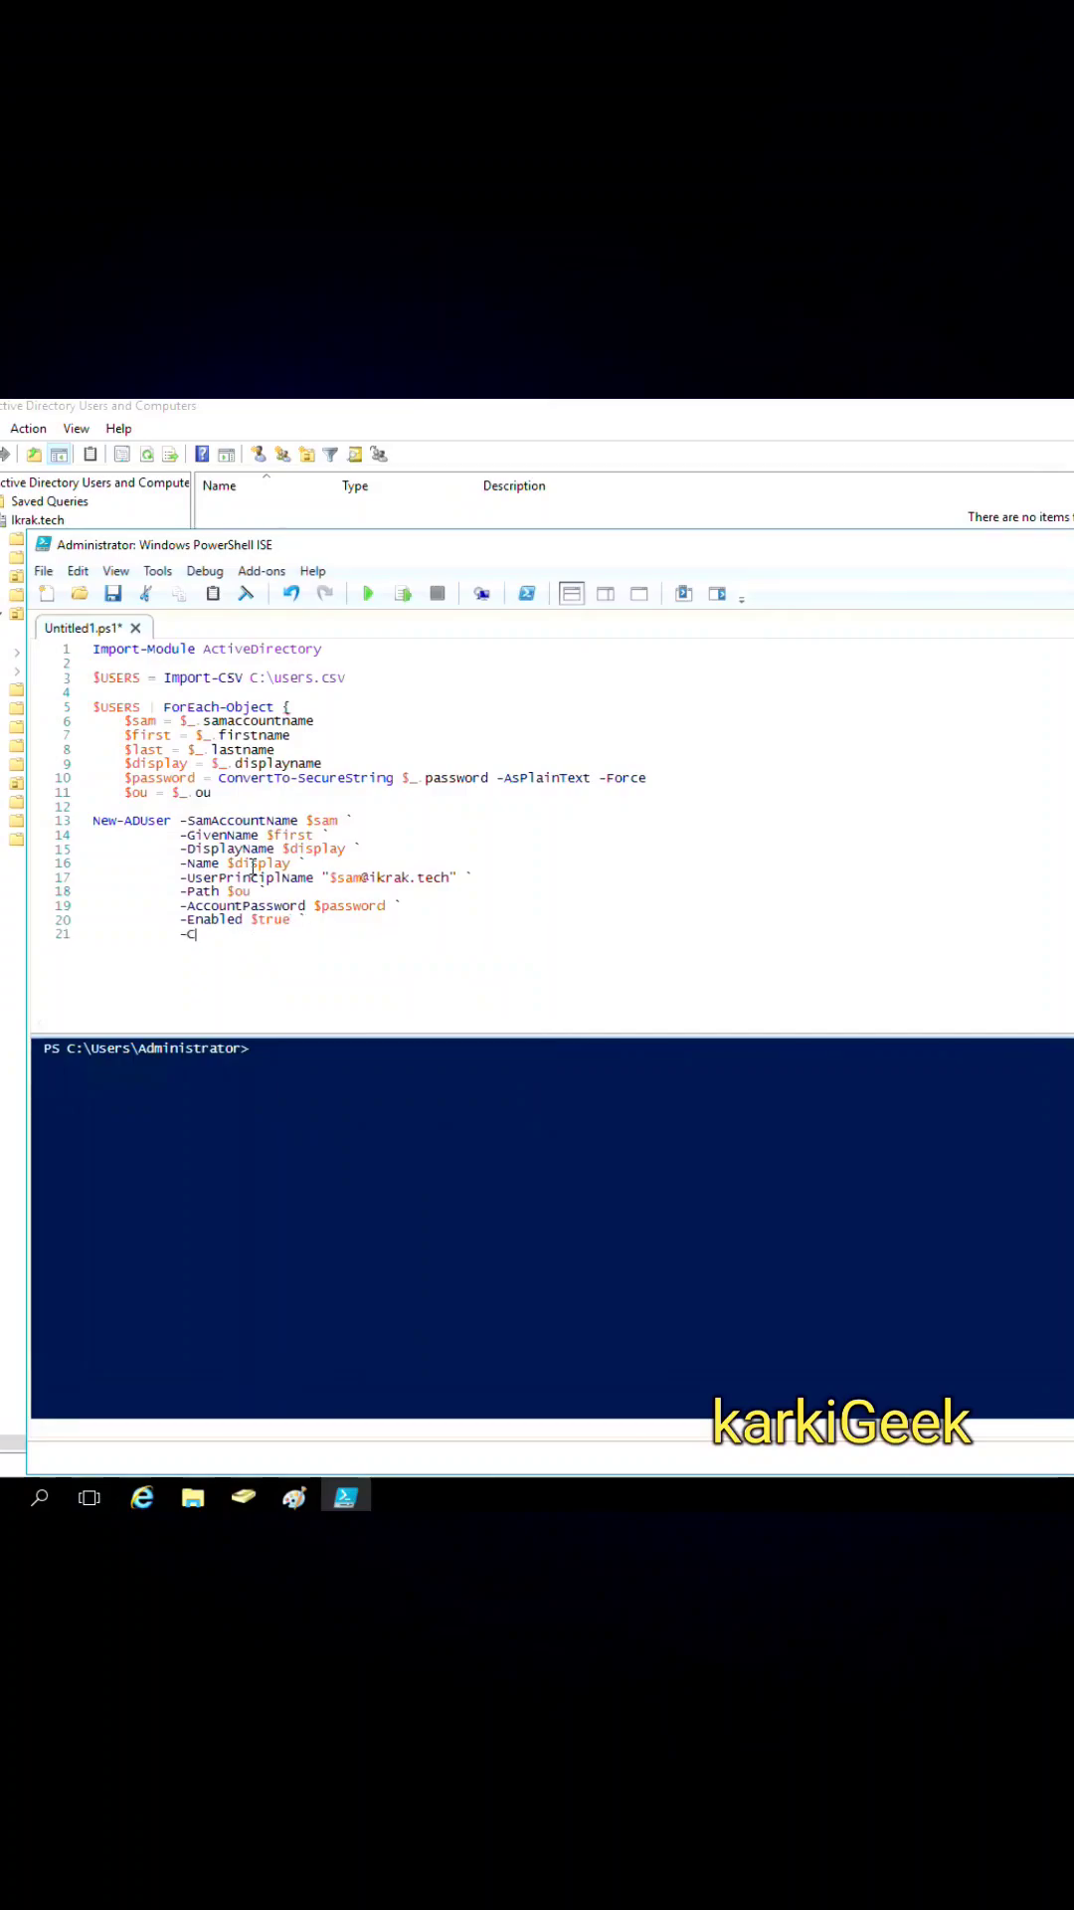
text(hangePasswordAtLogon $tru)
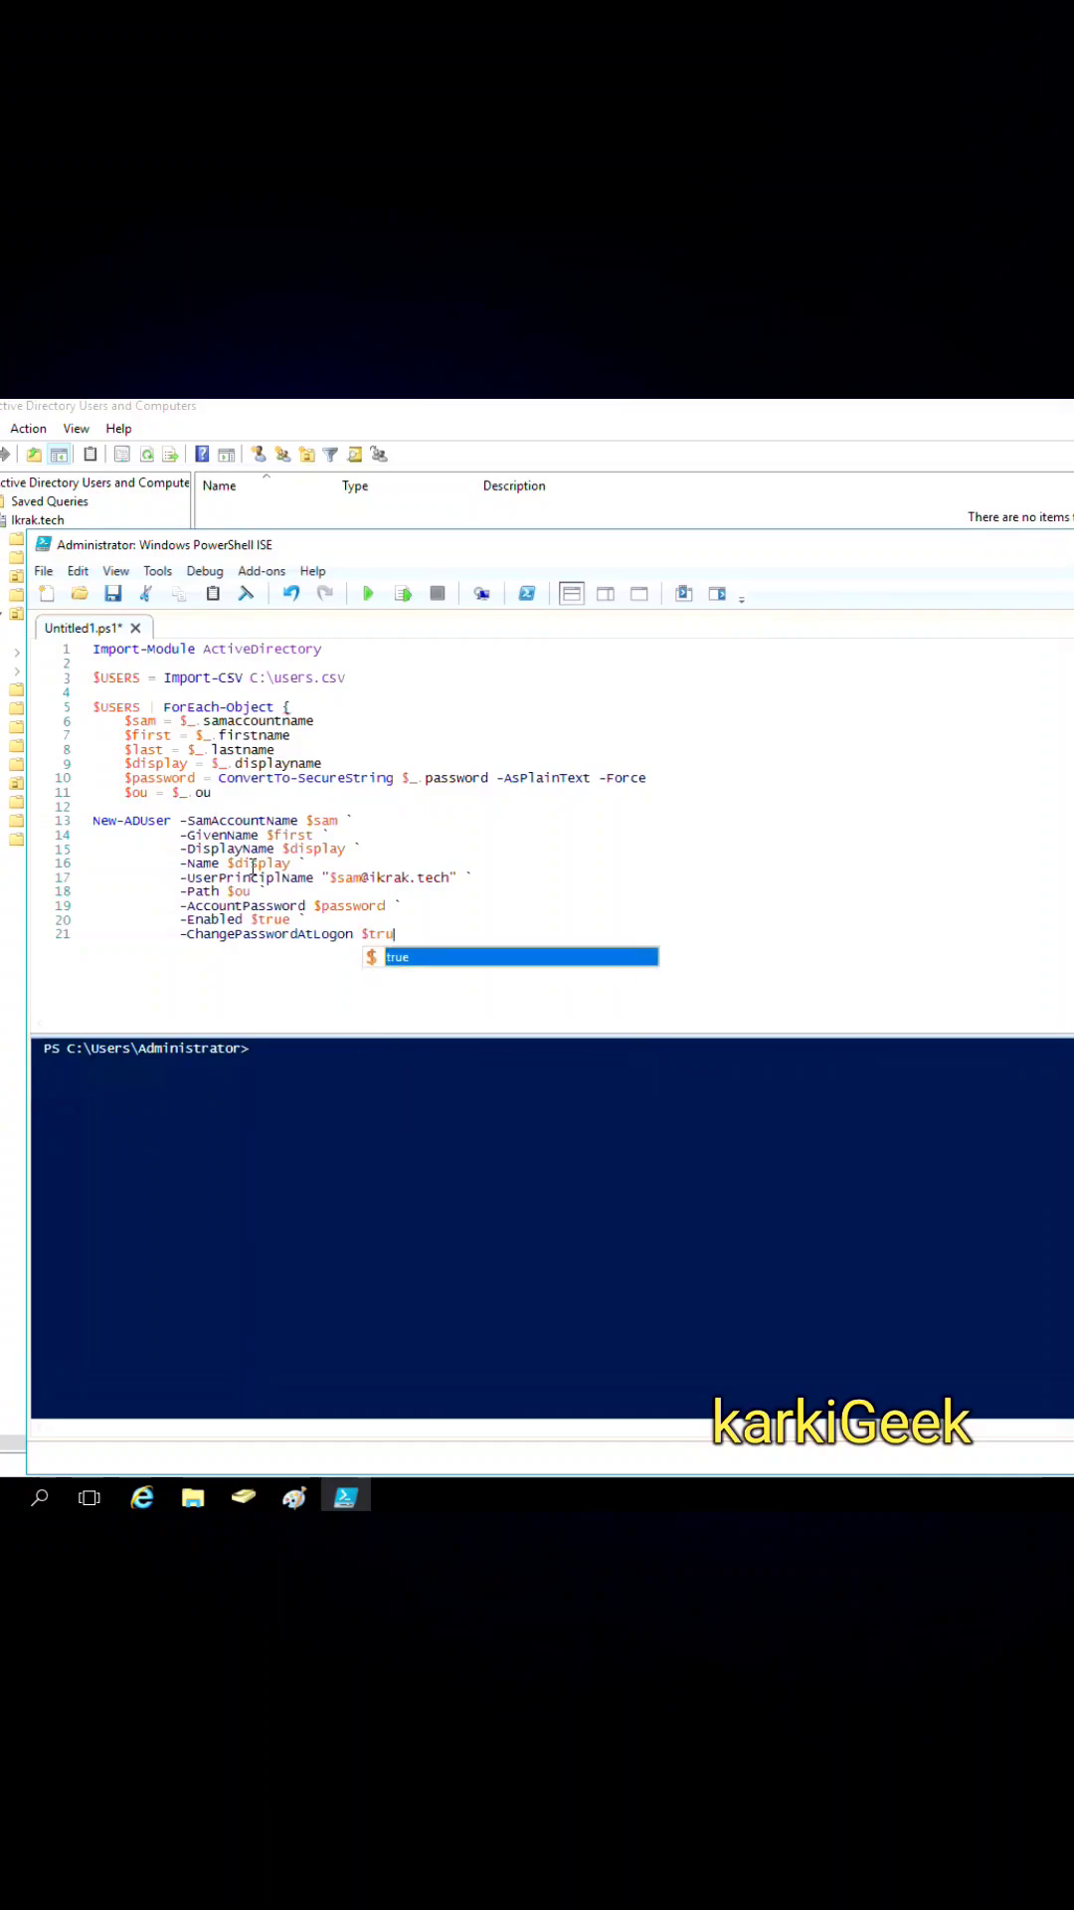
key(enter)
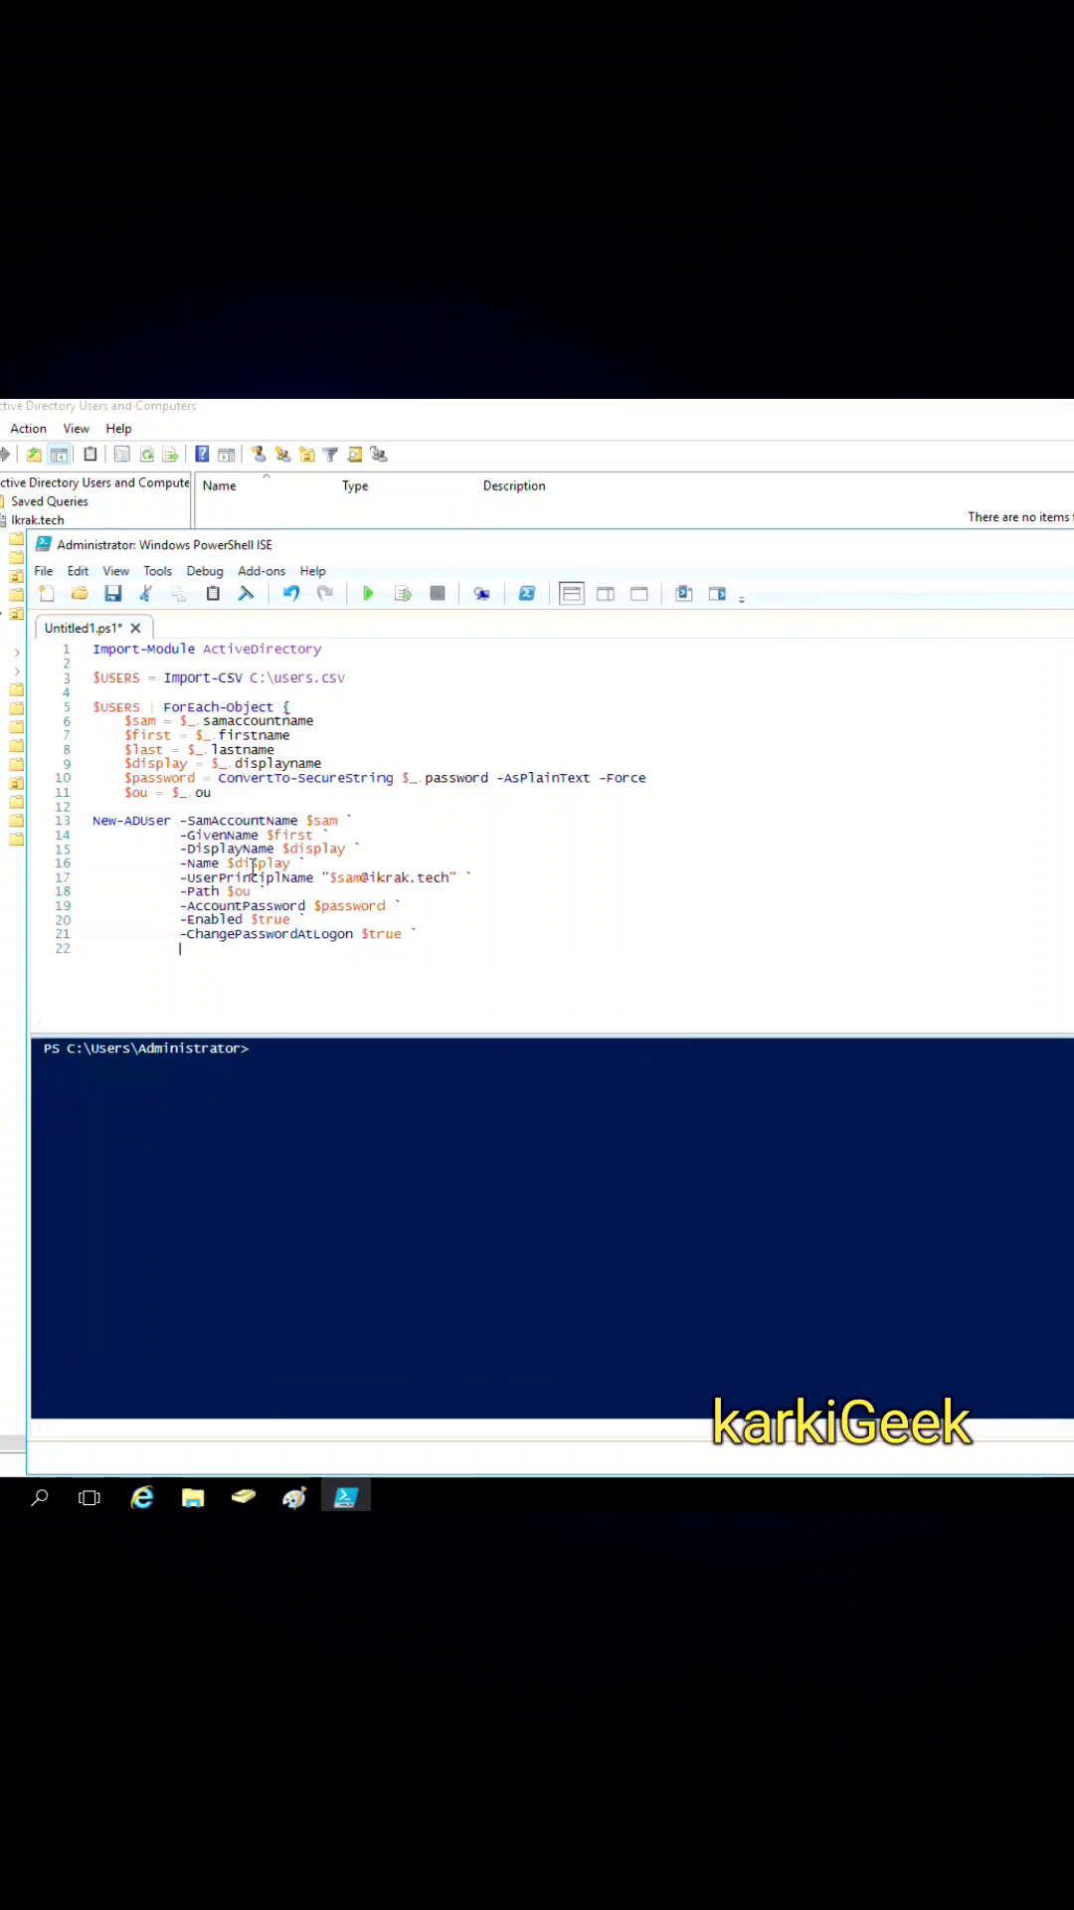
- Write-Host "Created the users: $sam" after the command and close the ForEach-Object loop with a brace
text(W)
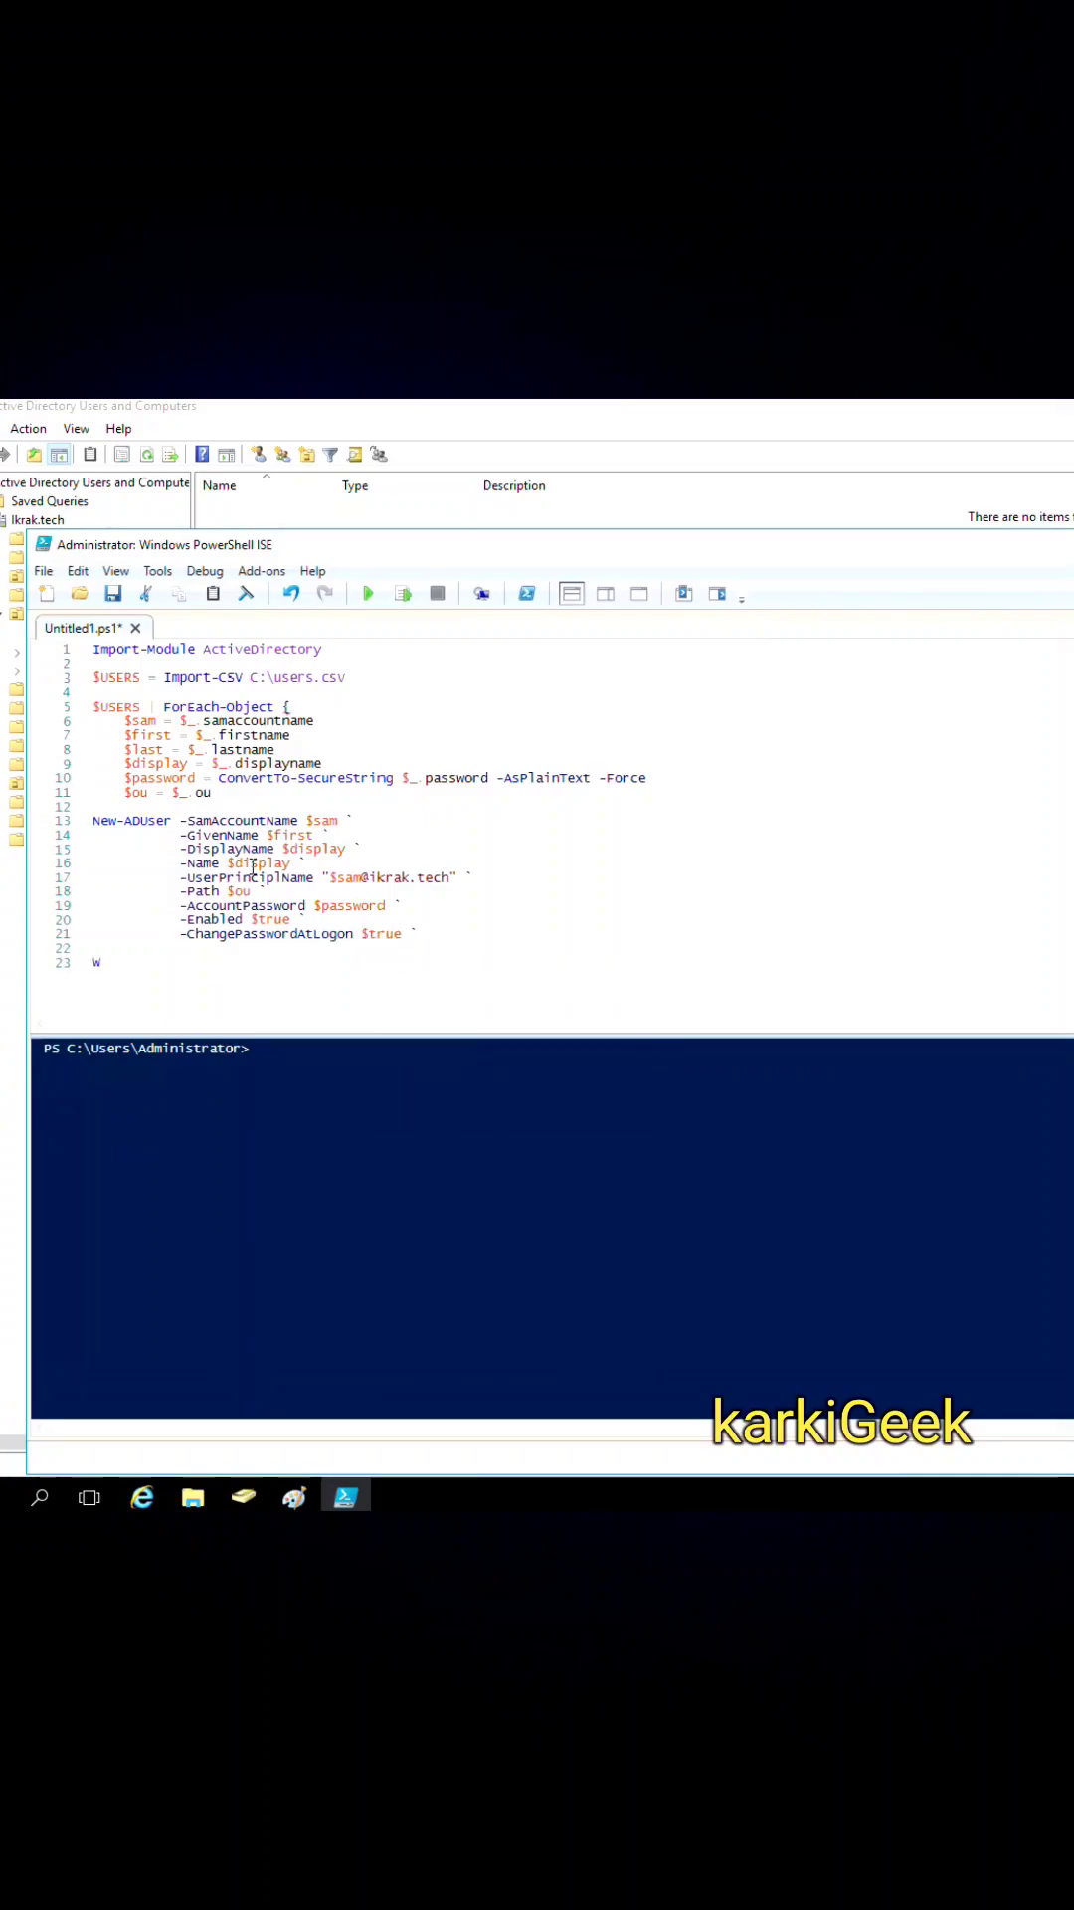
text(rite-Host)
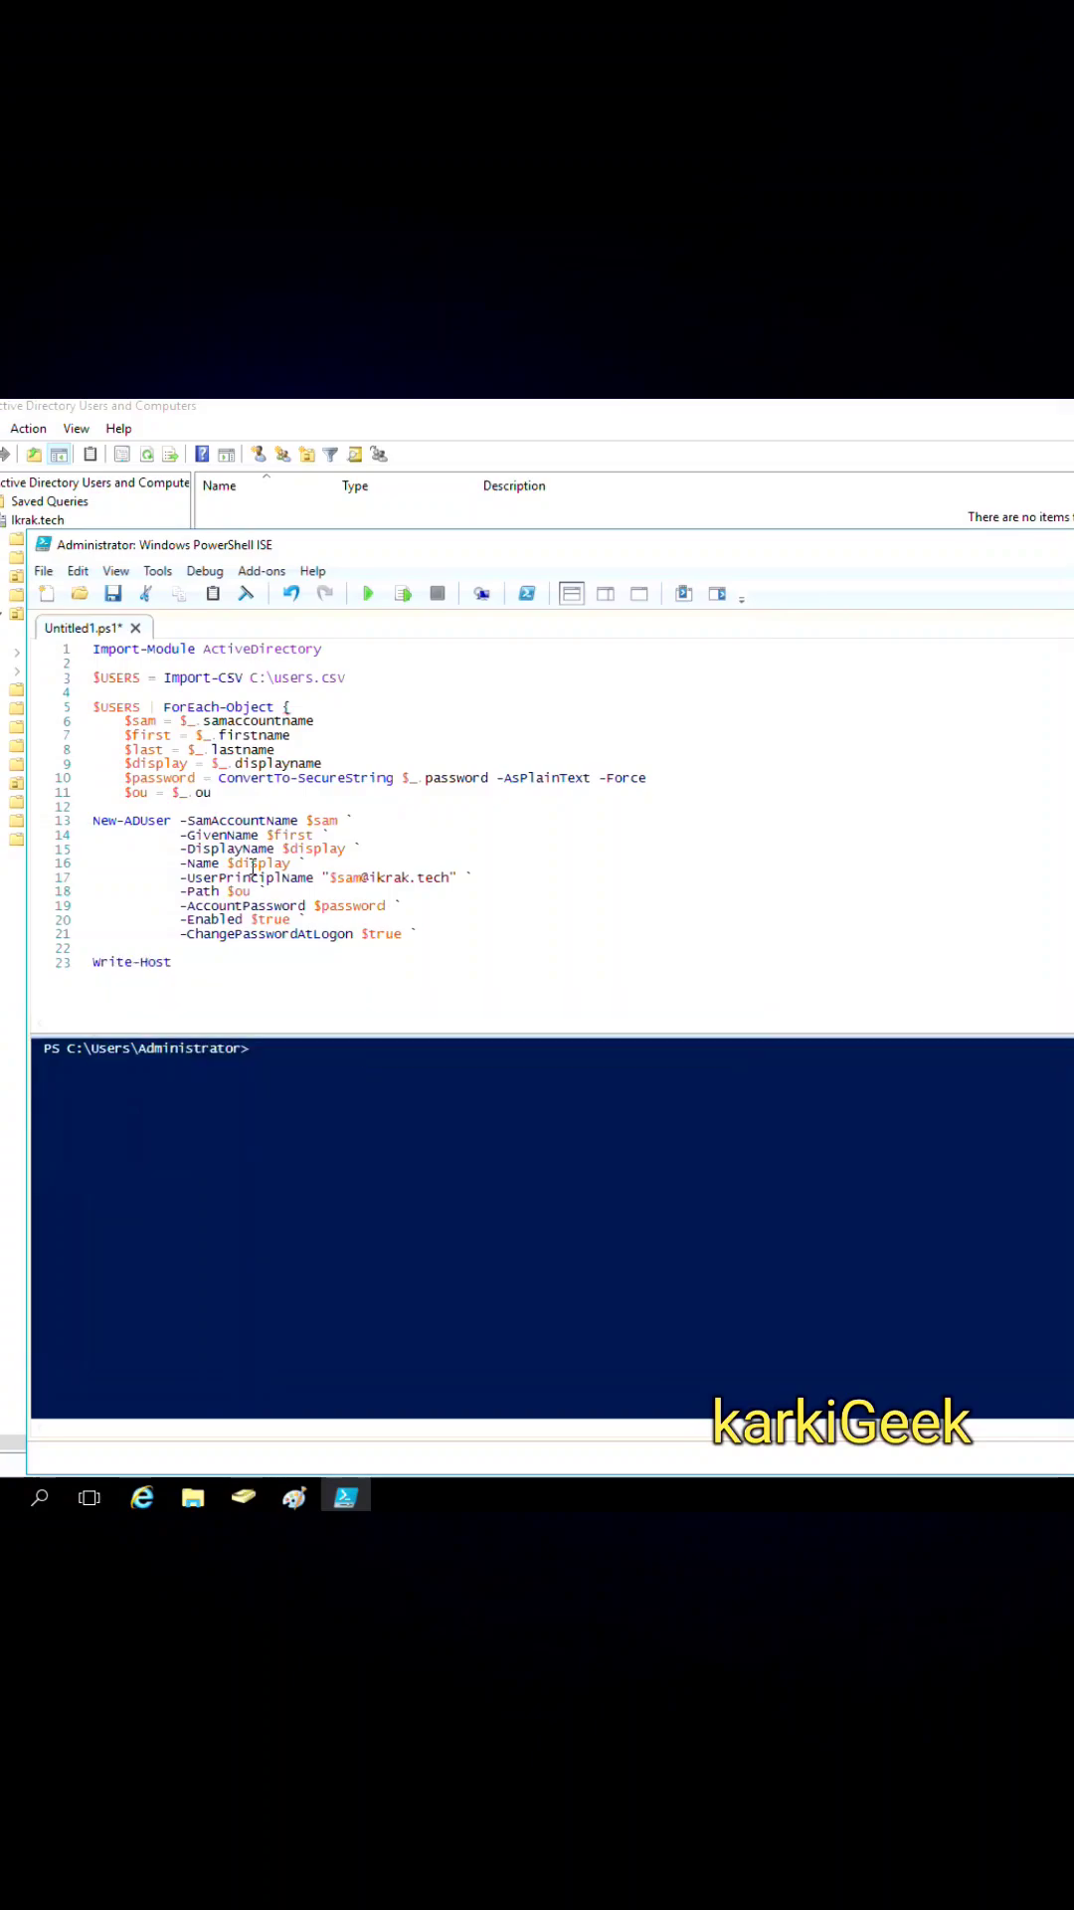
text("Created the users: $sam)
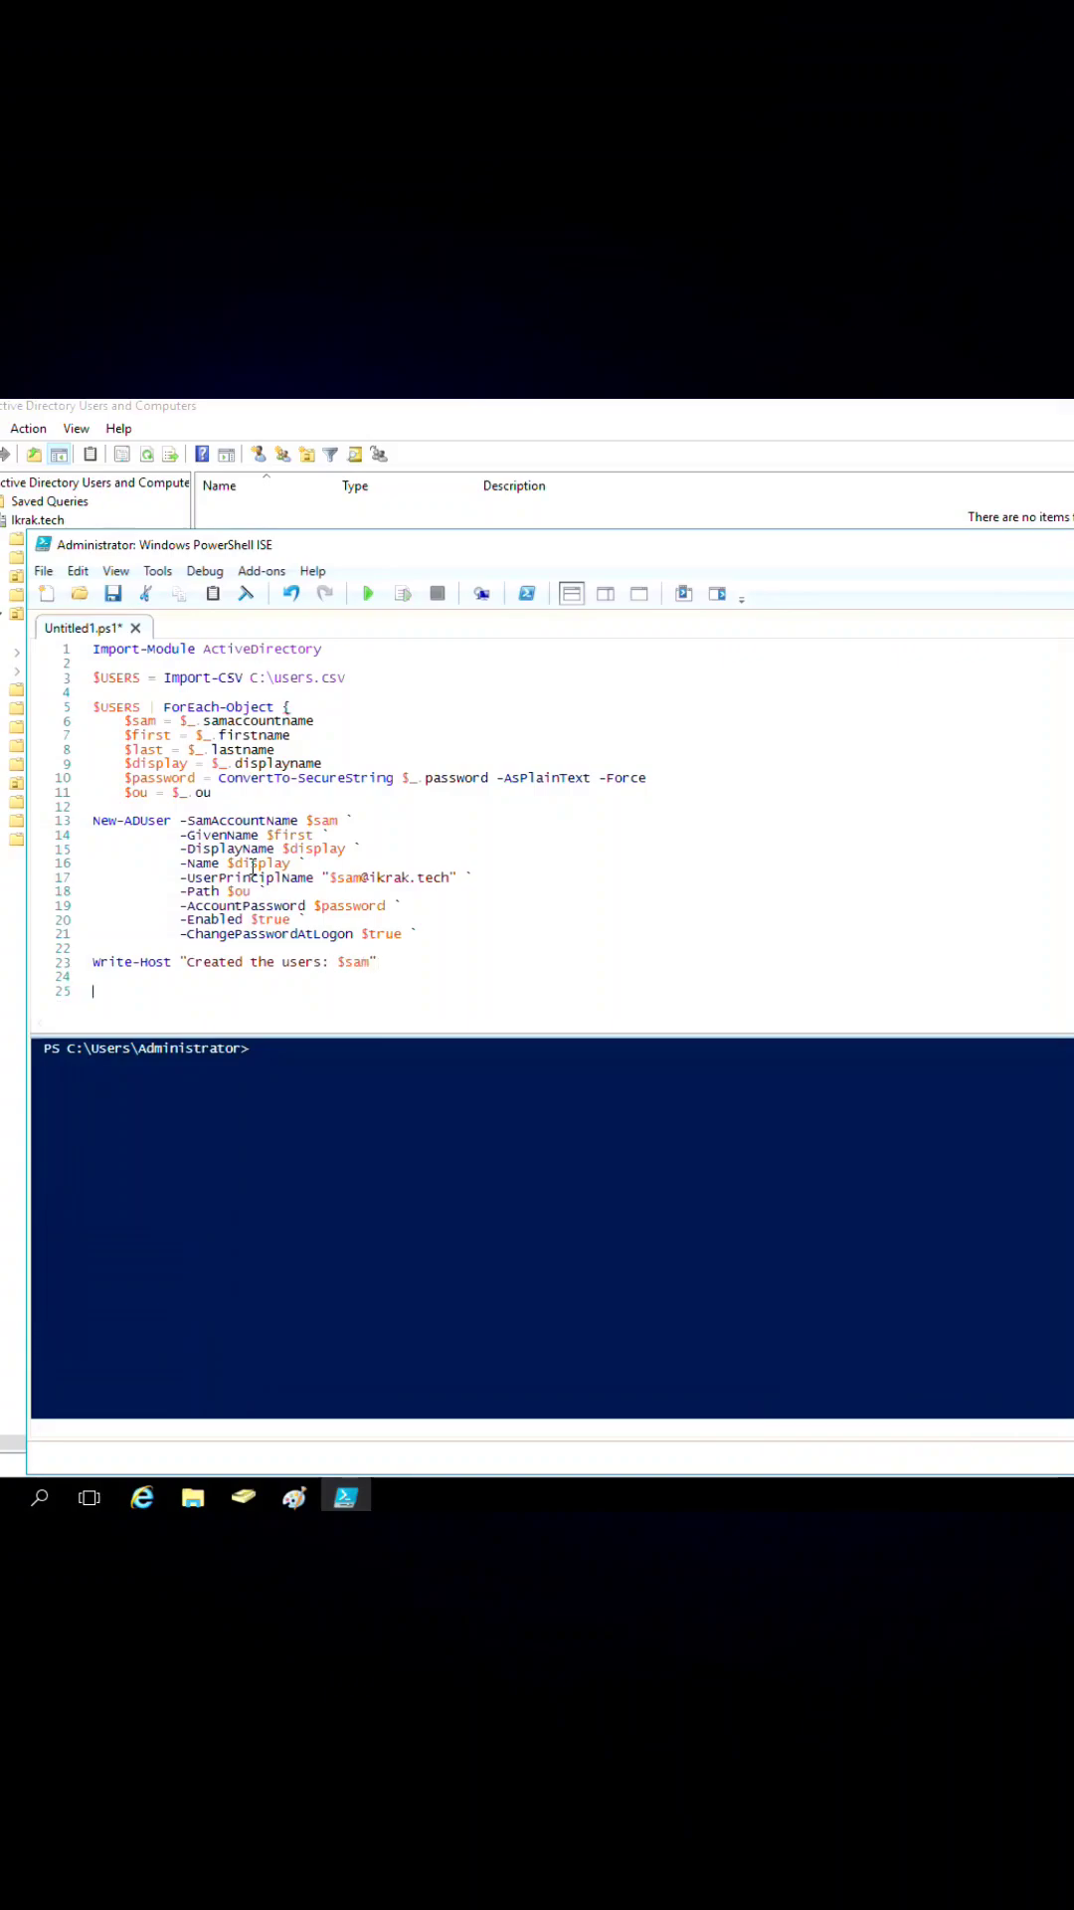
text(})
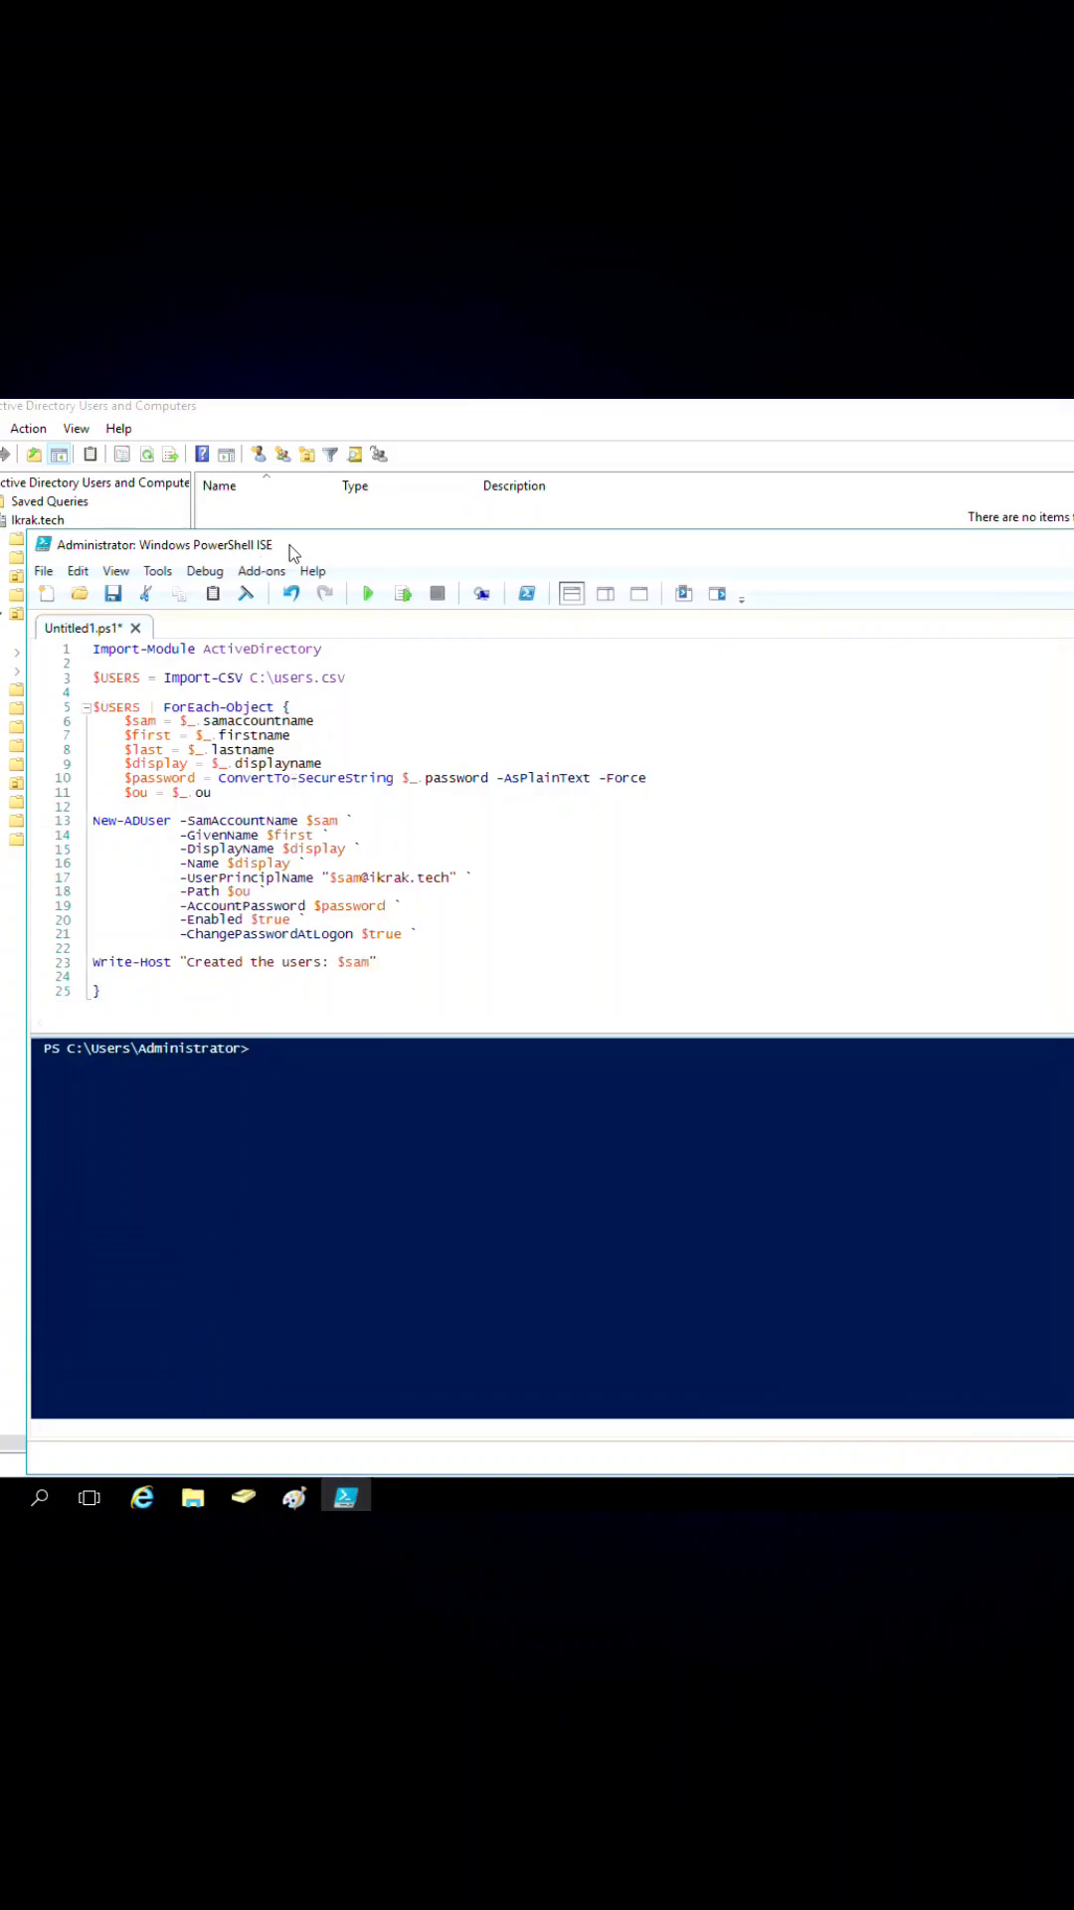